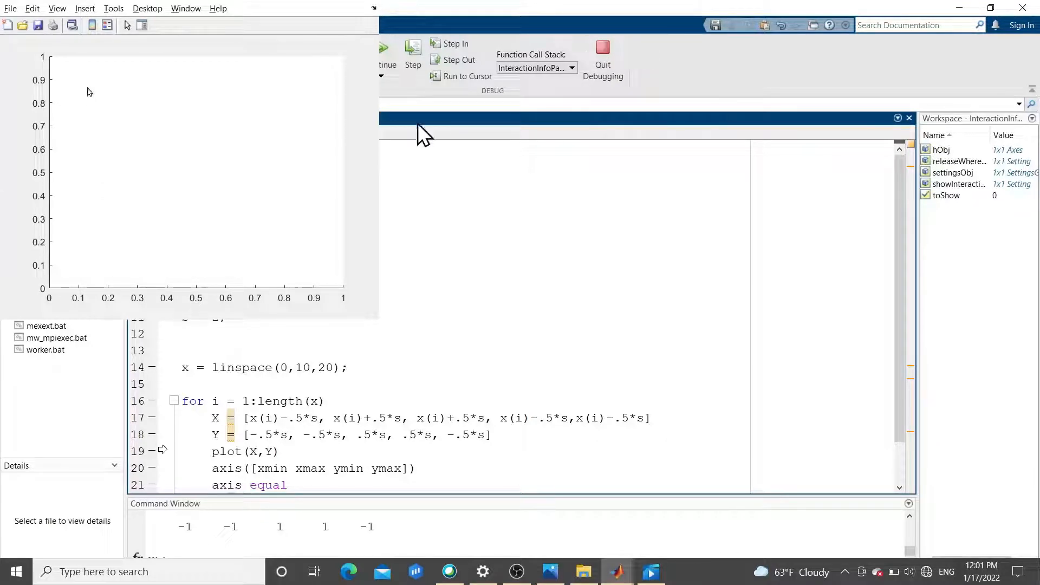
mouse_move(422, 161)
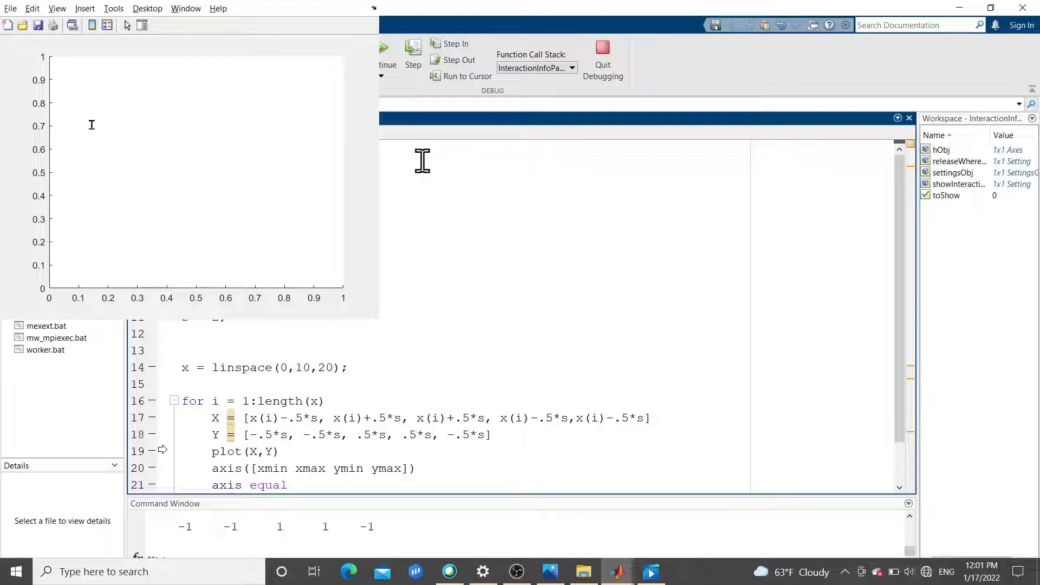
mouse_move(384, 56)
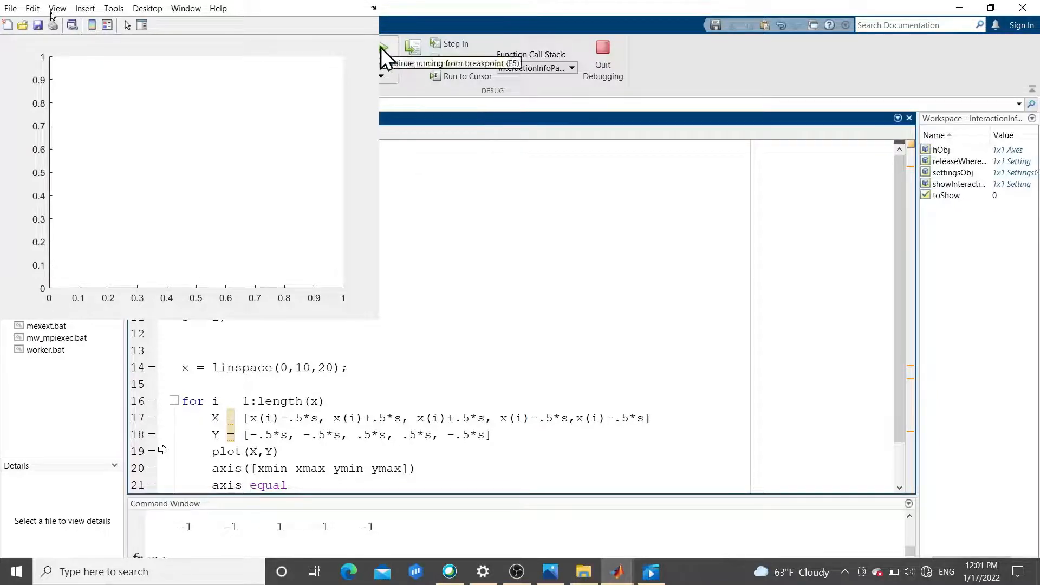
- Resume the paused animation script from its breakpoint so debugging finishes
click(383, 49)
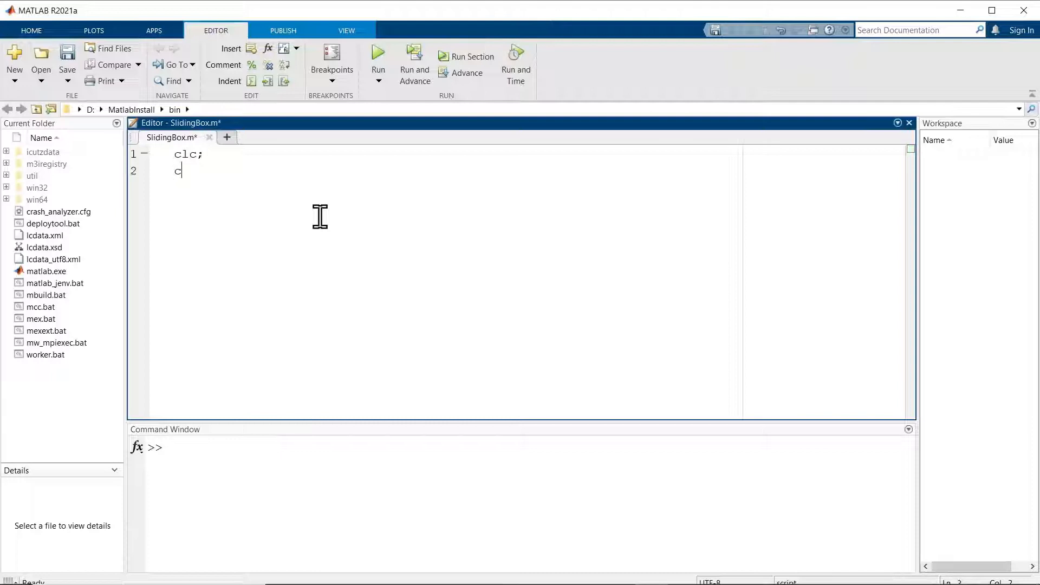
- Begin SlidingBox.m with clc; clear all; clf; close all; cleanup lines
text(lear all;)
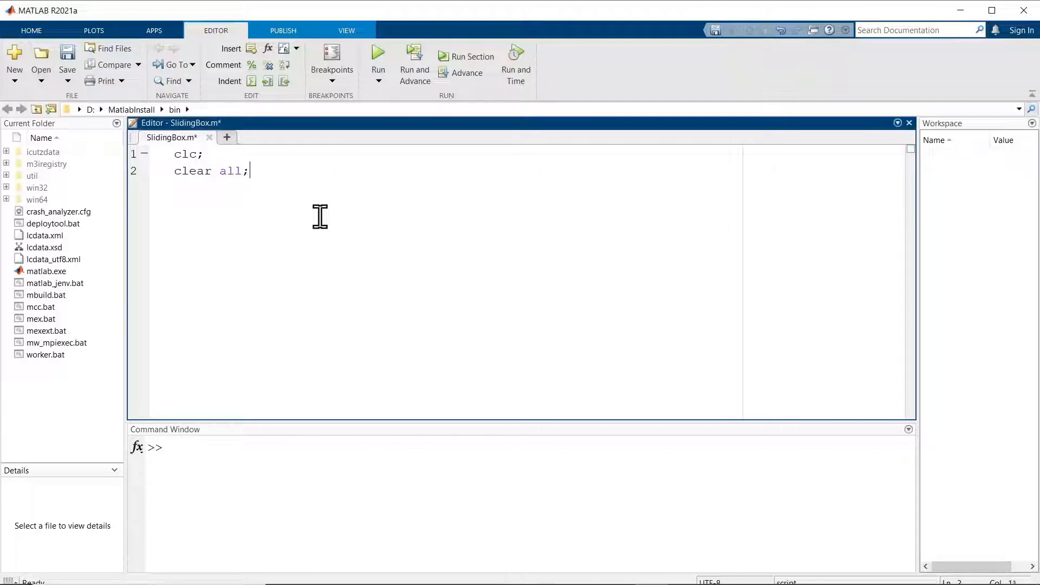
text(clf;)
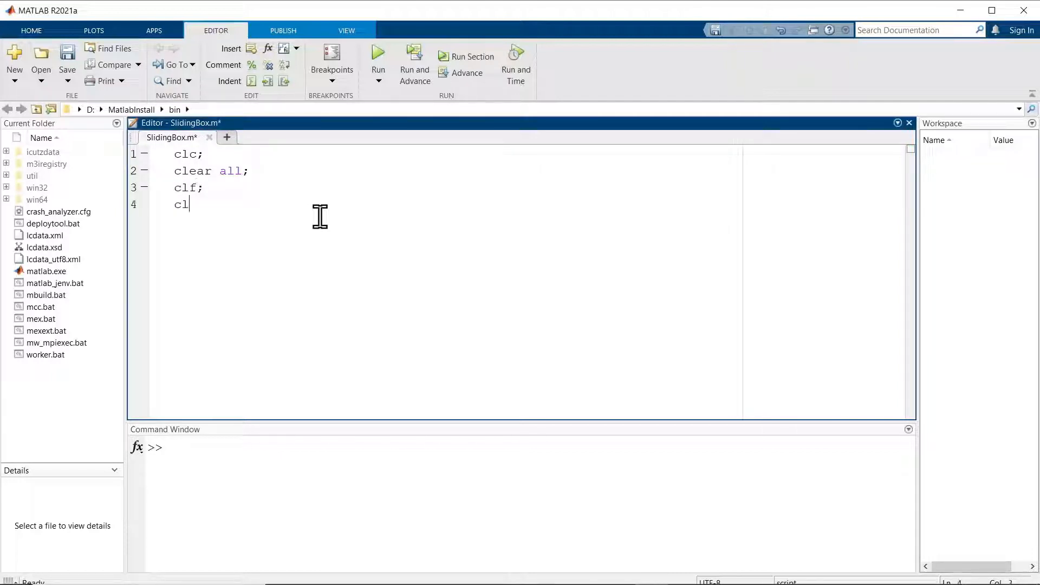
text(ose all;)
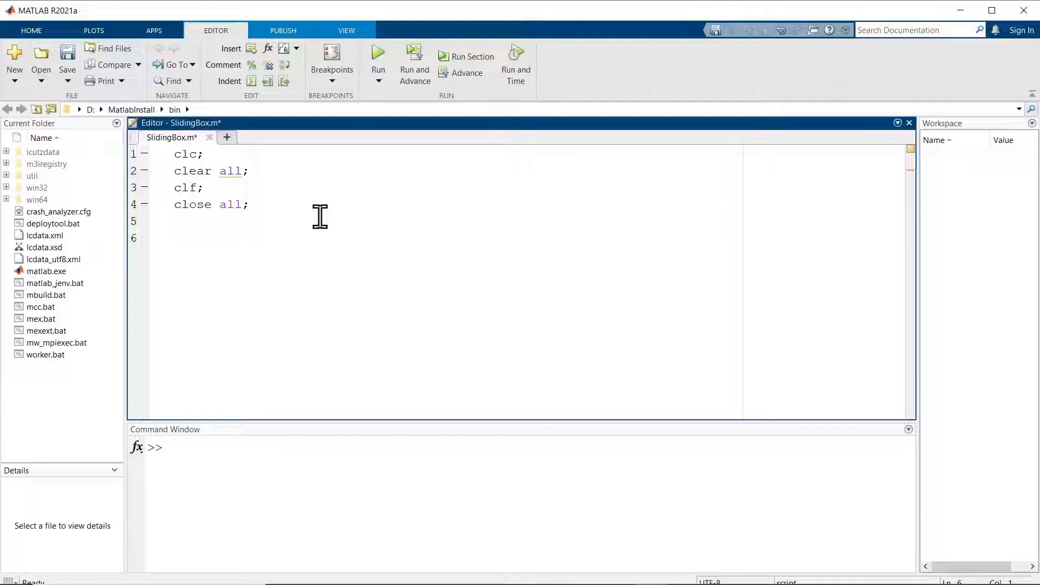
- Set the box size s = .25 and start the X coordinate assignment
text(s)
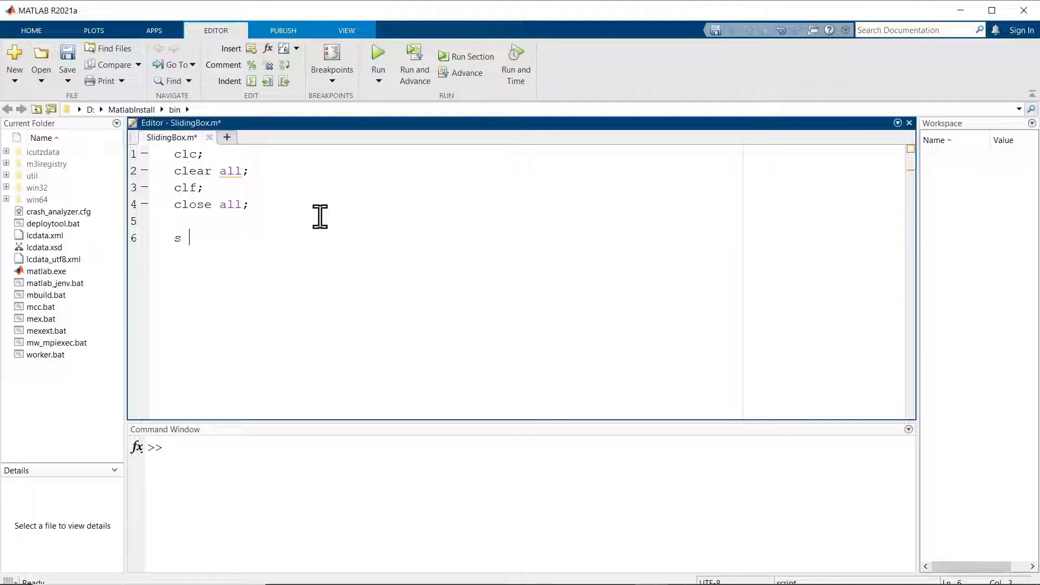
text(= .)
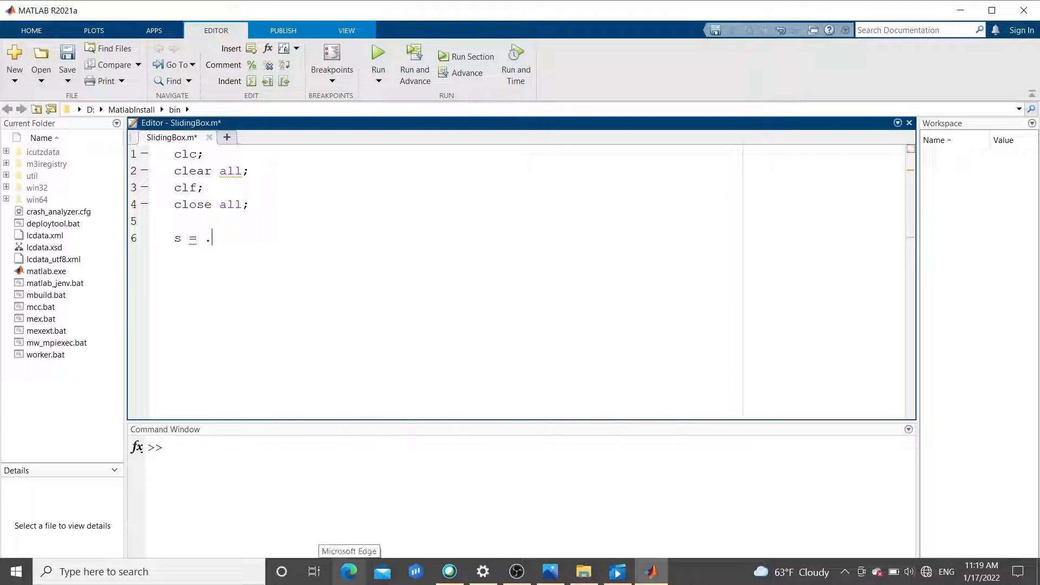
text(25;)
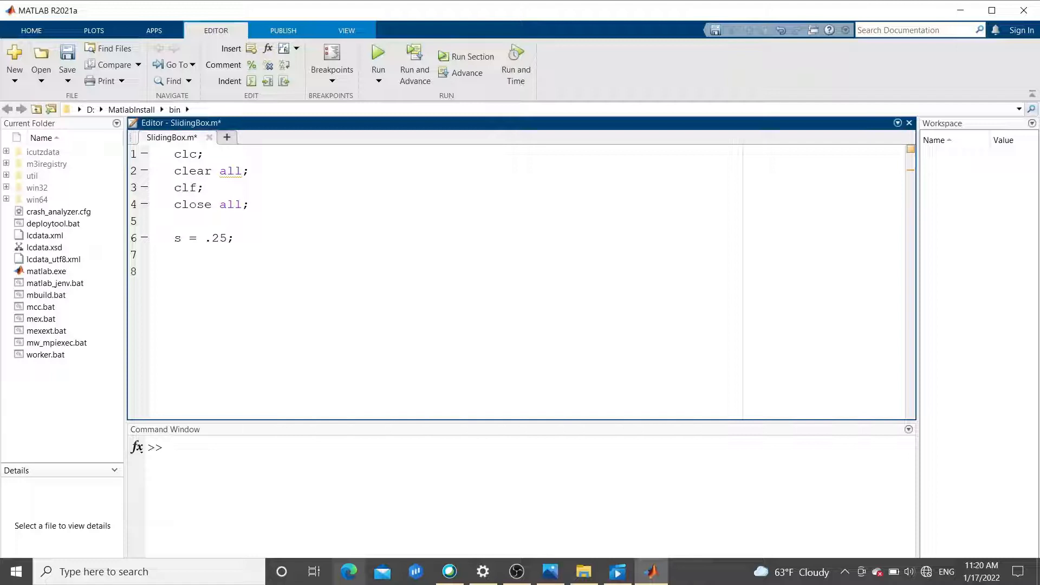
text(x)
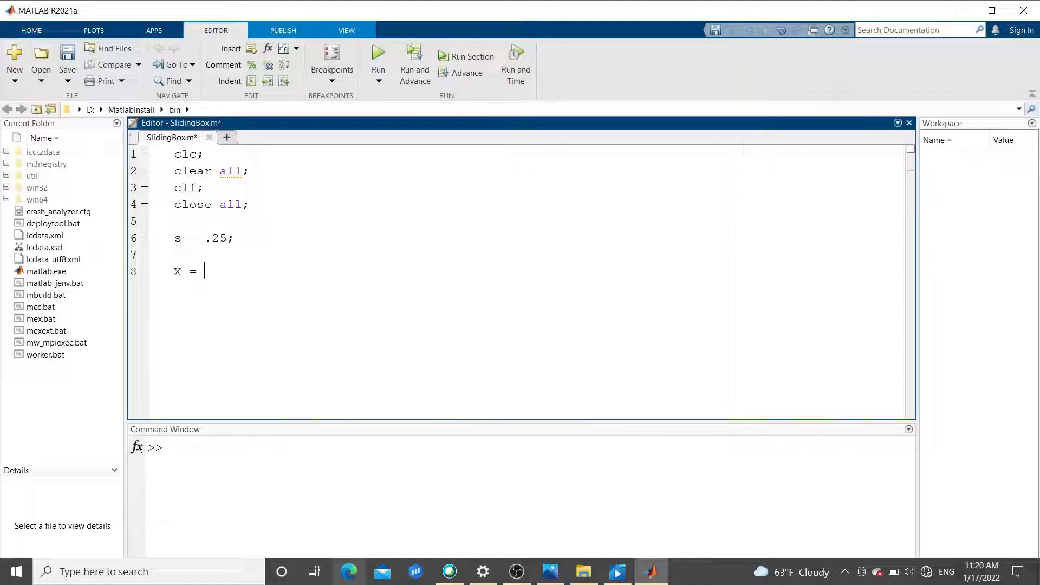
- Define X = [-.5*s, .5*s] as the two x-points of the box's bottom edge
text([0)
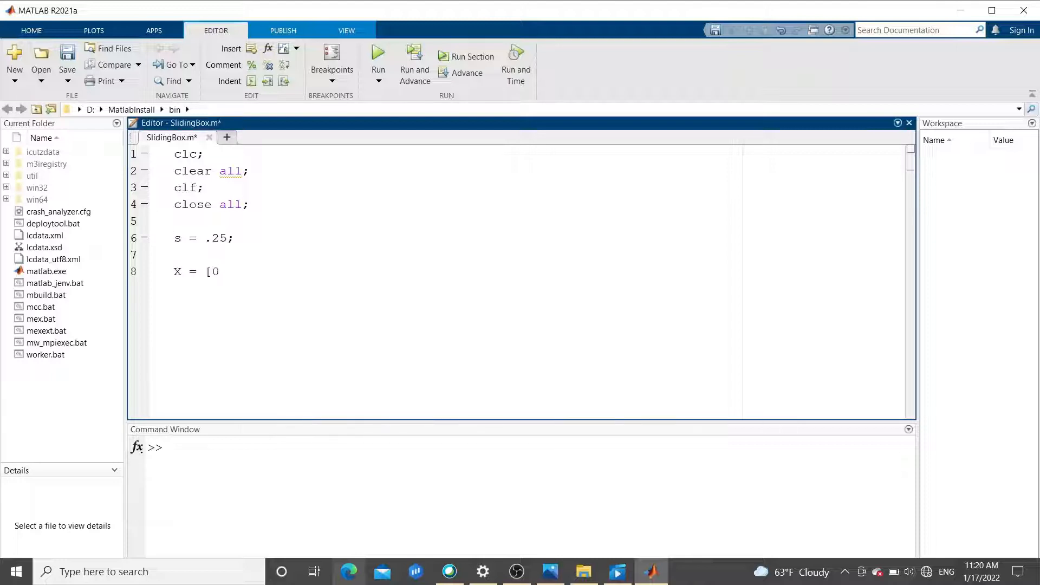
text(0)
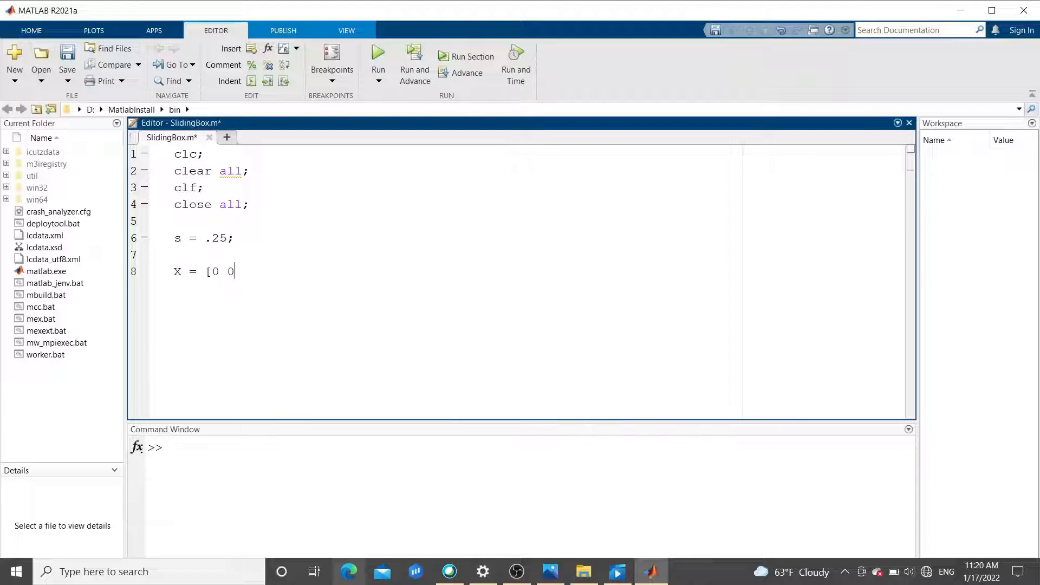
key(Backspace)
text(-)
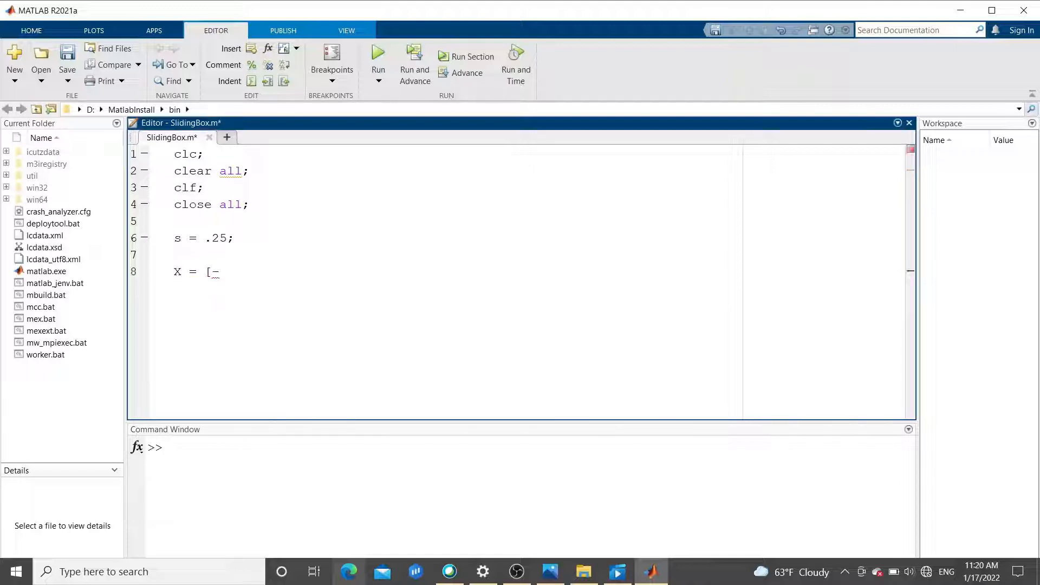
text(s)
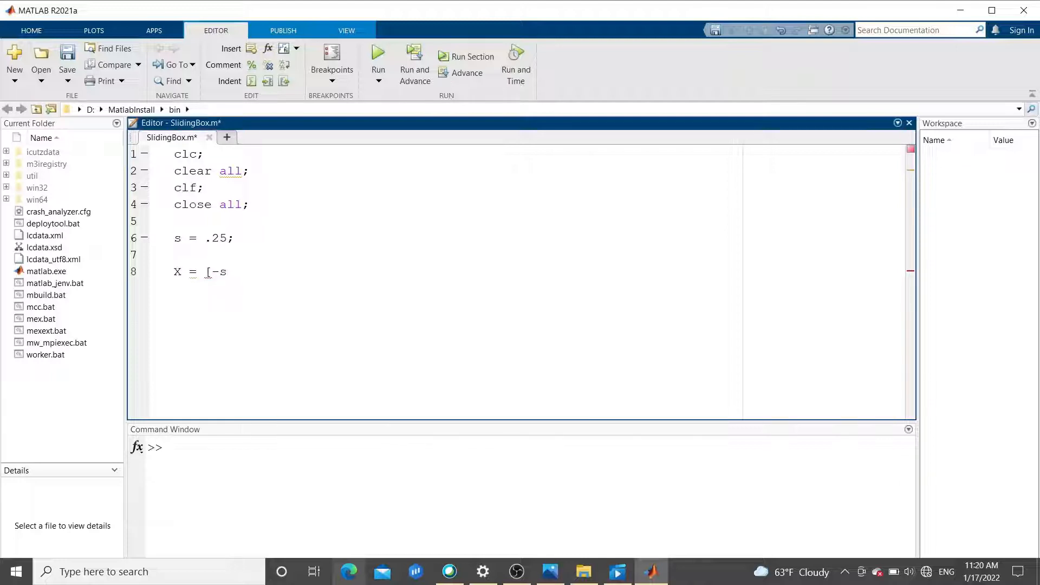
text(, s)
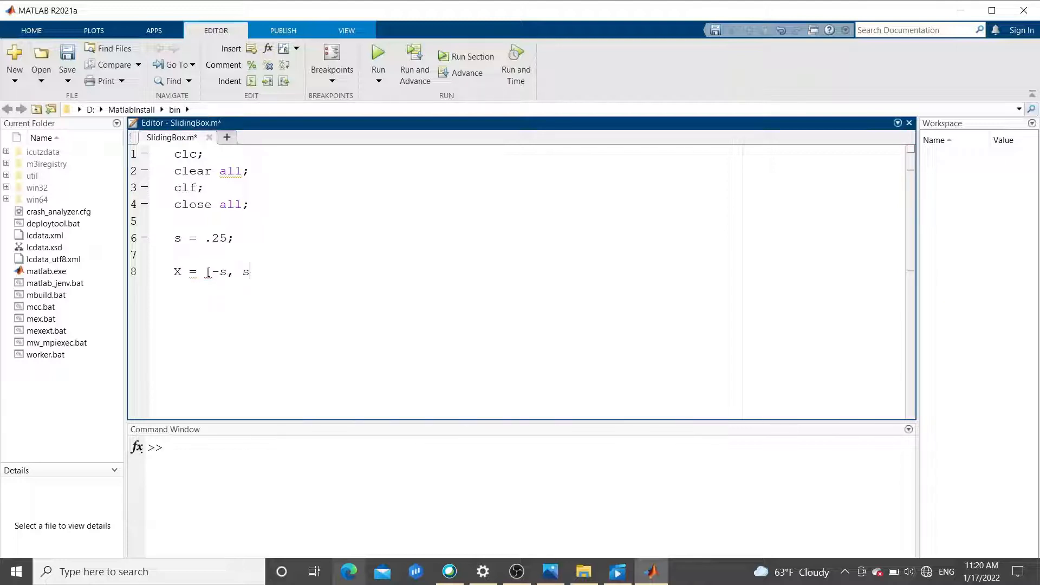
text(])
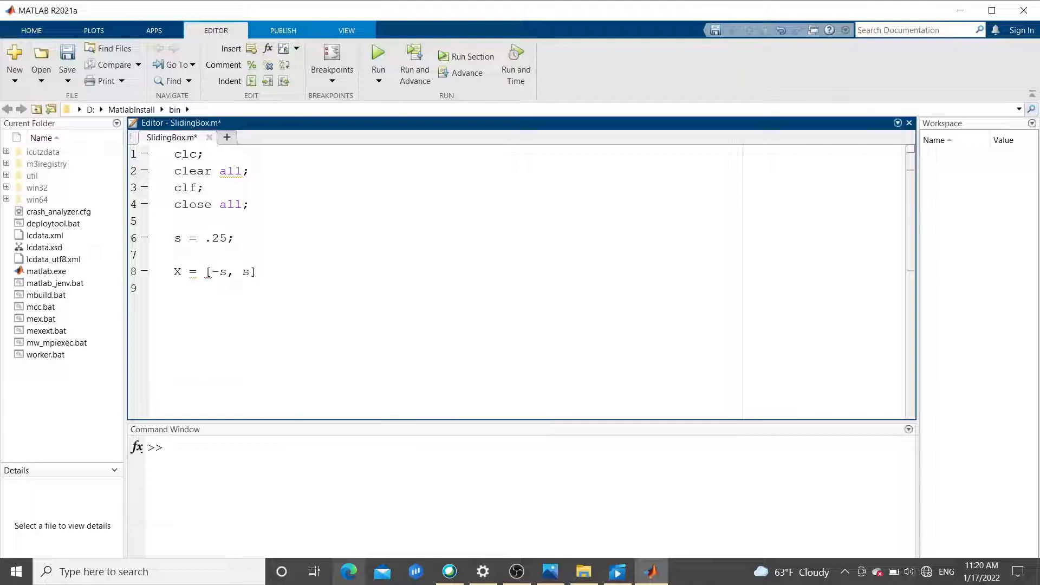
- Define Y = [-.5*s, -.5*s] as the matching y-points of the bottom edge
text(Y =)
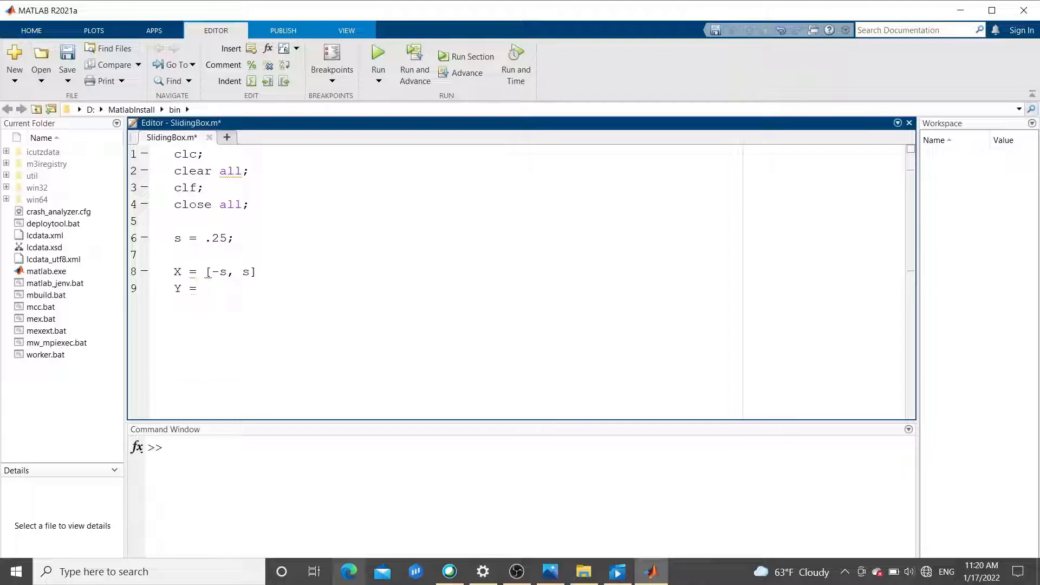
text([)
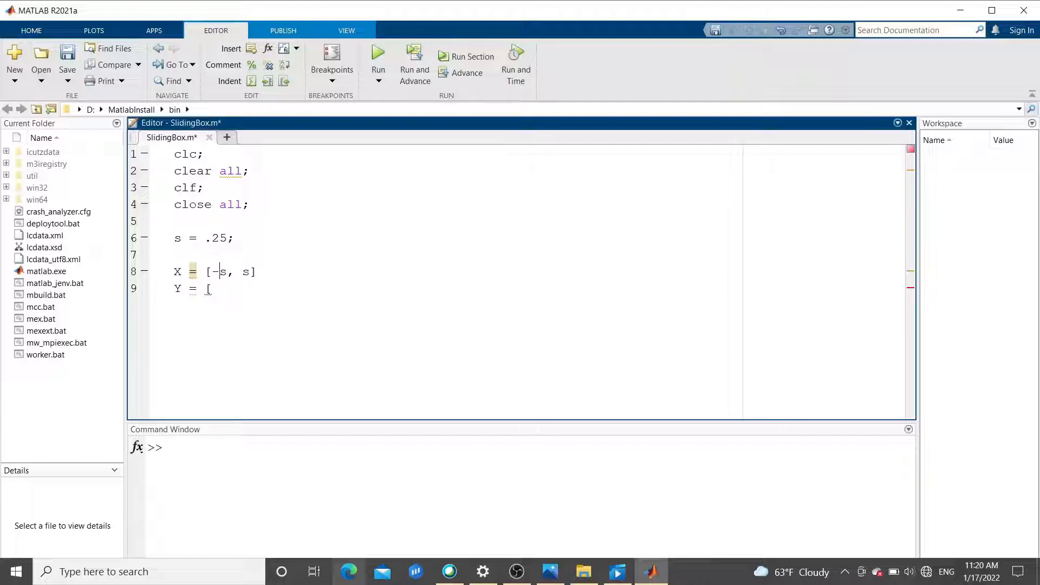
text(.5*)
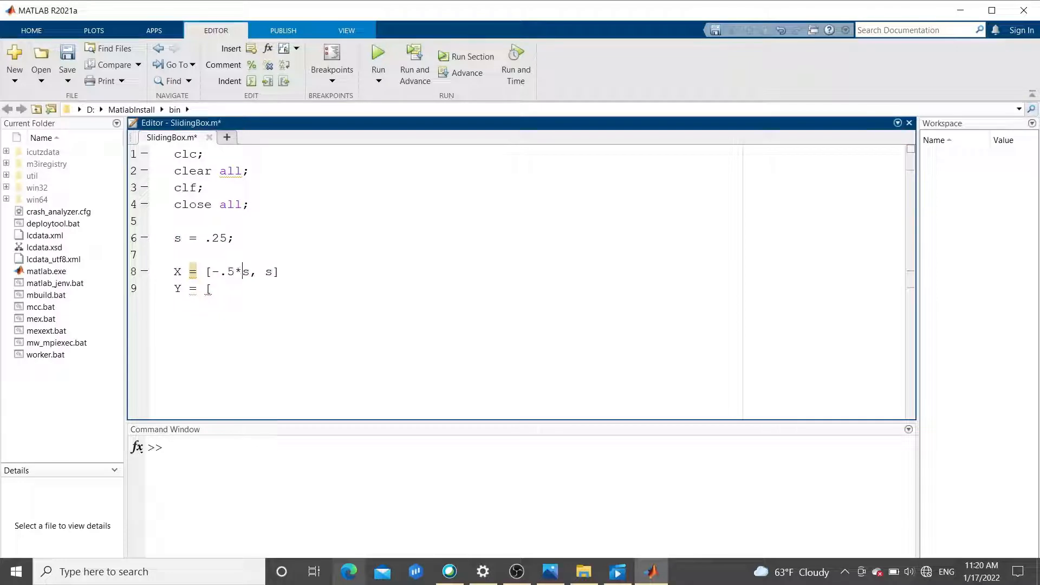
text(.5*)
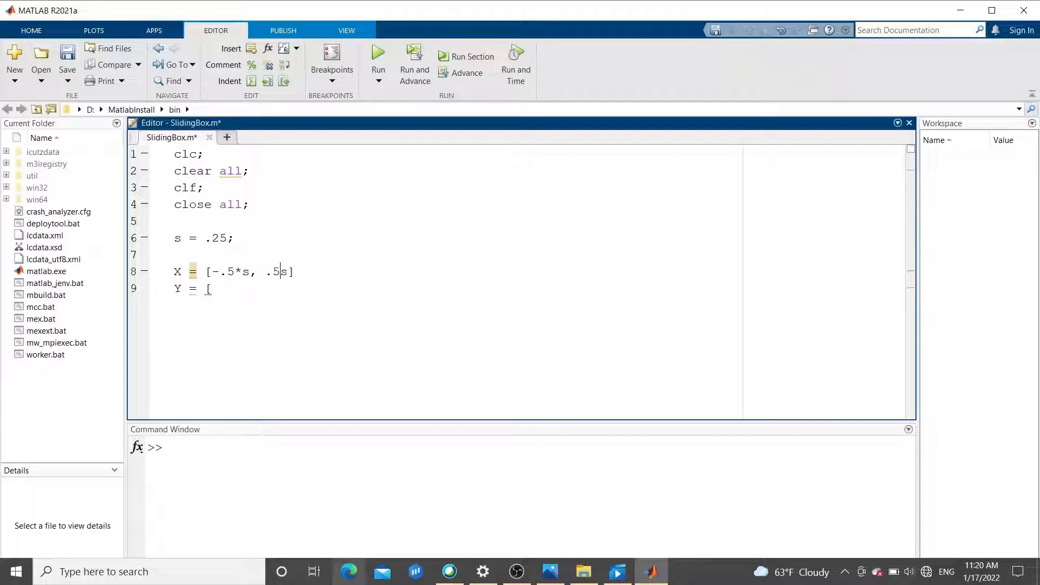
text(*)
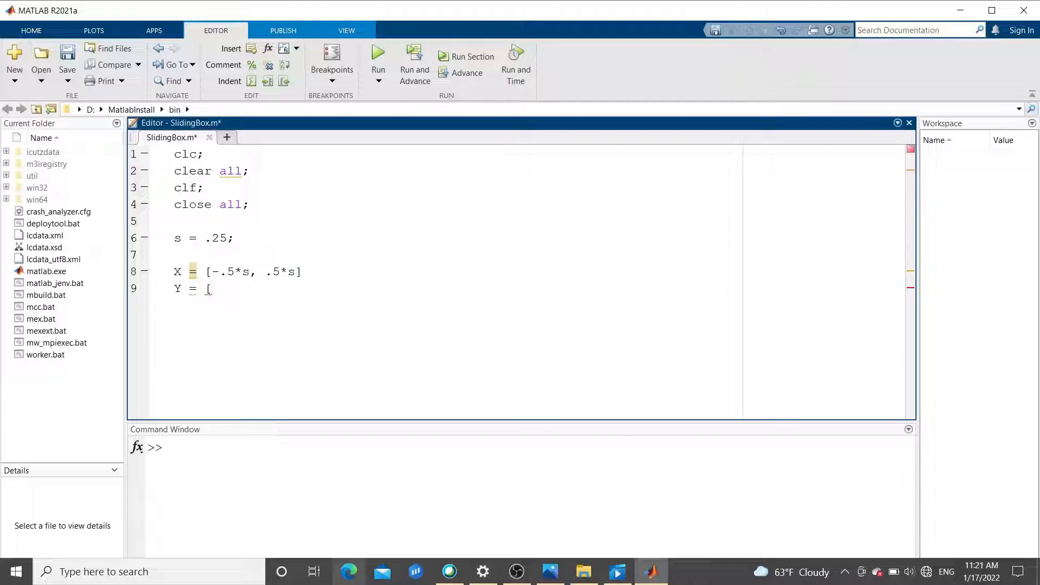
text(-.)
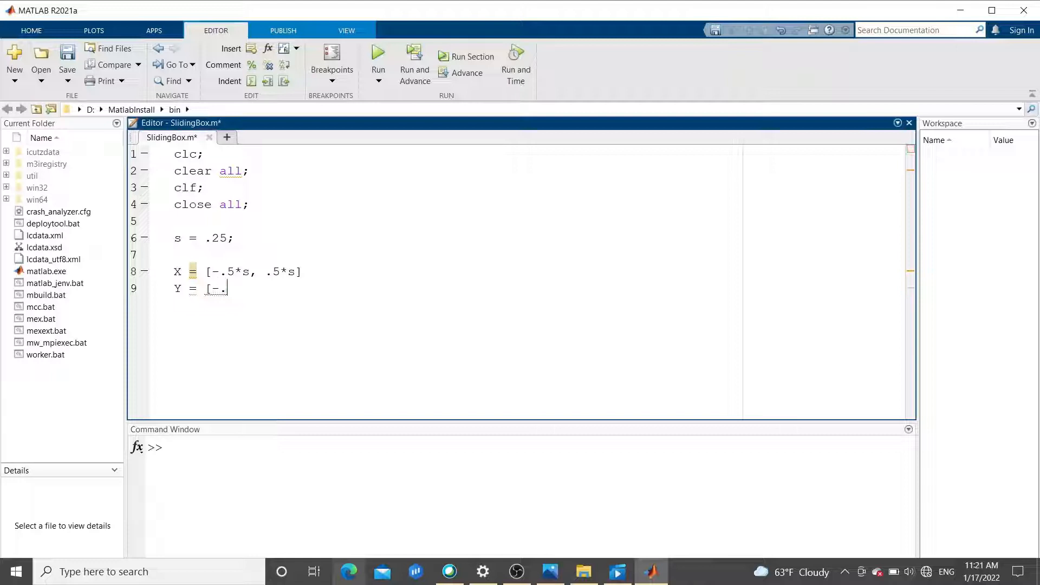
text(5*s)
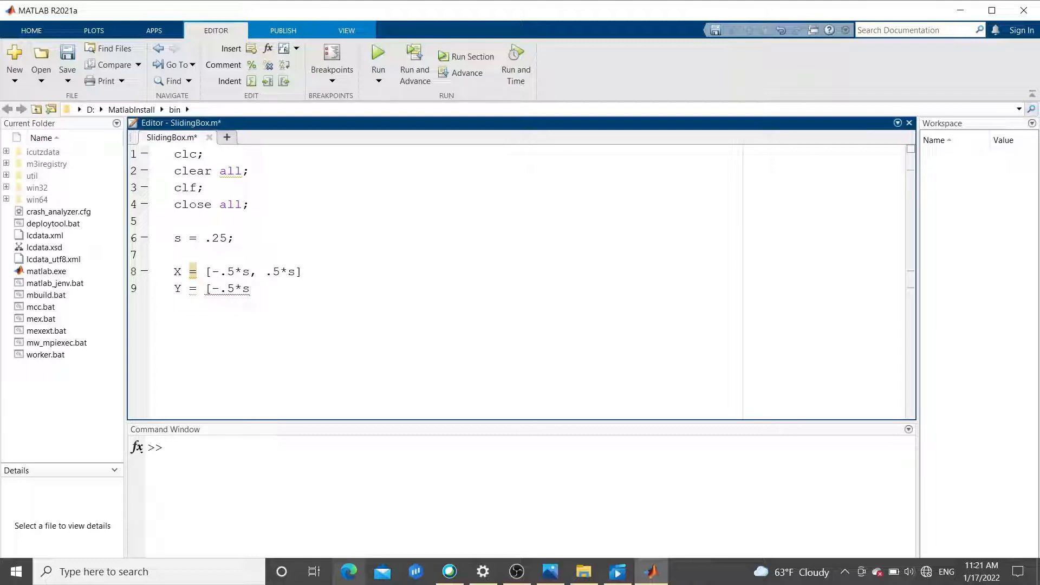
text(, -)
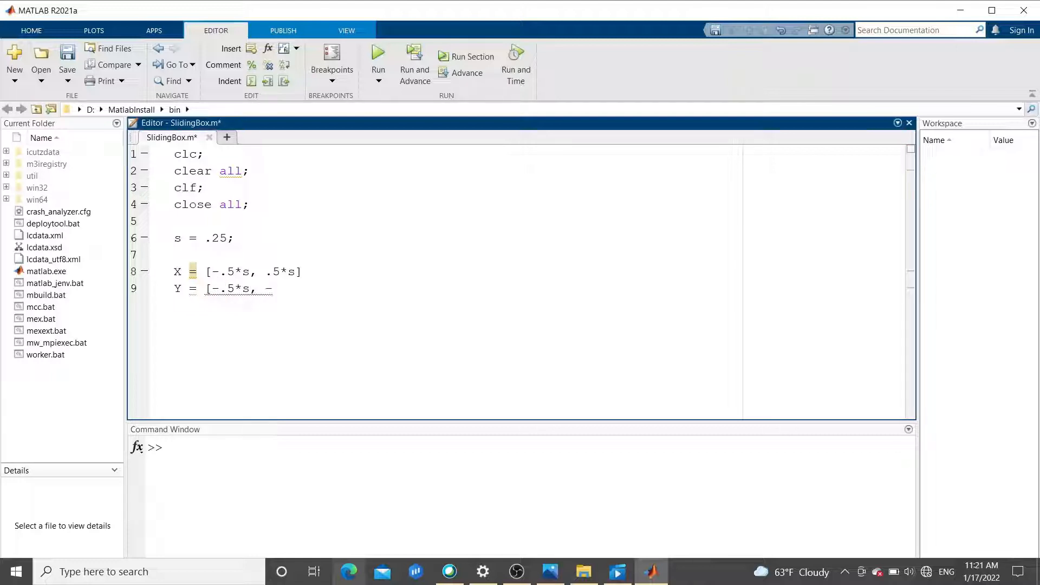
text(.5*s])
text(pl)
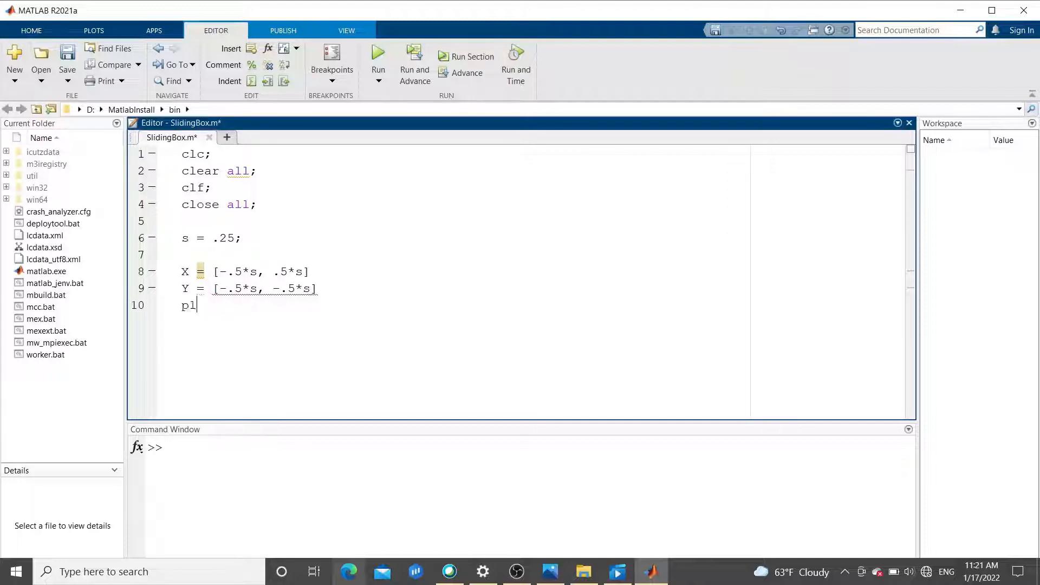
- Add plot(X,Y) to draw the bottom edge
text(ot()
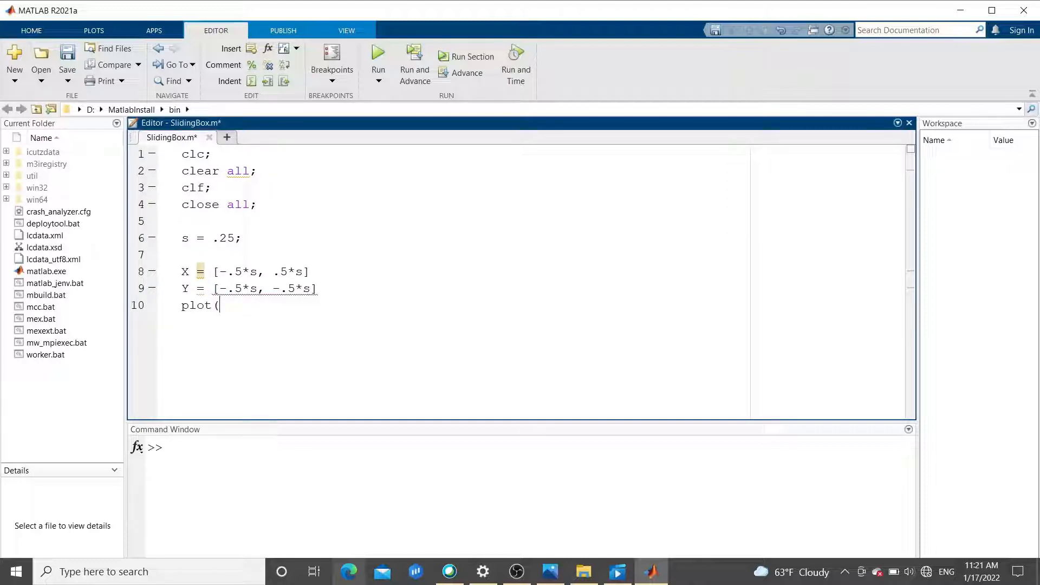
text(X,Y)
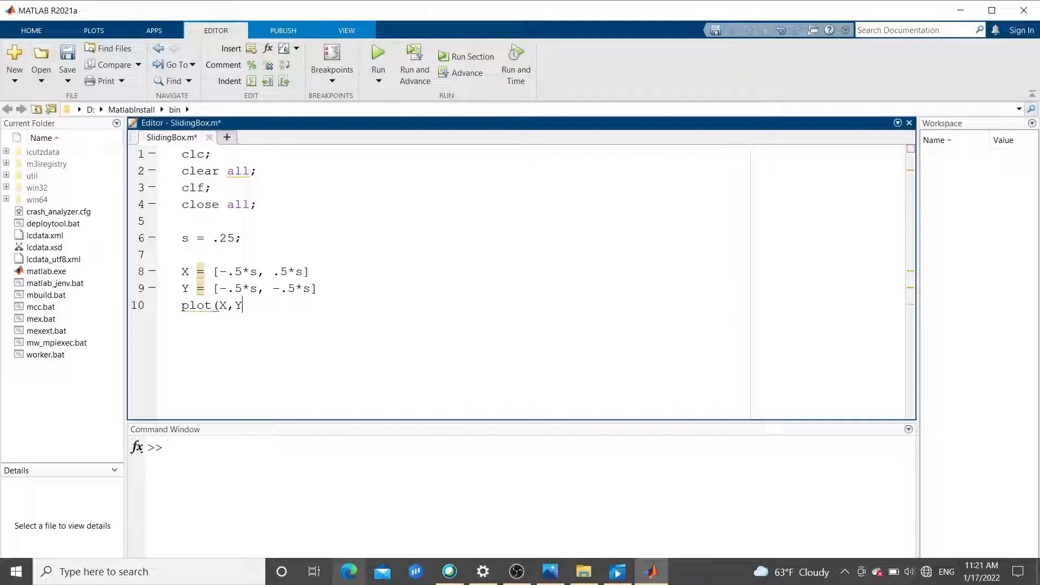
text())
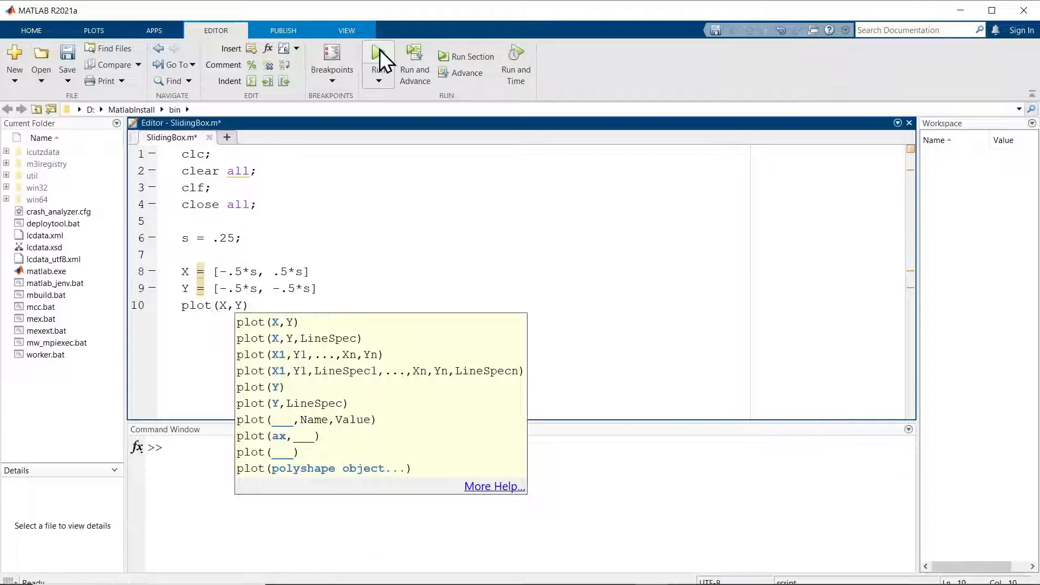
- Run SlidingBox.m with its folder added to the path, view the horizontal line, then close the figure
click(377, 51)
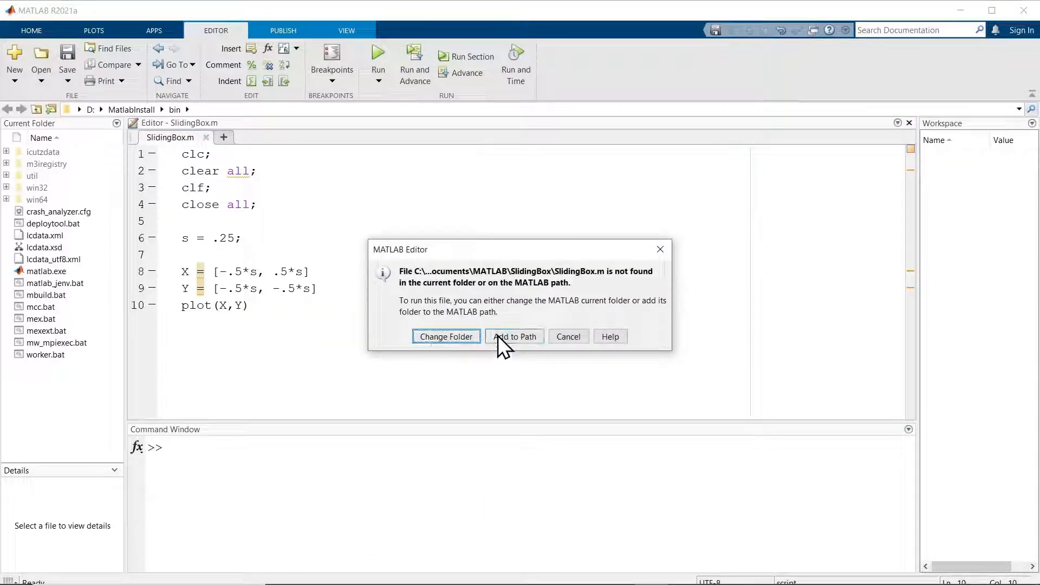
click(515, 336)
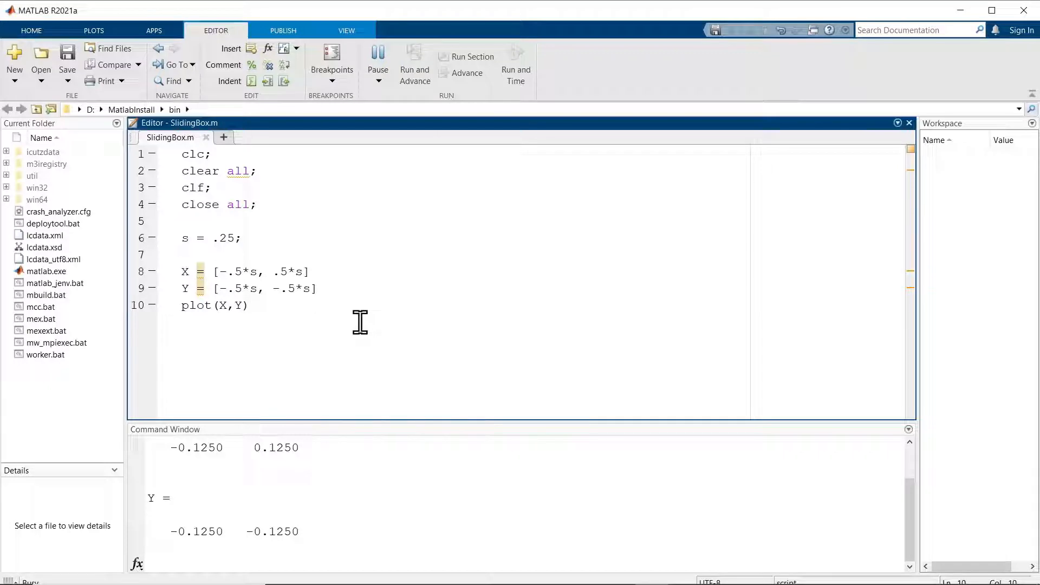
key(F5)
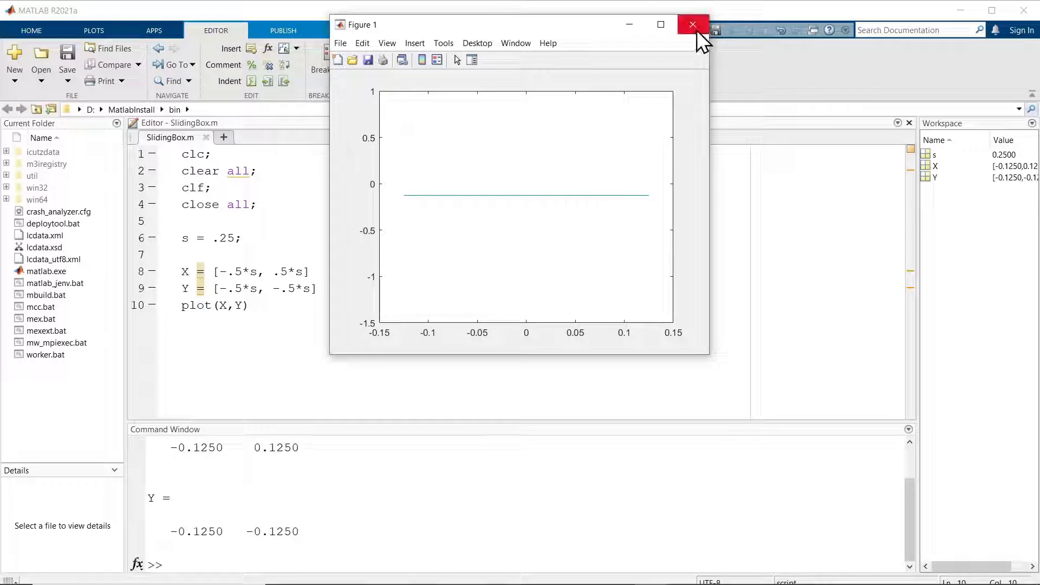
click(689, 24)
text(, )
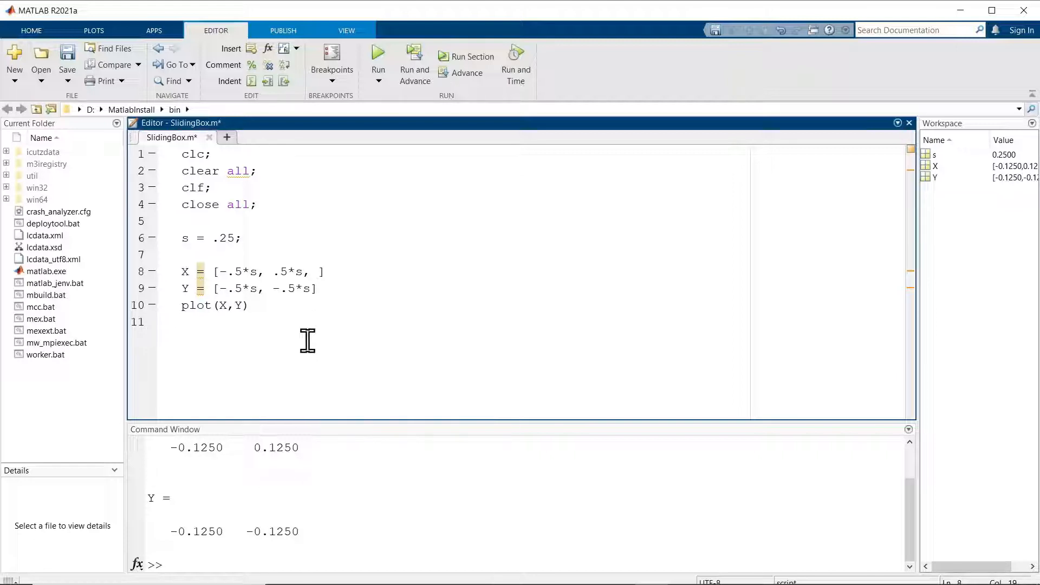
- Append a third corner .5*s to X and +.5*s to Y, then run to plot the L-shaped edges
text(.5*)
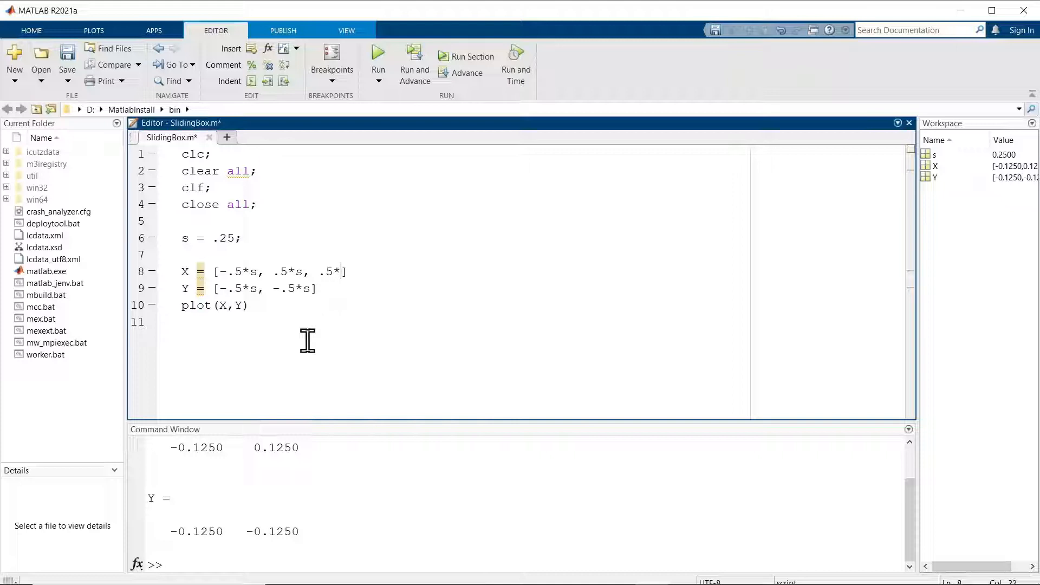
text(s)
click(268, 288)
text(, )
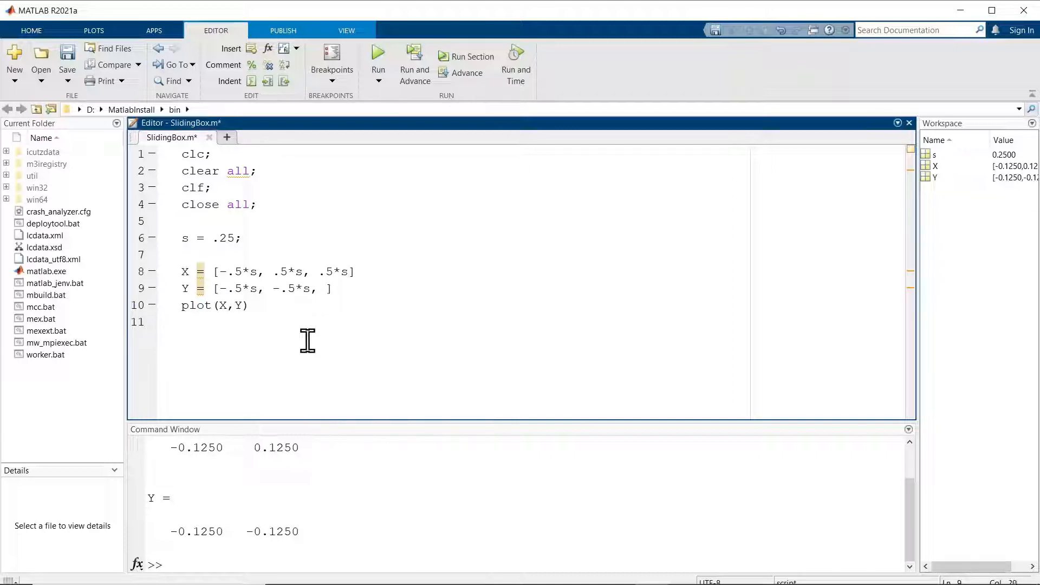
text(+.5*)
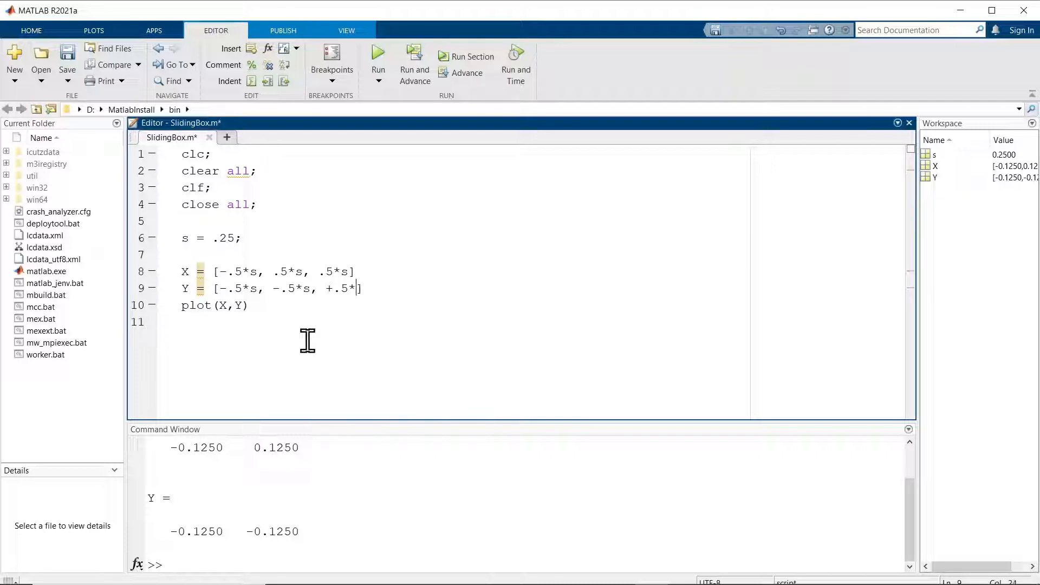
text(s)
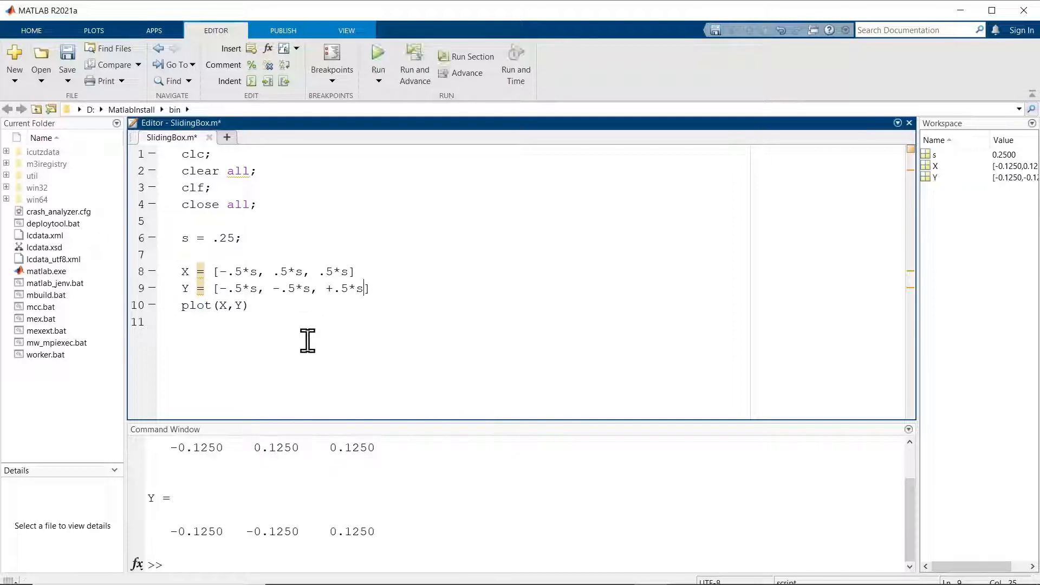
click(377, 56)
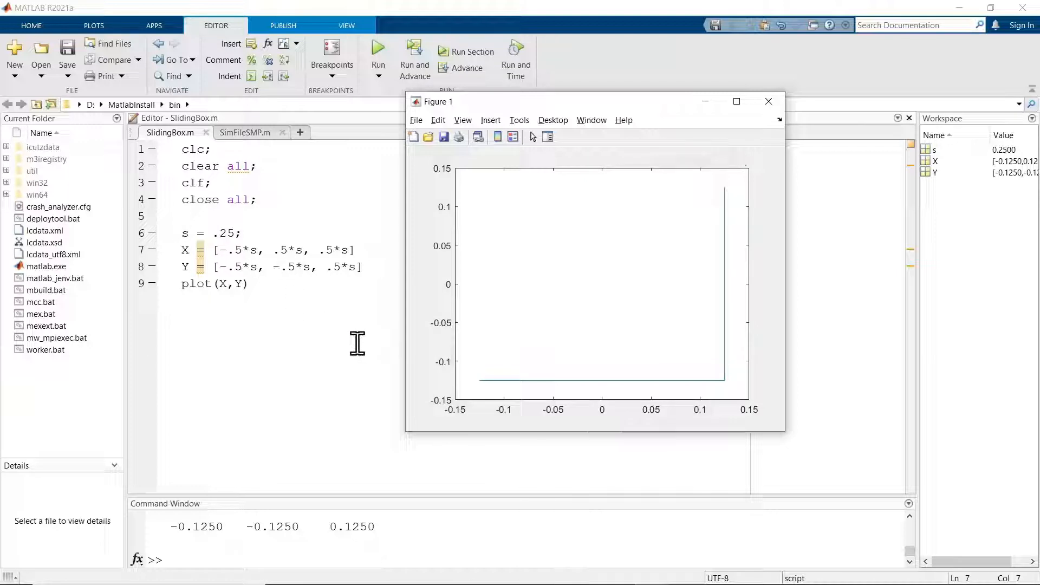
mouse_move(676, 269)
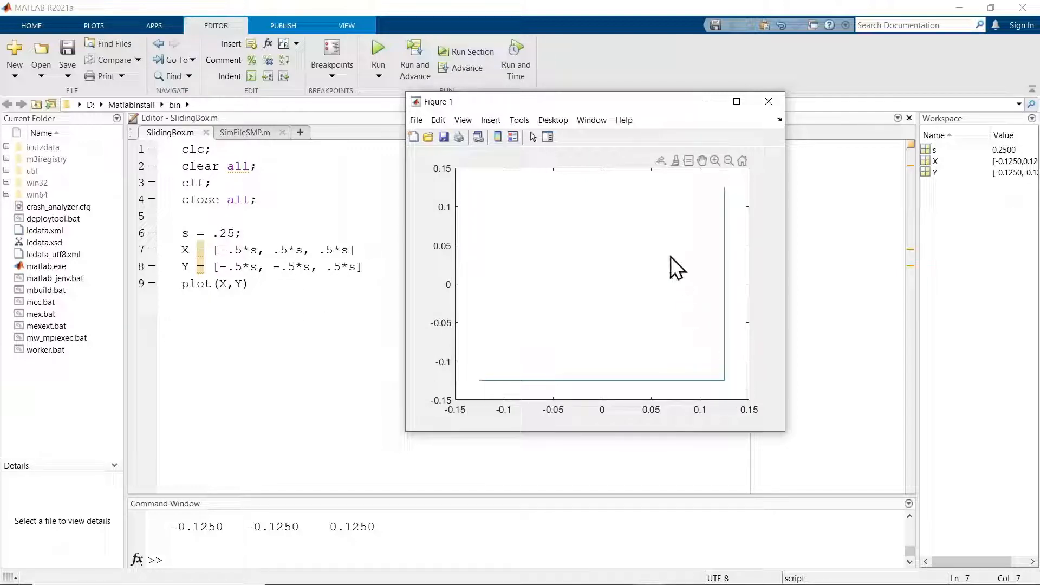
mouse_move(726, 188)
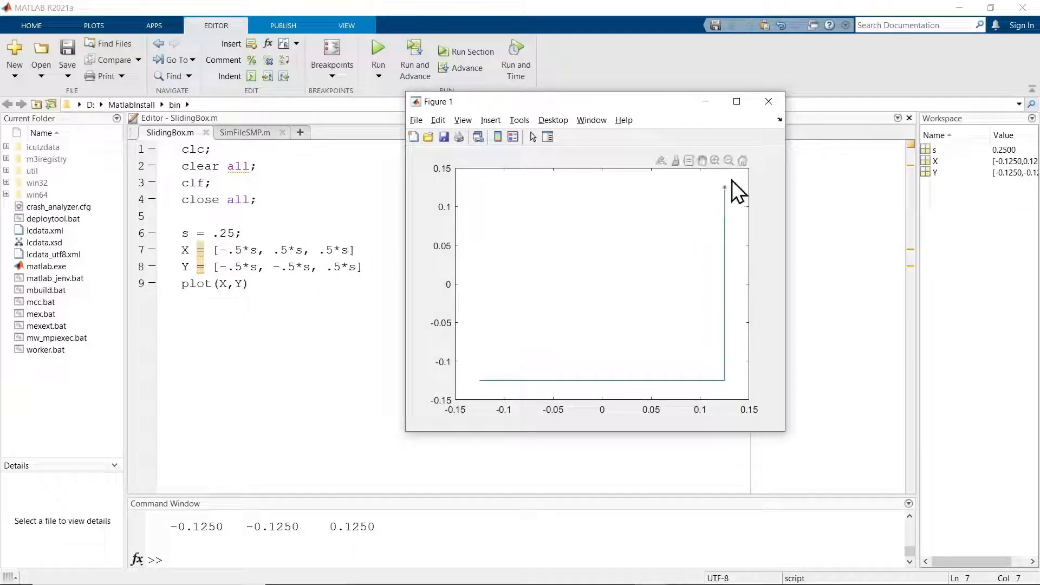
mouse_move(330, 259)
text(, )
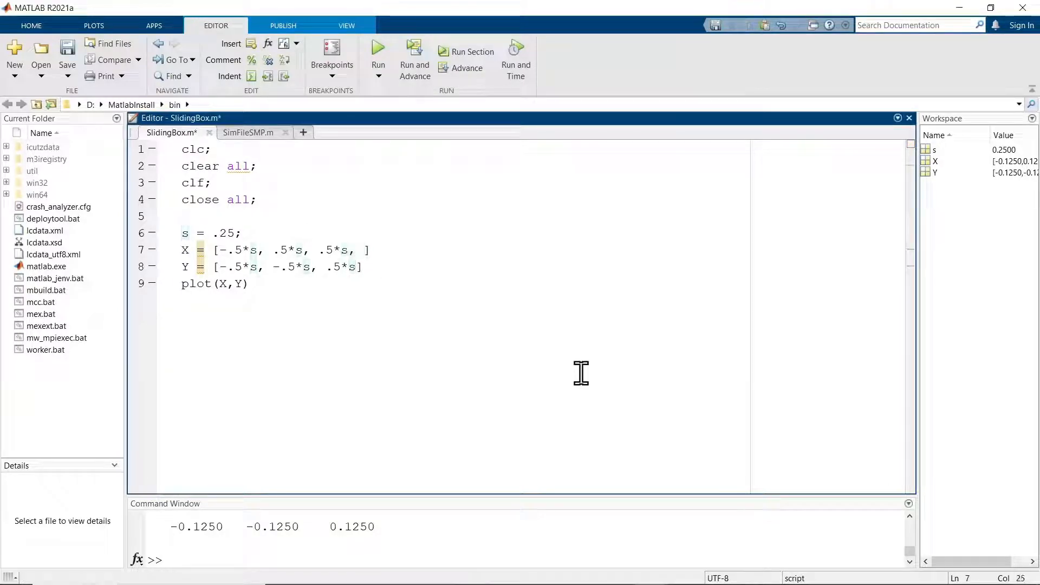
- Extend X with -.5*s, -.5*s and Y with .5*s, -.5*s to close the square, then save
text(-.5*s)
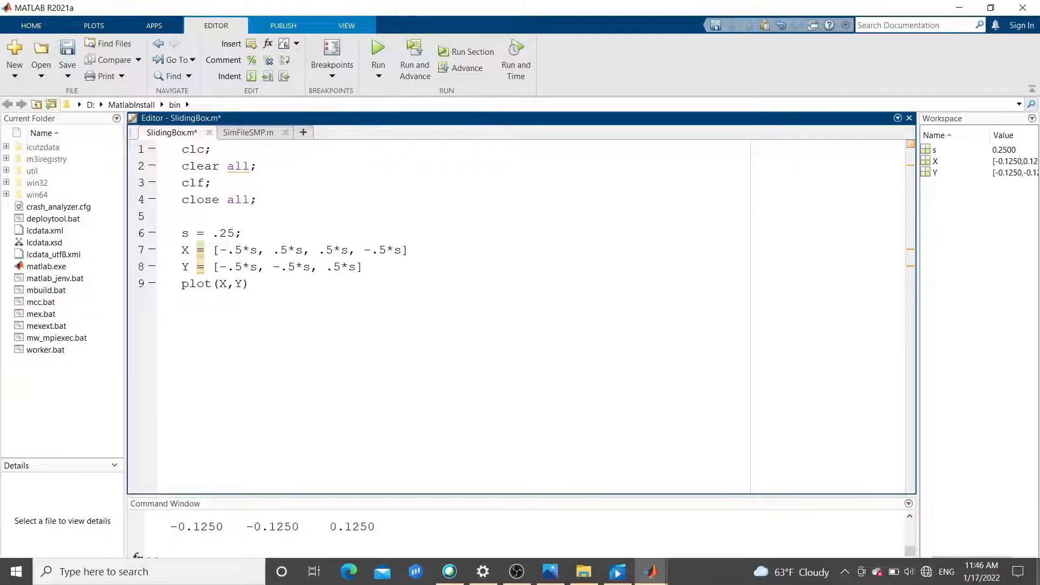
text(,)
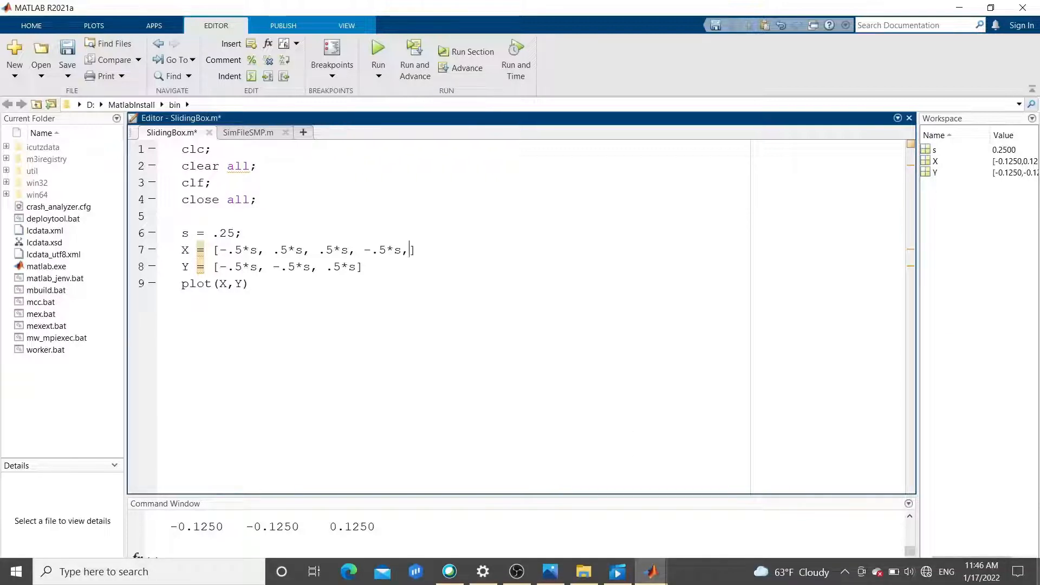
text(-.5*s)
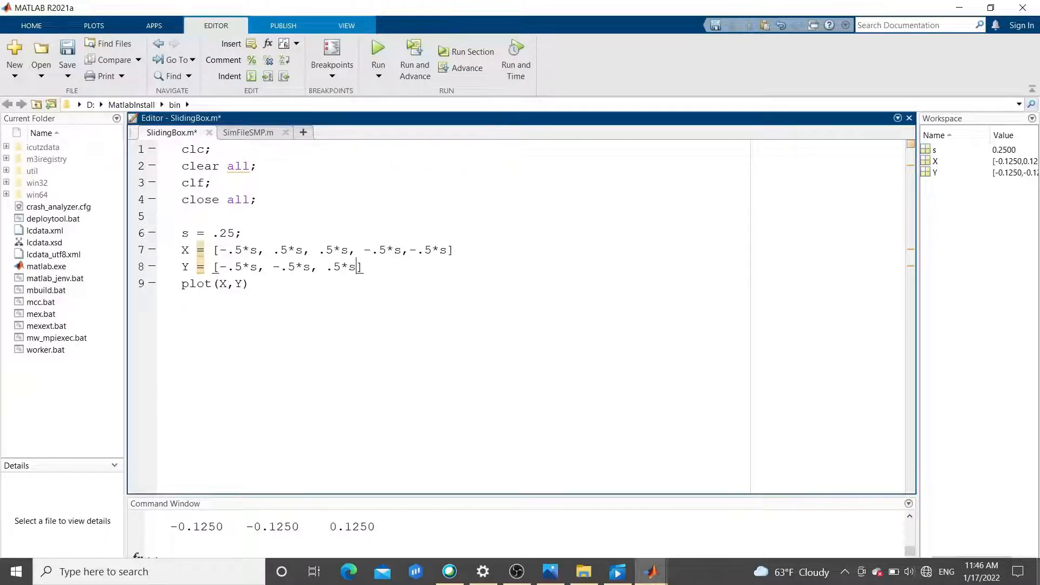
text(,)
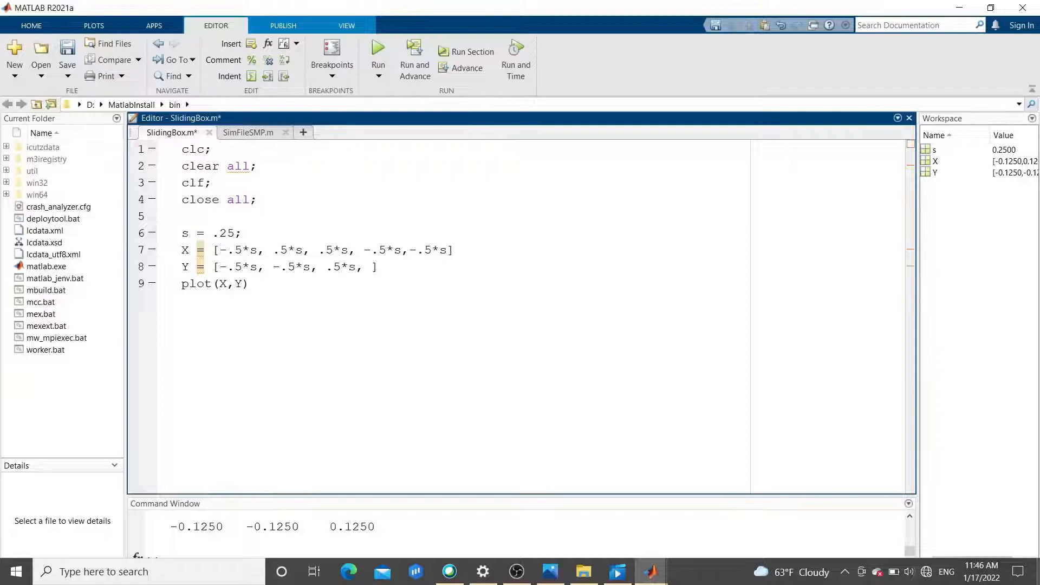
text(.5)
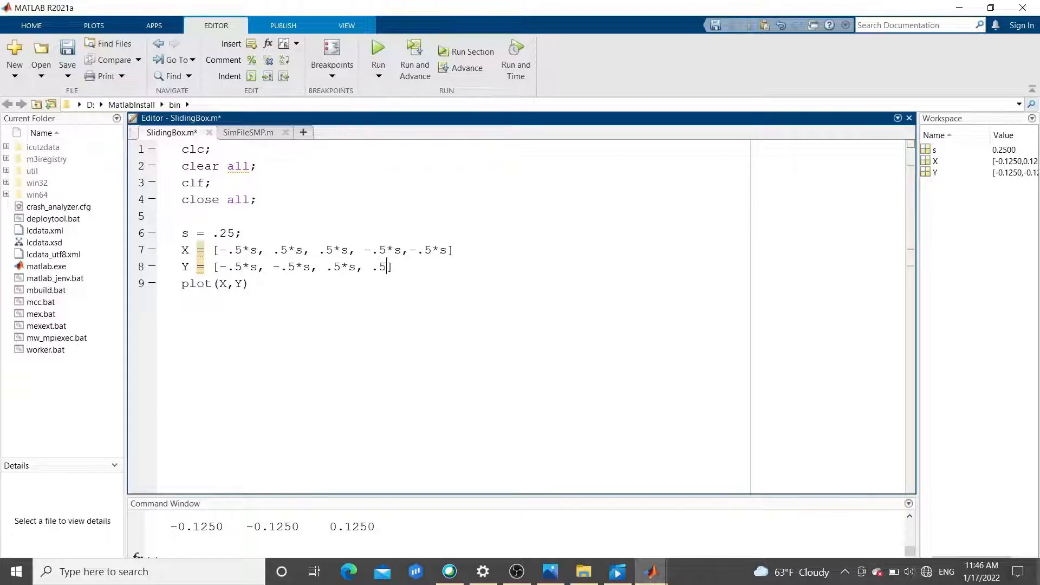
key(Backspace)
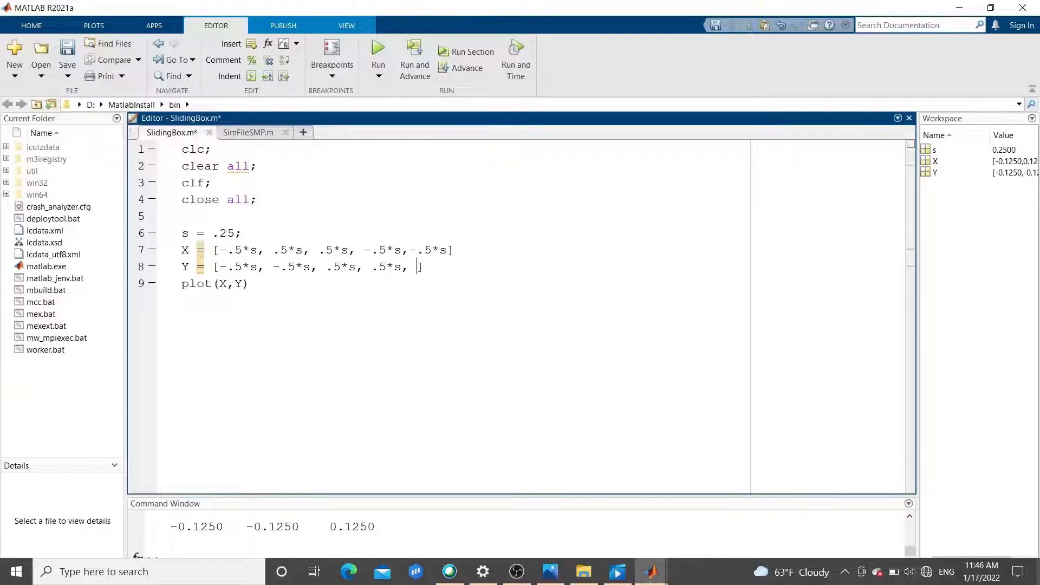
text(-.5)
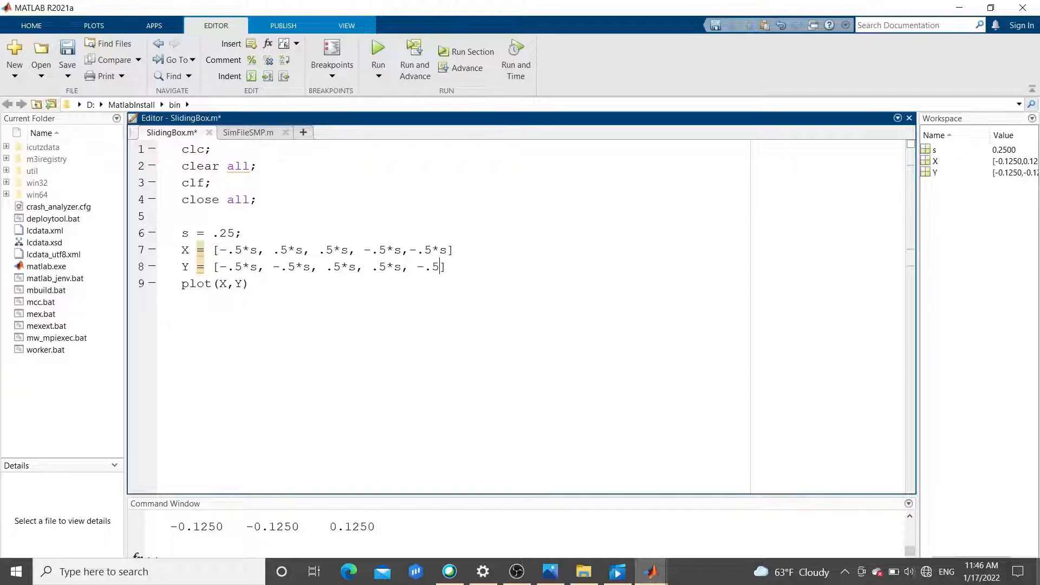
text(*s)
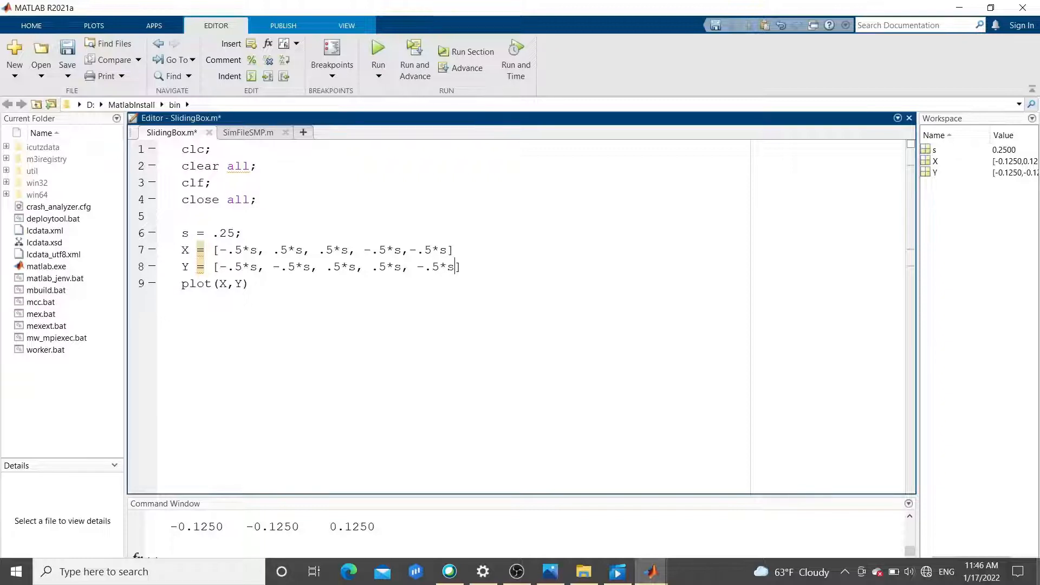
key(ctrl+s)
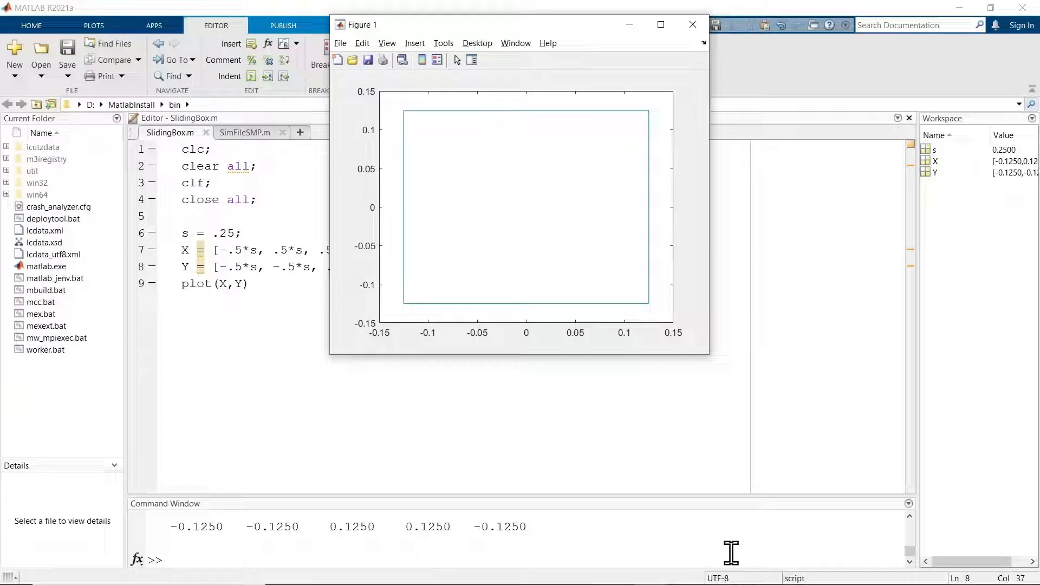
mouse_move(692, 24)
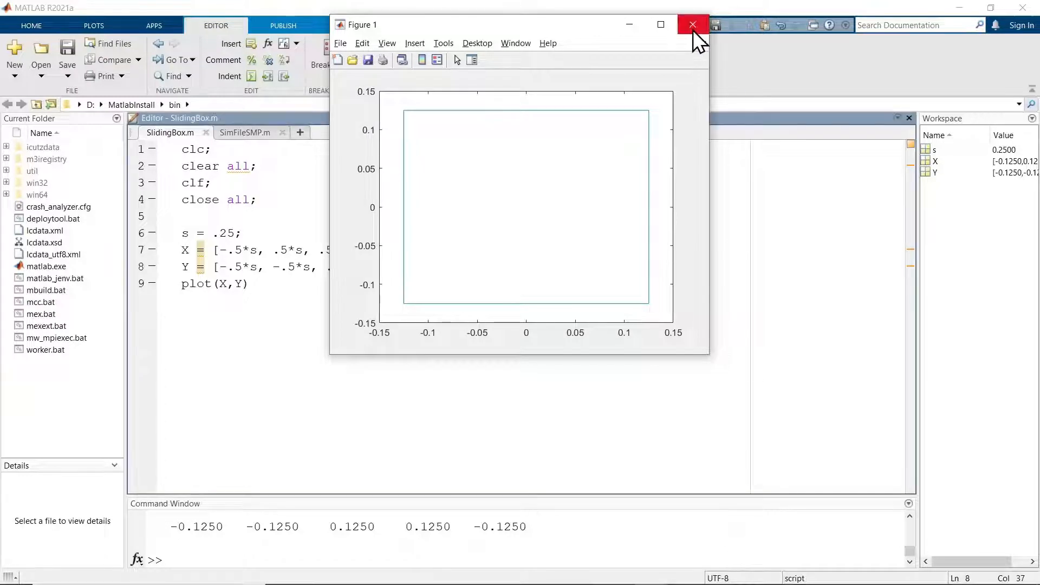
- Close the figure showing the complete square outline
click(693, 24)
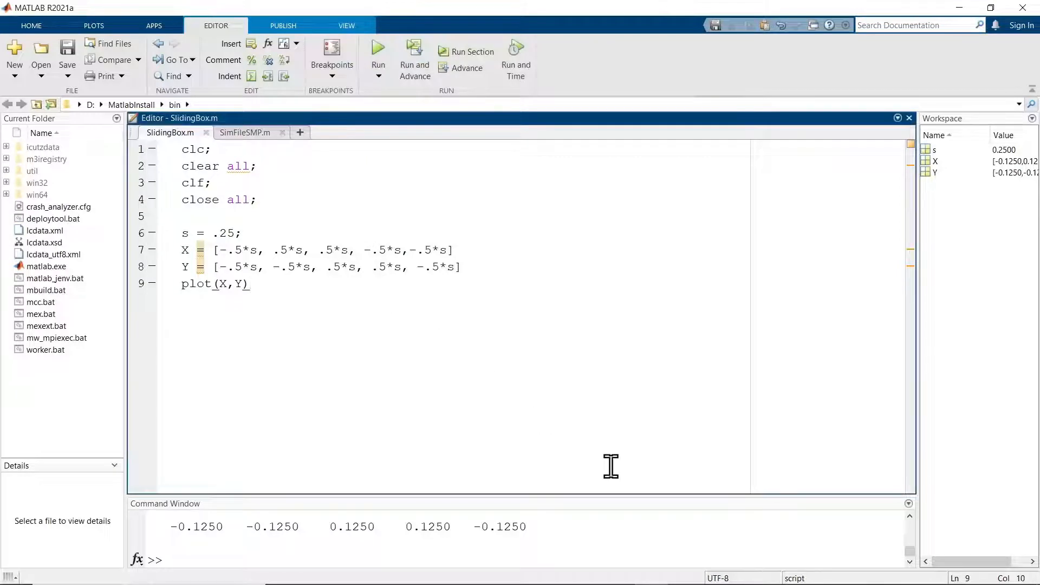
- Define x-axis limits xmin = -.5; and xmax = 12; below the plot line
text(xmi)
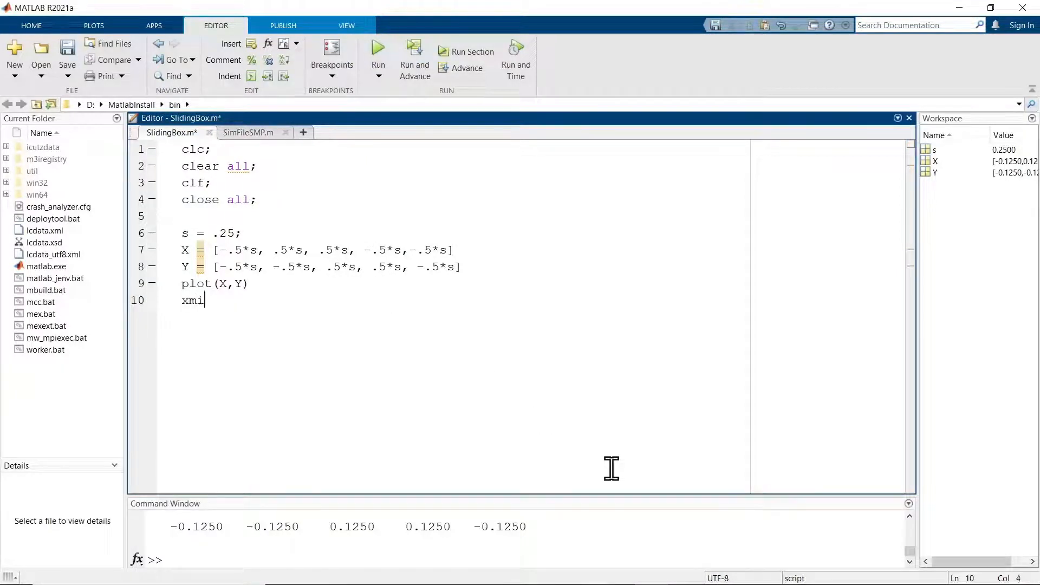
text(n =)
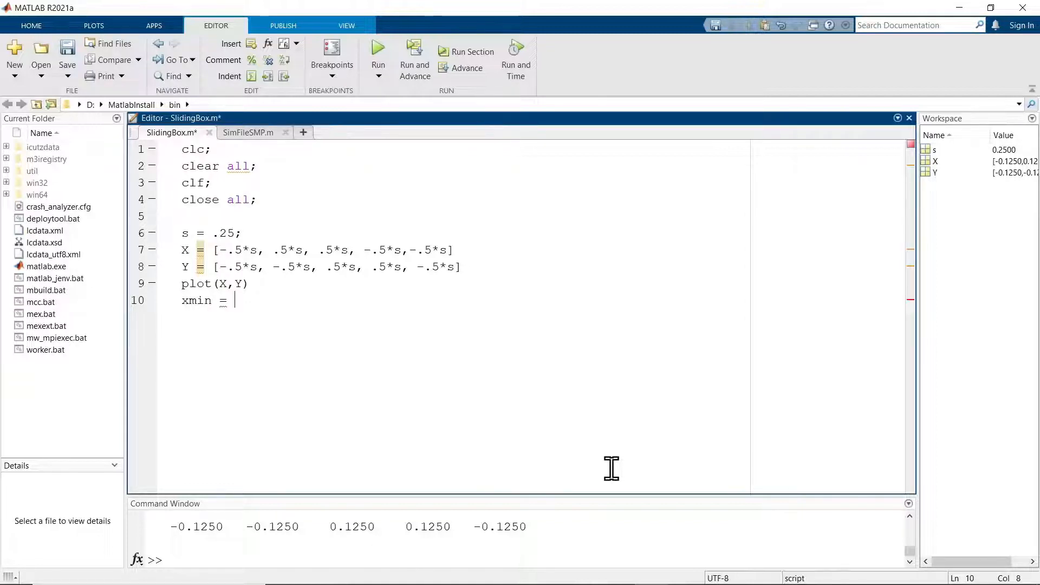
mouse_move(765, 527)
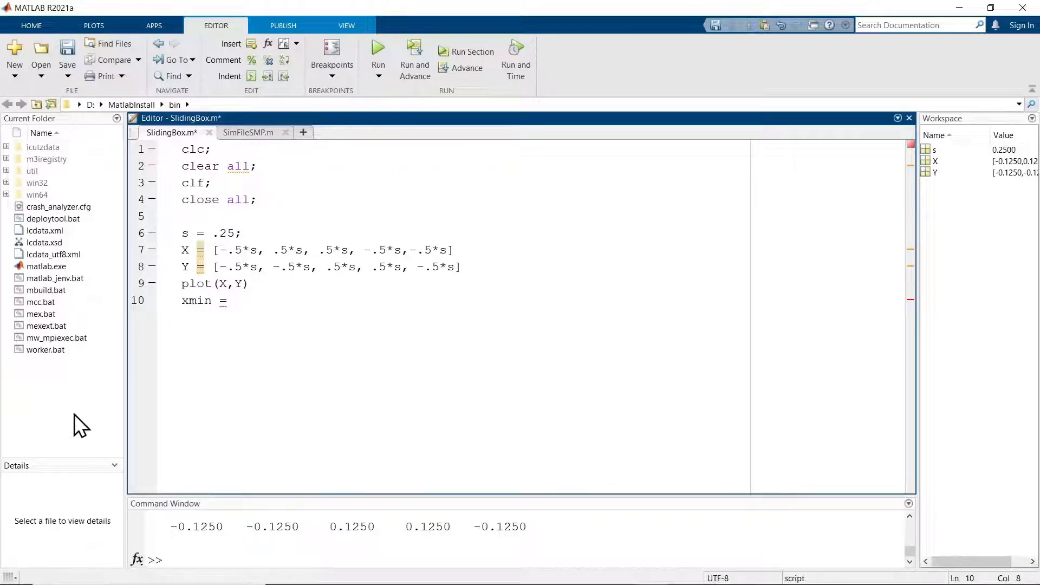
text(-)
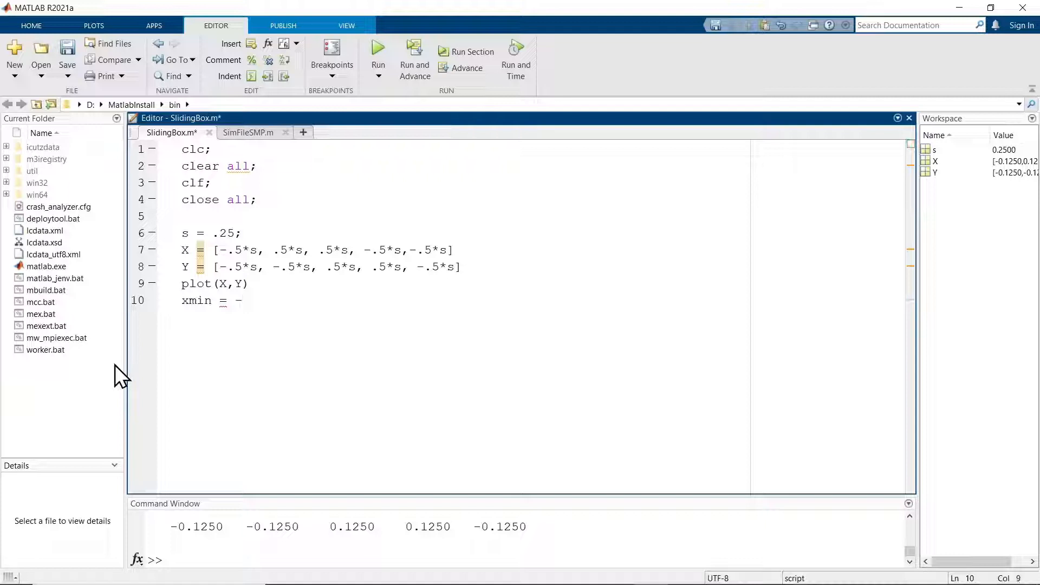
text(.5;)
text(xmax)
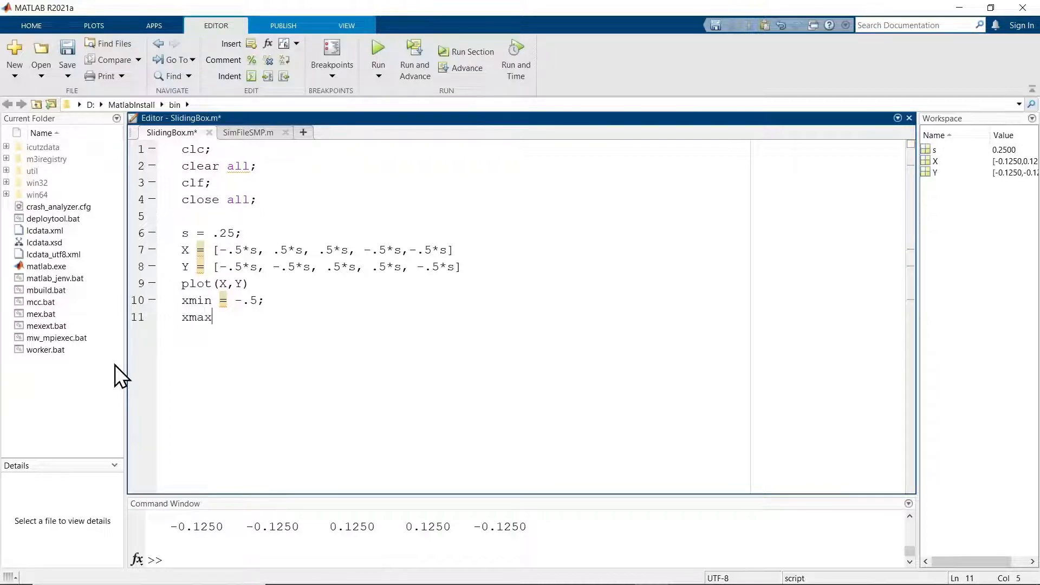
text(=)
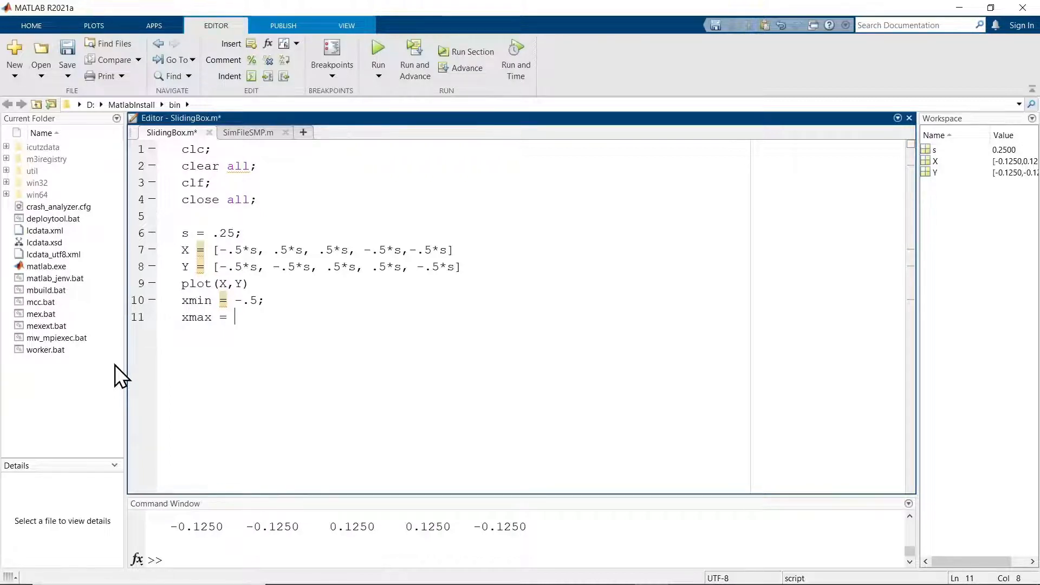
text(5;)
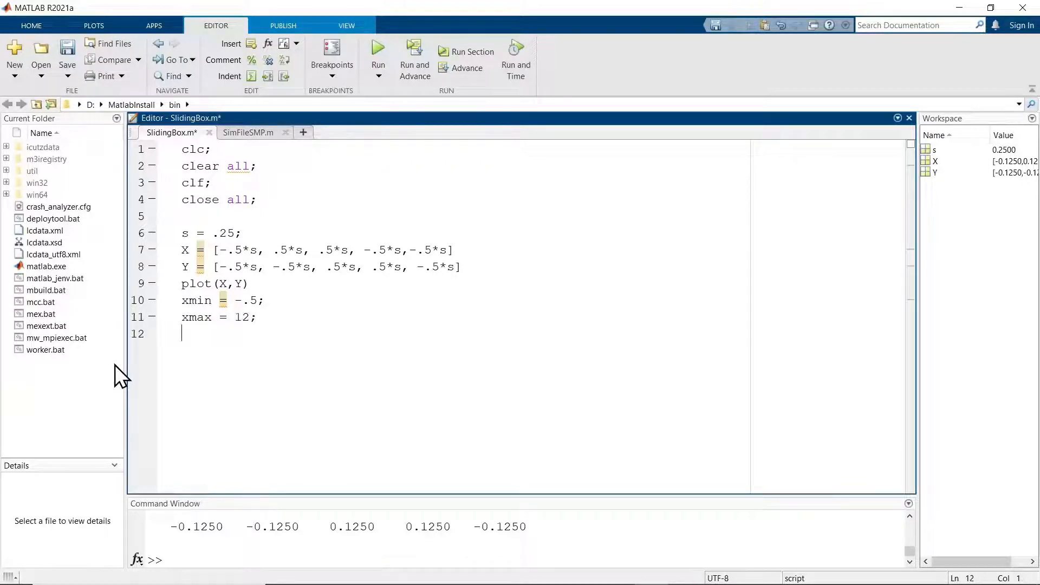
- Define y-axis limits ymin = -1; and ymax = 1;
text(ymi)
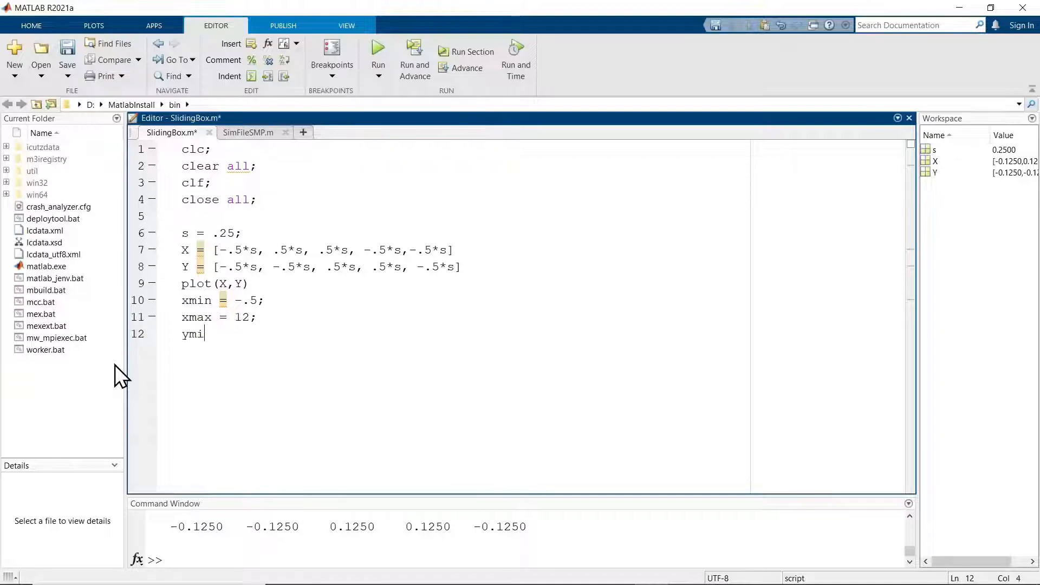
text(n =)
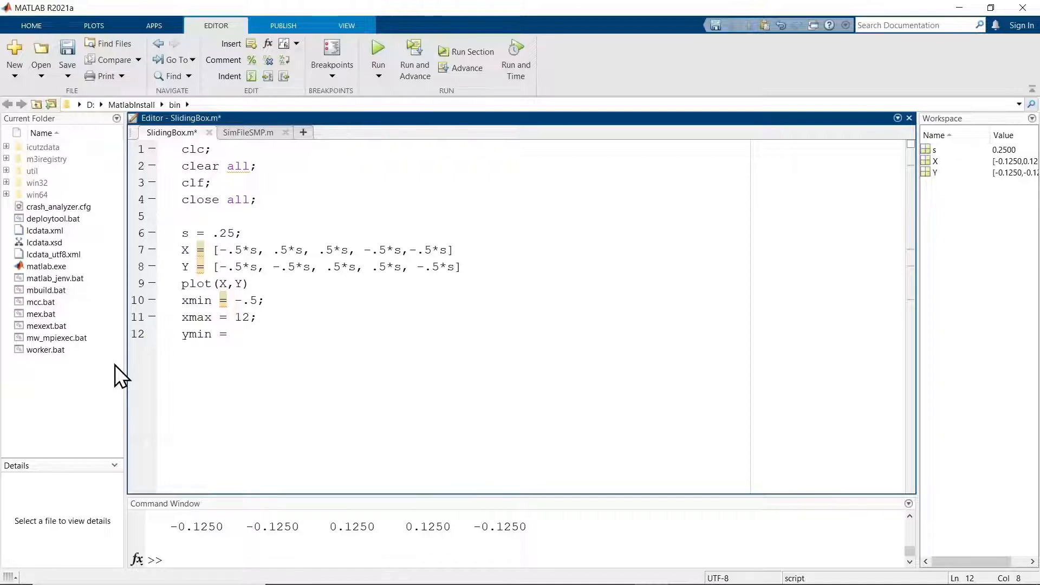
text(-1)
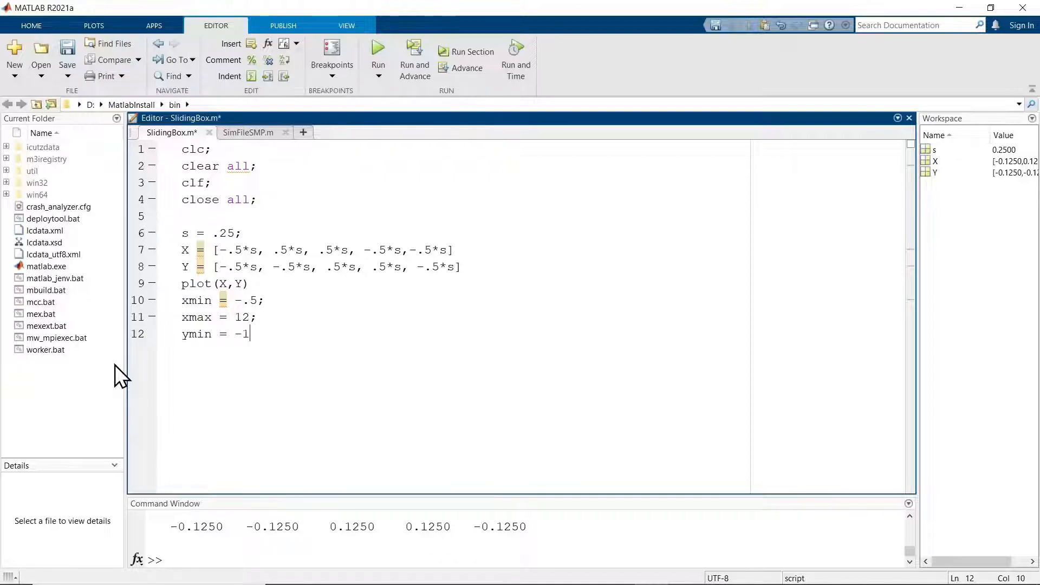
text(;)
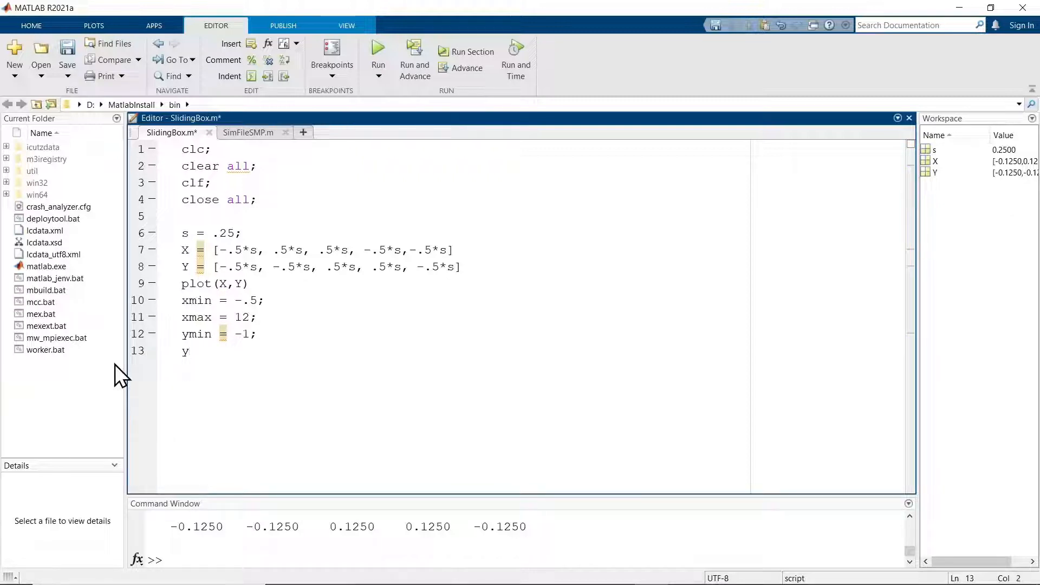
text(max)
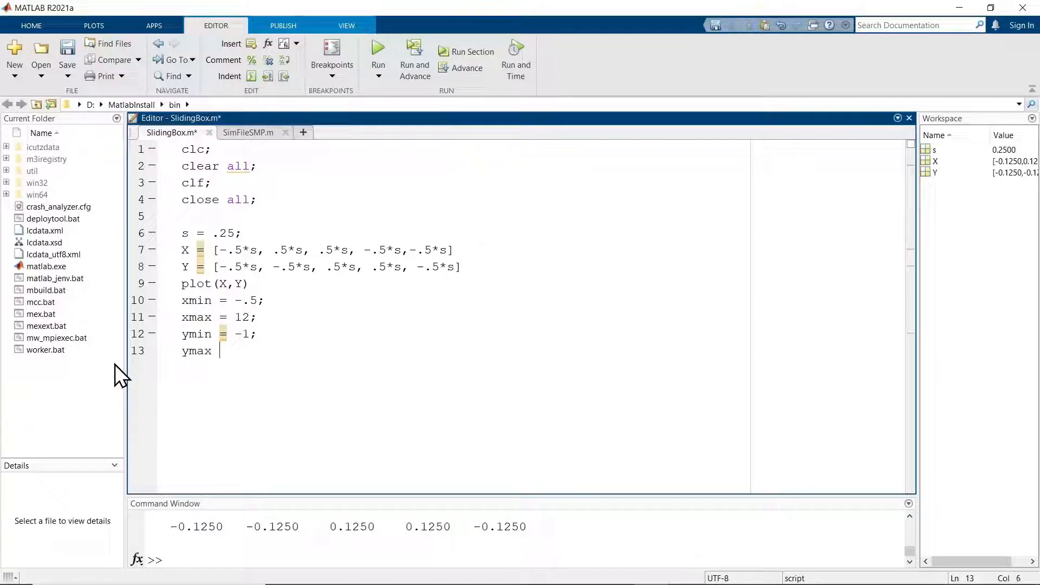
text(= 1)
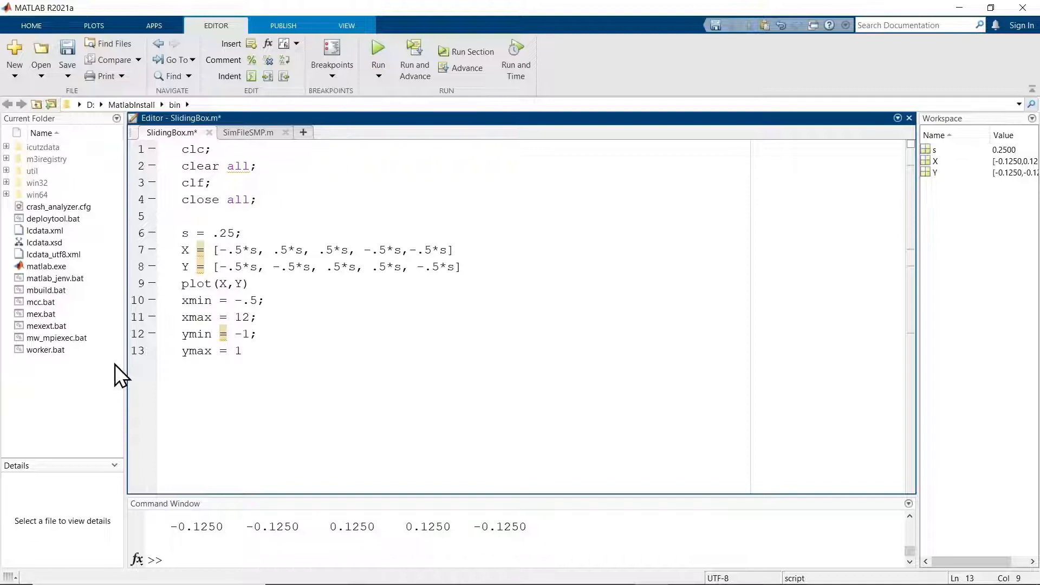
text(;)
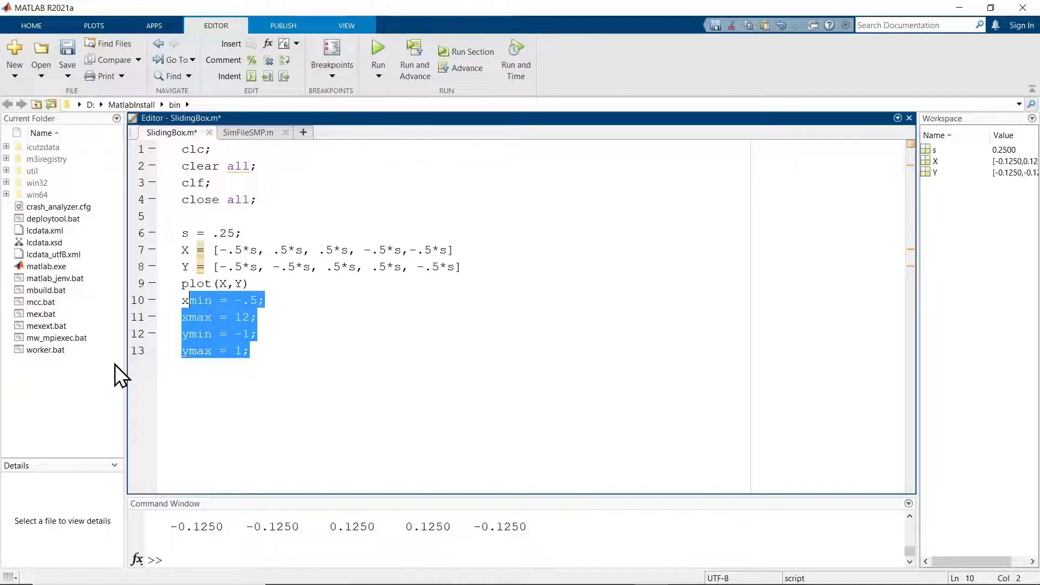
- Move the four axis limit definitions up to follow close all
key(Delete)
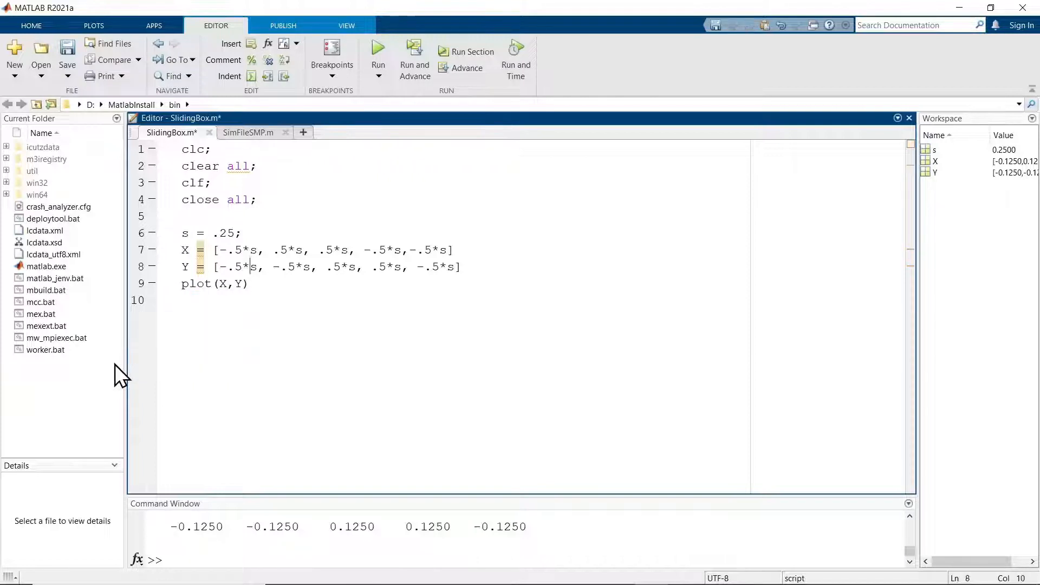
text(xmin = -.5;)
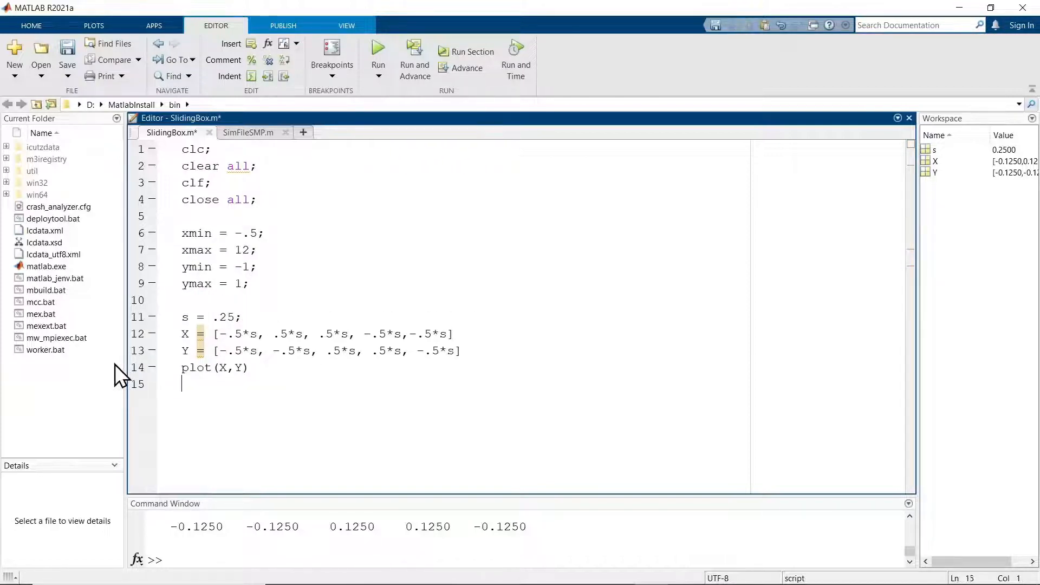
- Add axis([xmin xmax ymin ymax]) after plot(X,Y), then save and run
text(a)
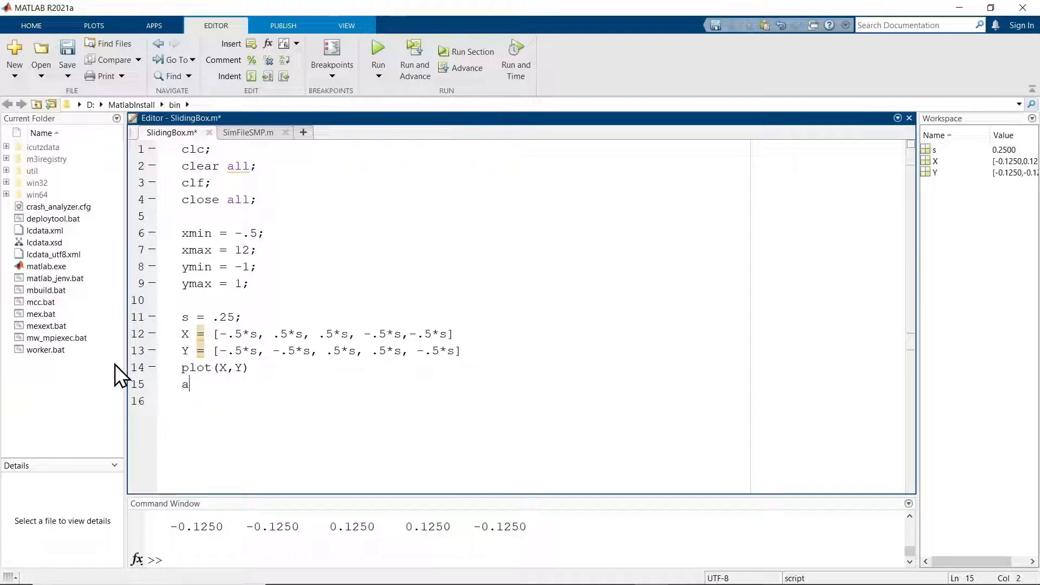
text(xis()
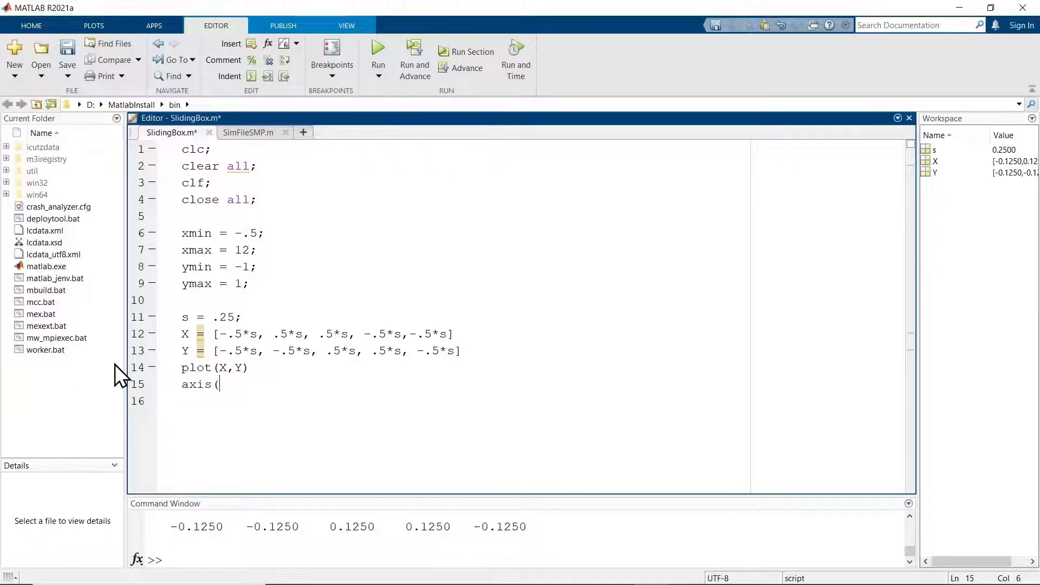
text([)
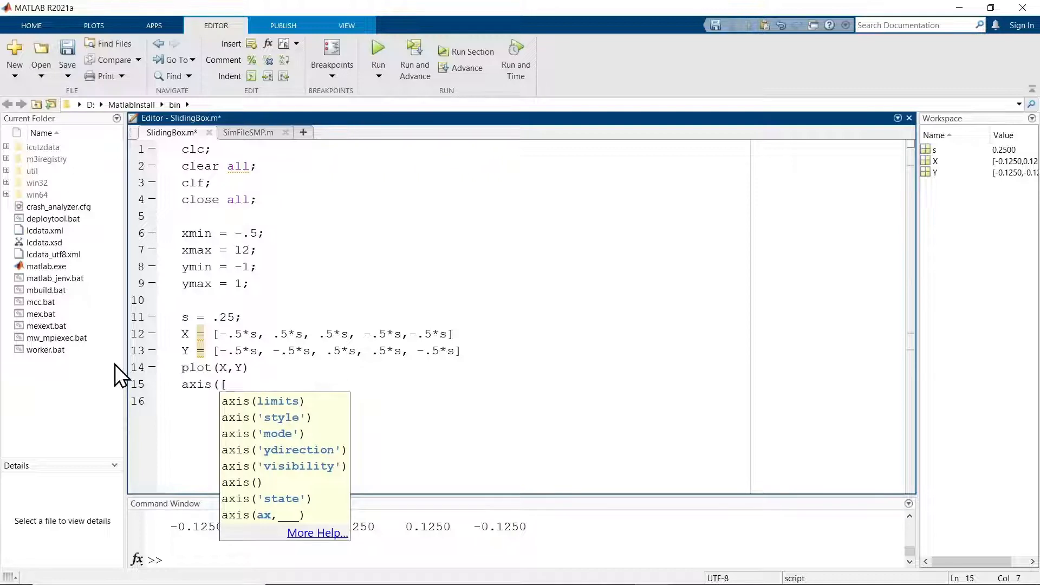
text(x)
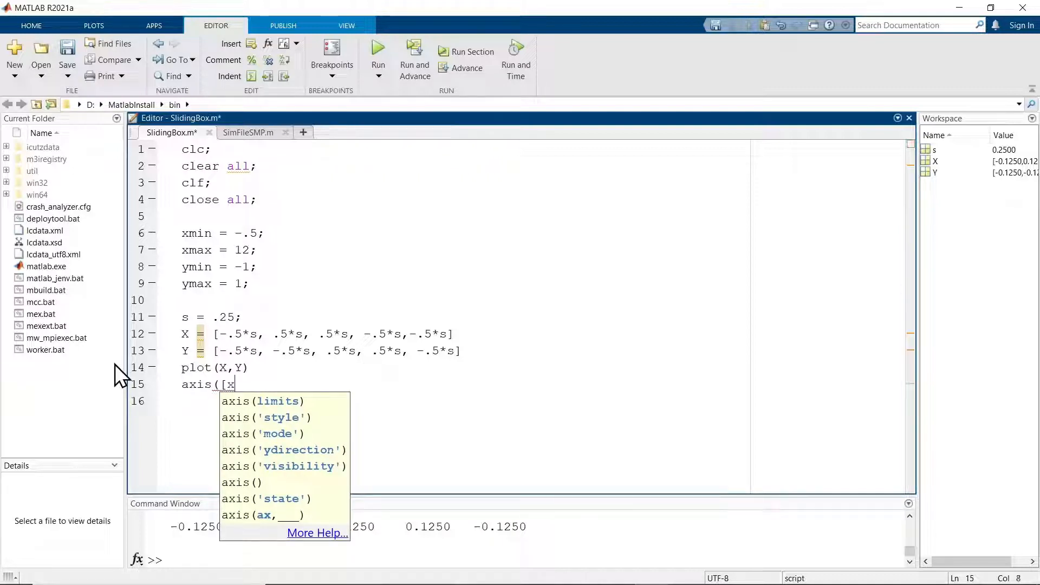
text(min xmax ymin ymax)
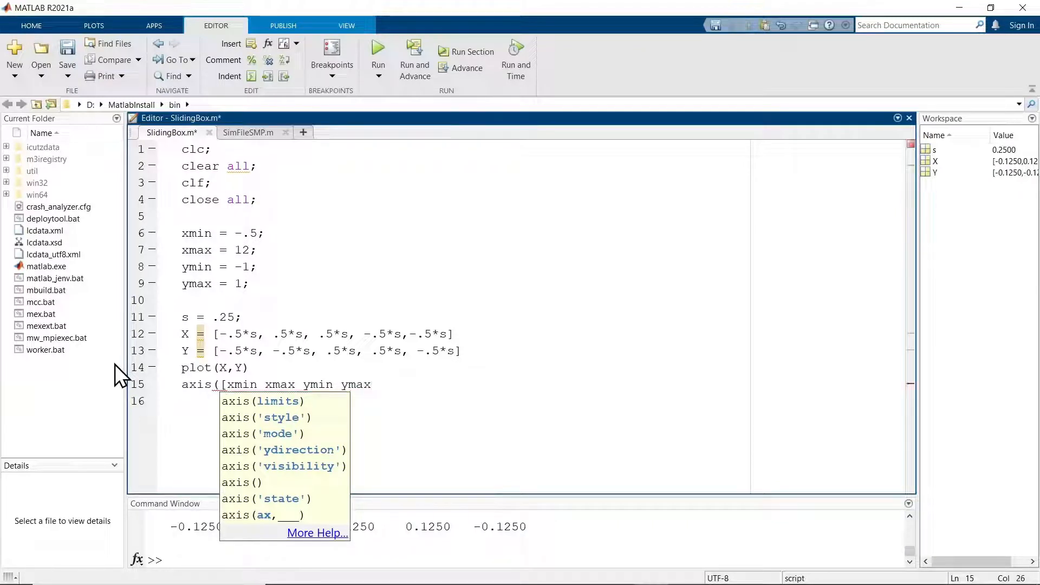
text(]))
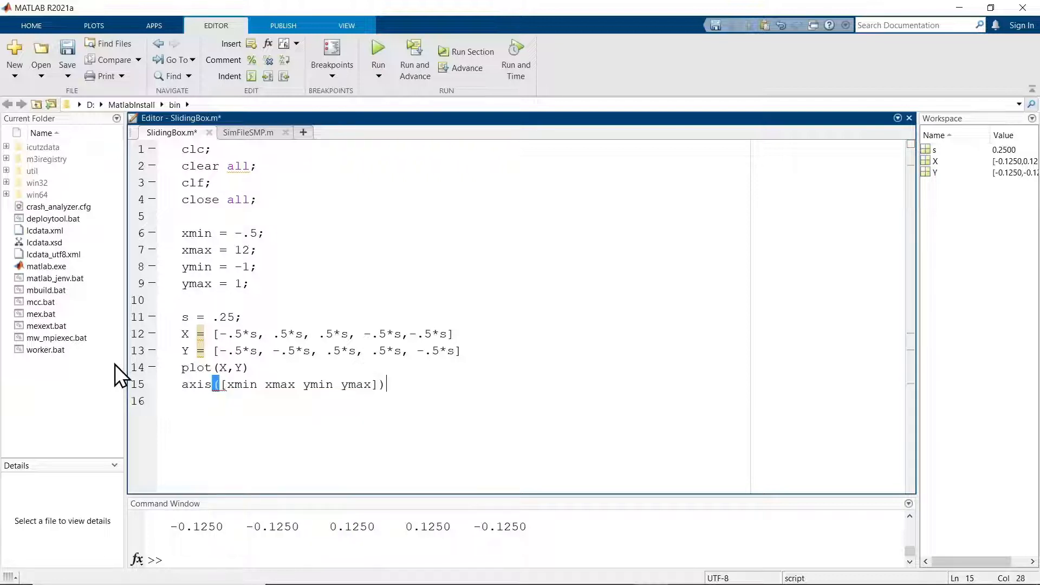
key(ctrl+s)
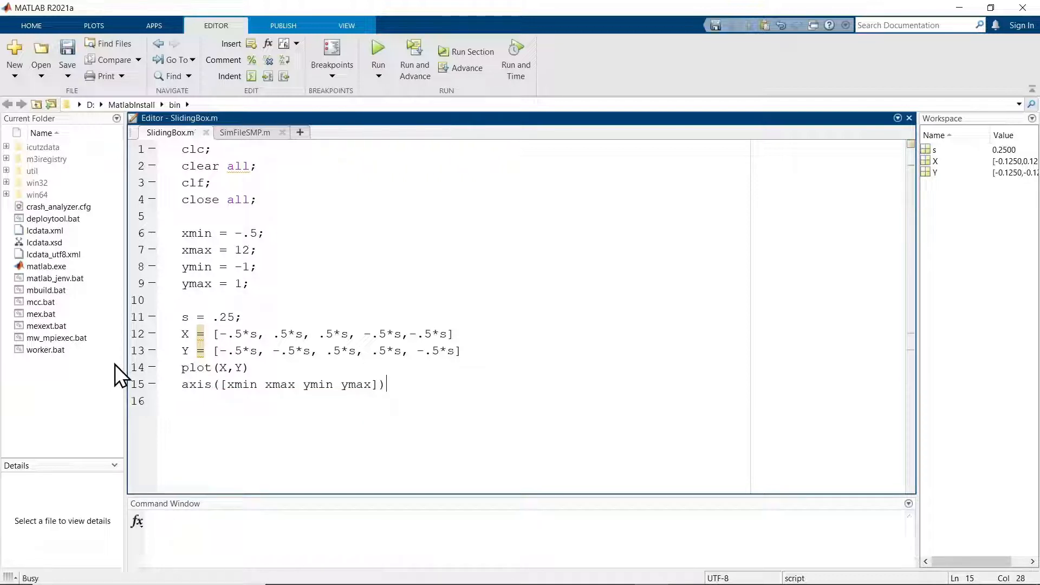
- Add axis equal after the limits, run to see the tiny square, then close the figure
click(378, 51)
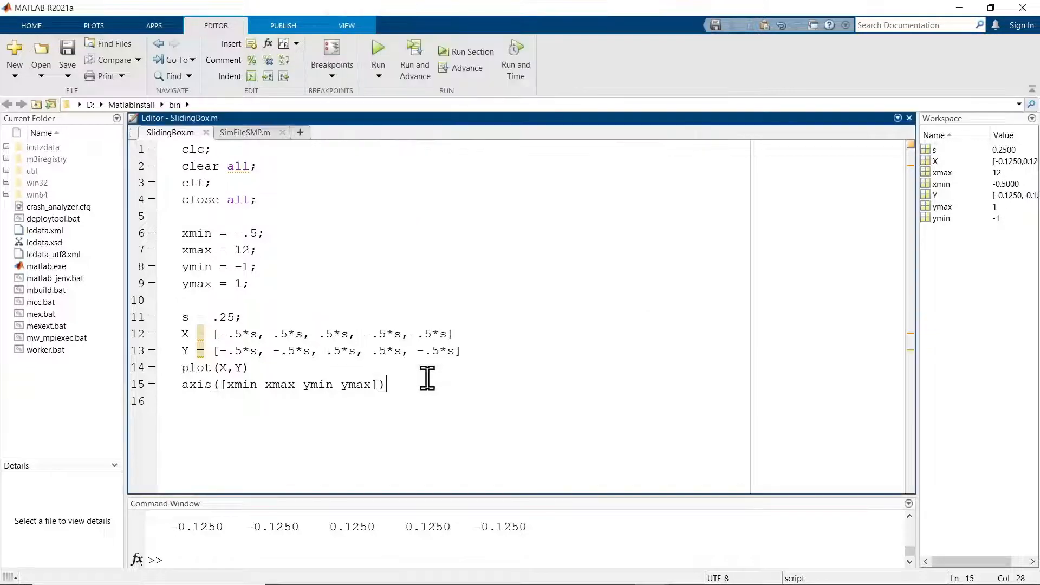
text(axis)
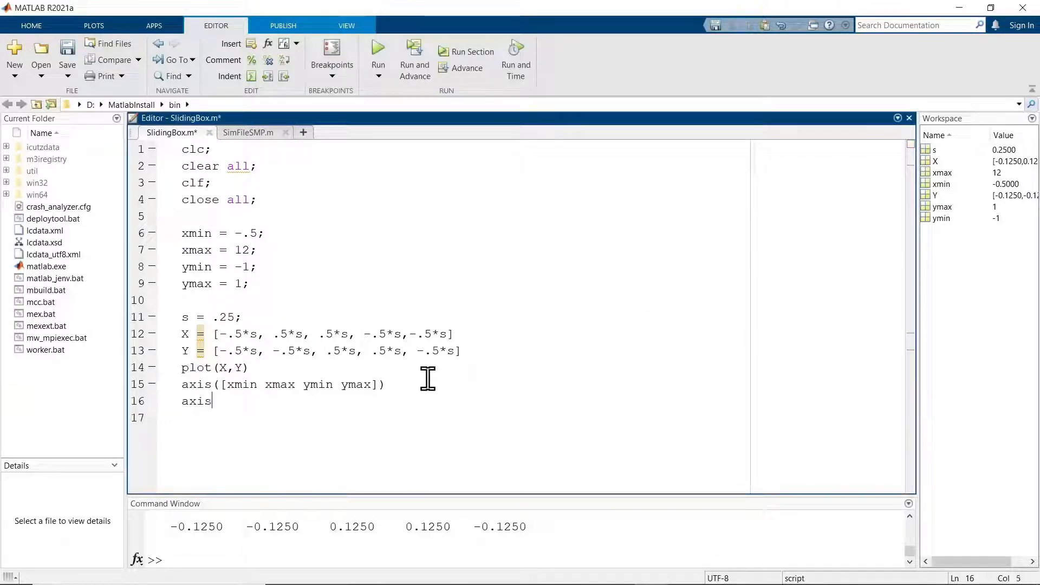
text(equal)
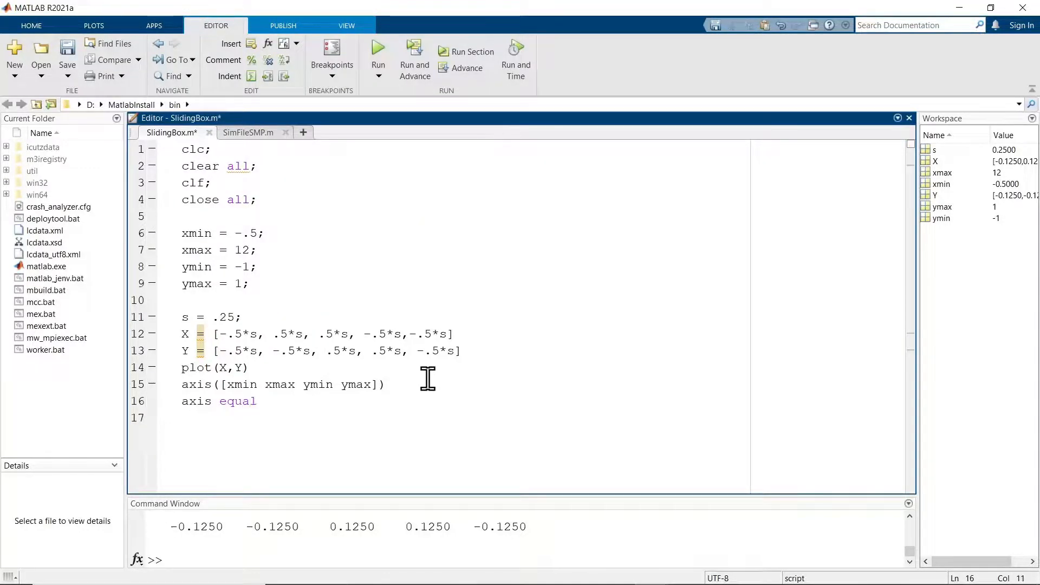
click(377, 48)
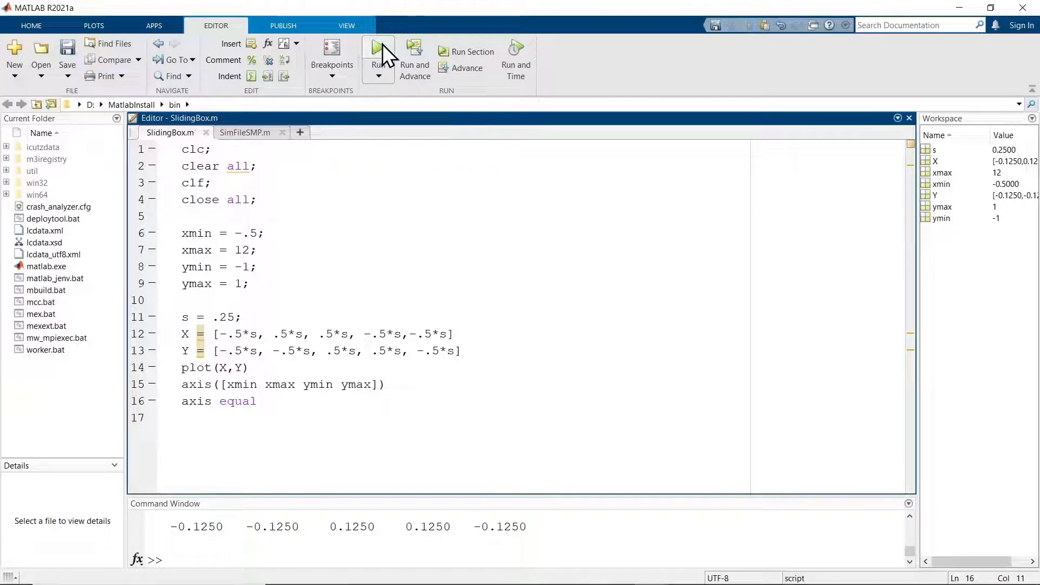
click(377, 49)
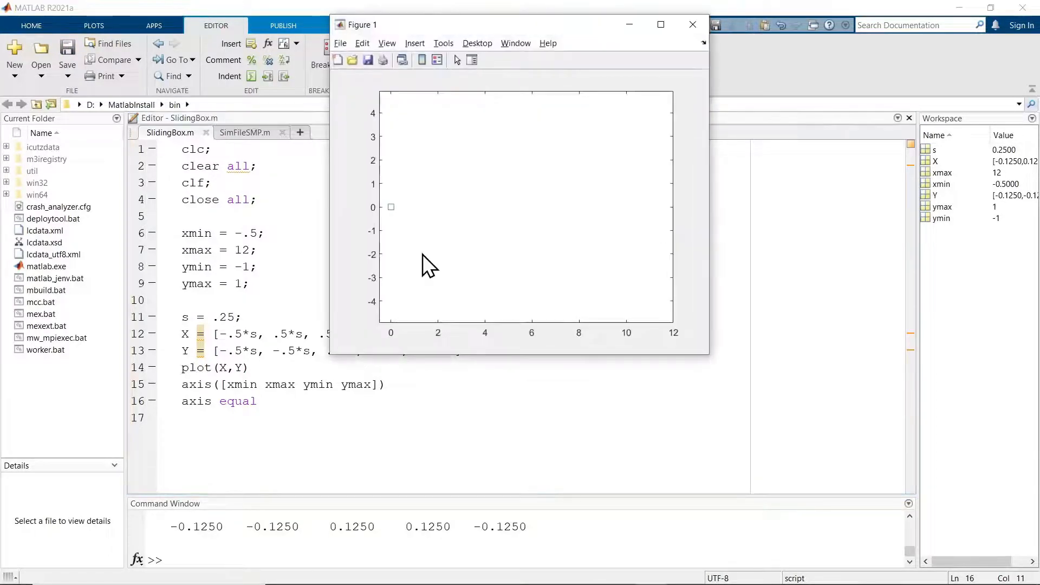
mouse_move(540, 214)
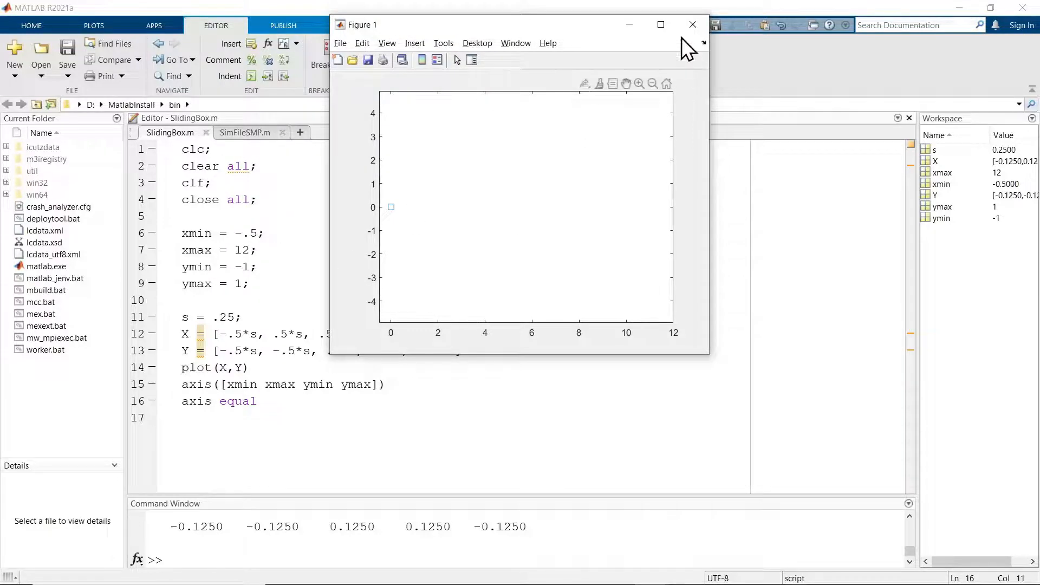
mouse_move(693, 24)
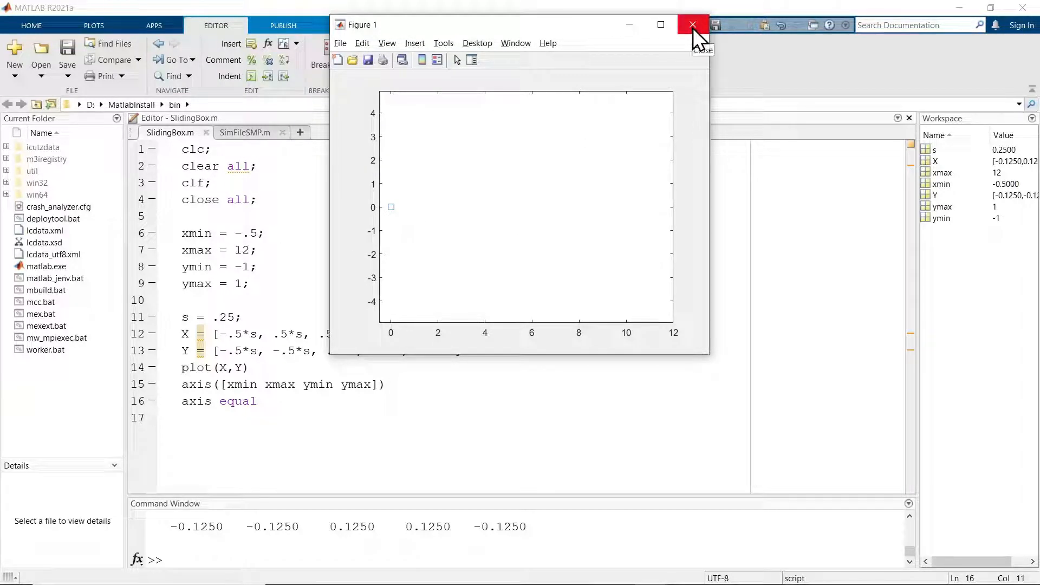
click(693, 23)
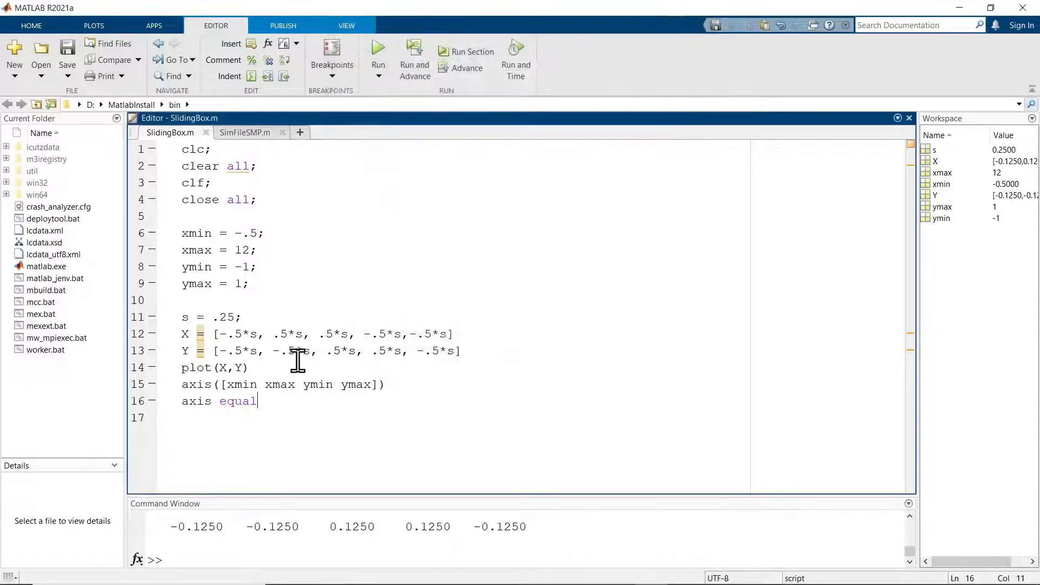
- Edit SlidingBox.m to s = 2, ymin = -3 and xmin = -3, then save and run it
click(232, 317)
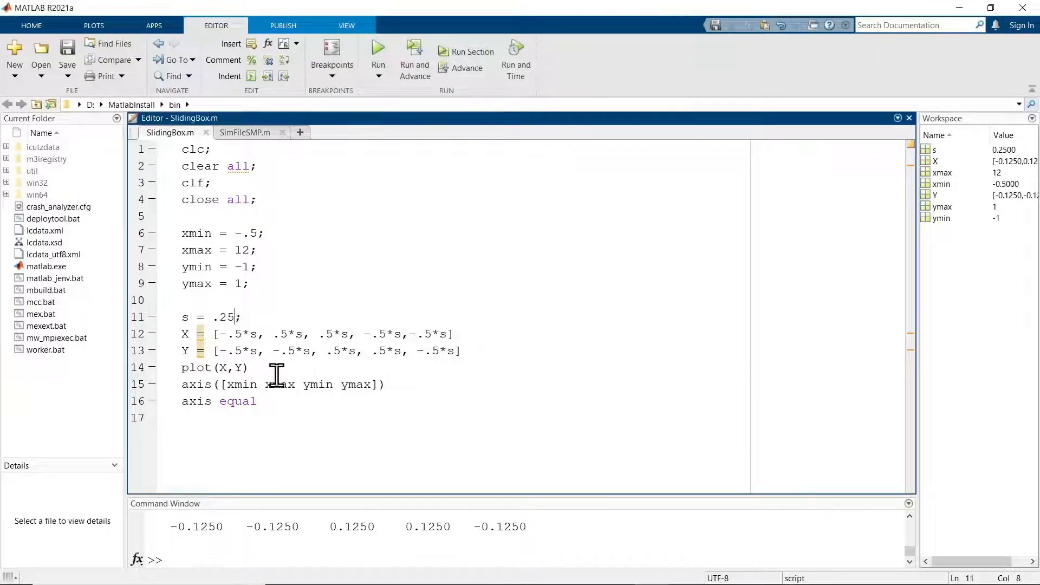
text(2)
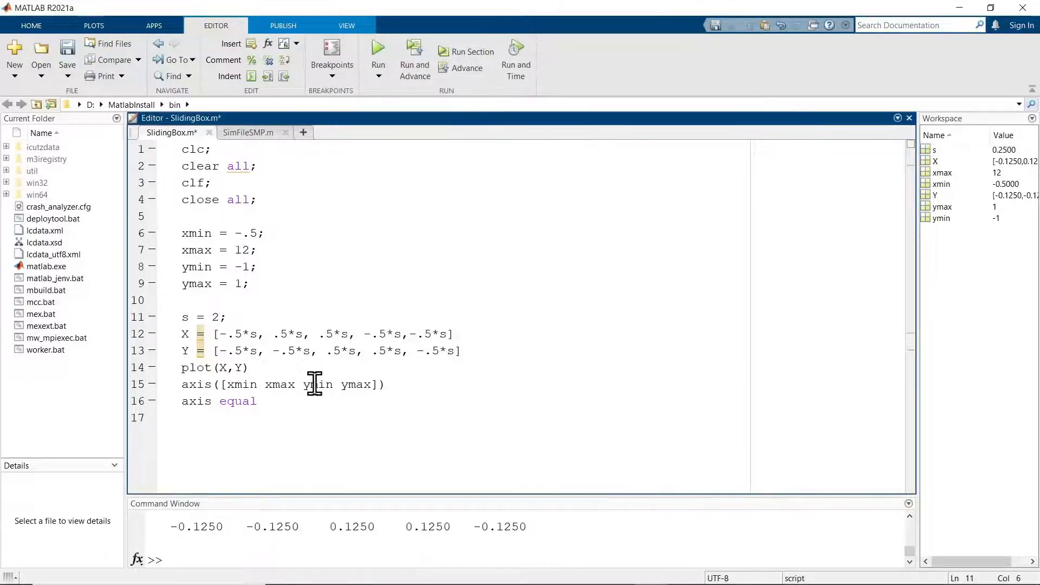
click(378, 51)
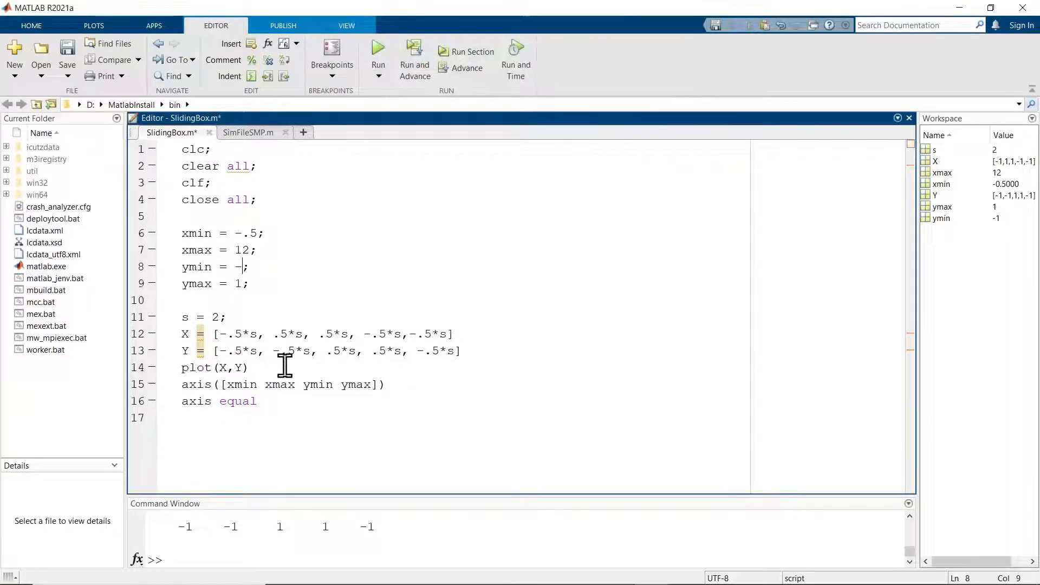
text(3)
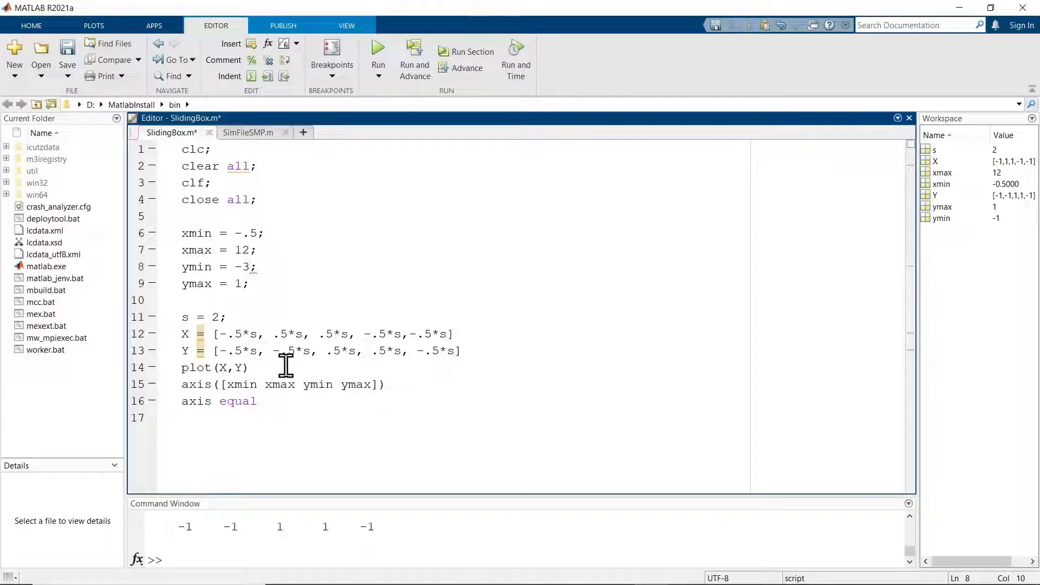
click(251, 267)
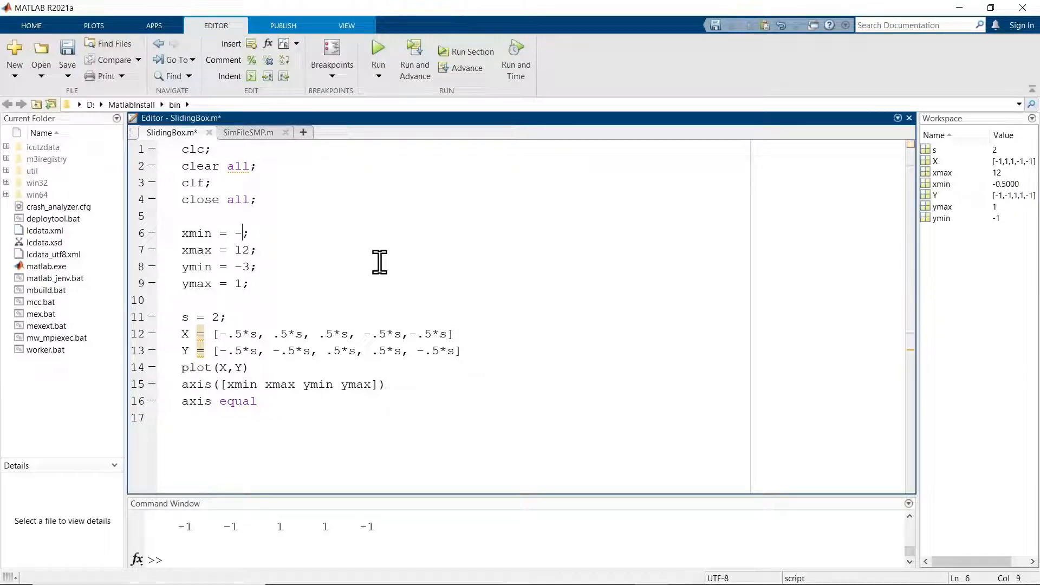
text(3)
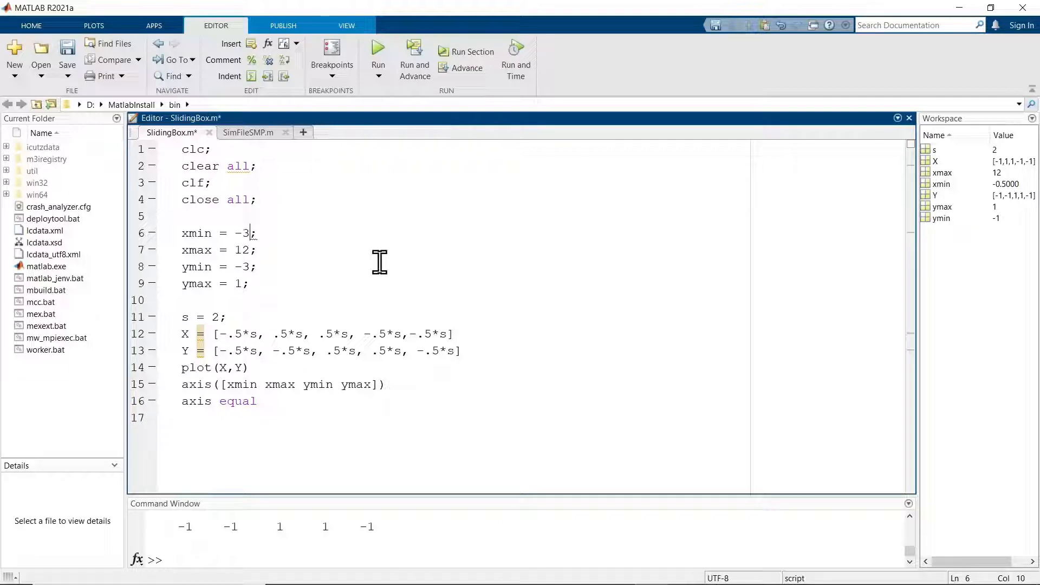
click(378, 51)
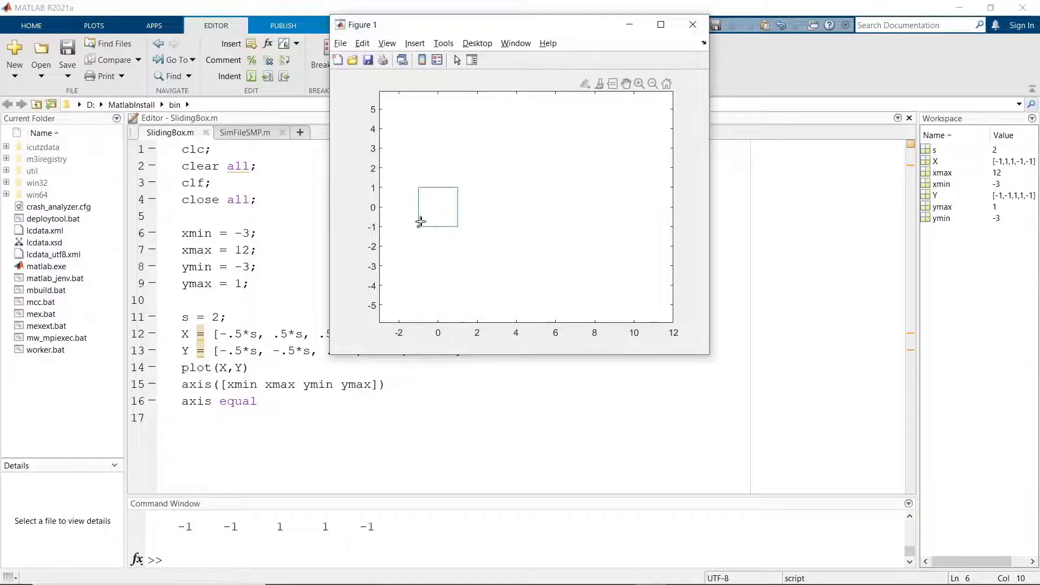
- Show a data tip reading X -1, Y -1 on the box's lower-left corner
click(420, 227)
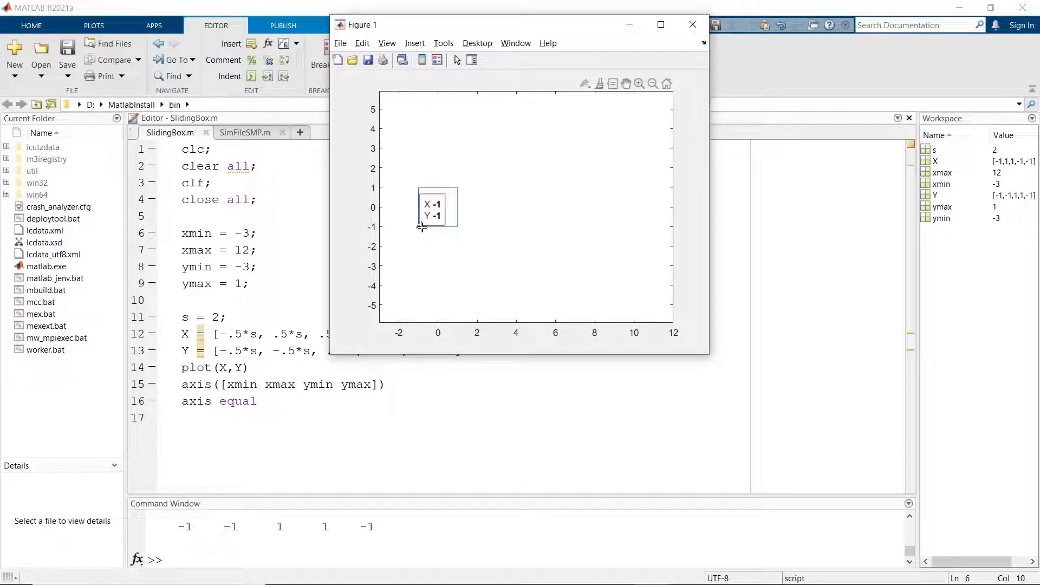
mouse_move(419, 228)
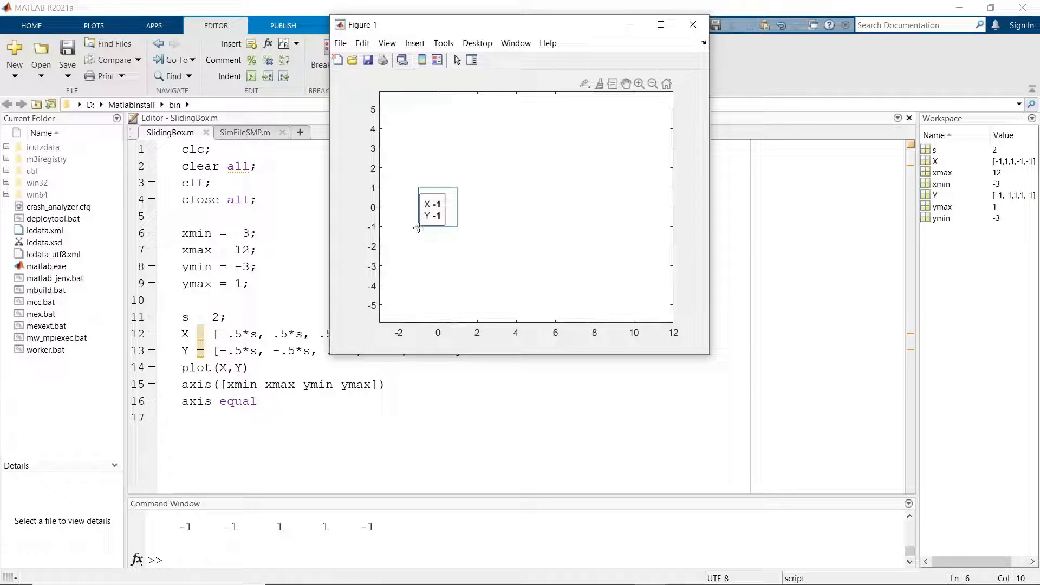
mouse_move(277, 428)
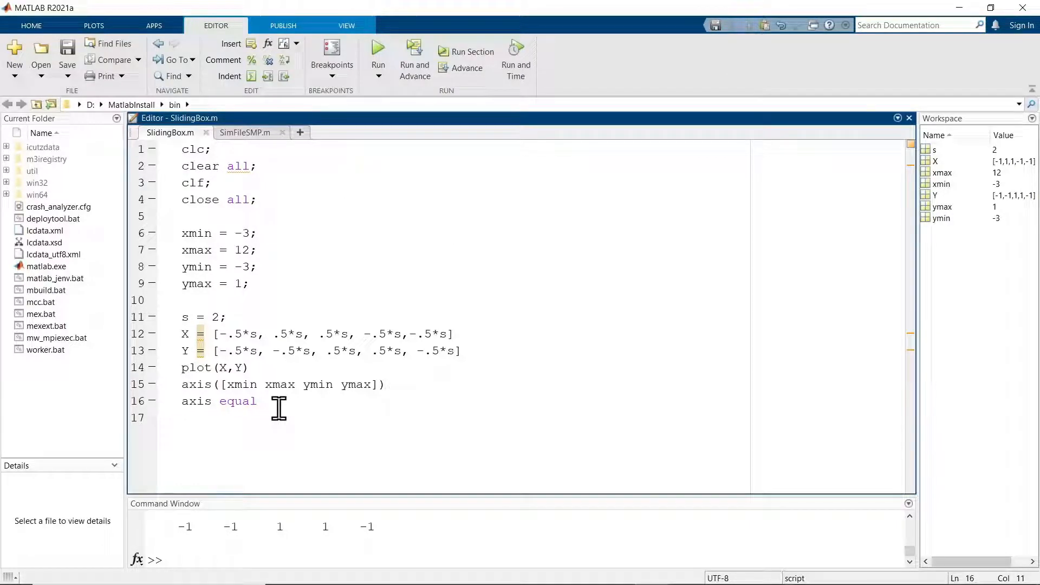
- Add the line x = linspace(0,10,20) below the axis settings
key(Enter)
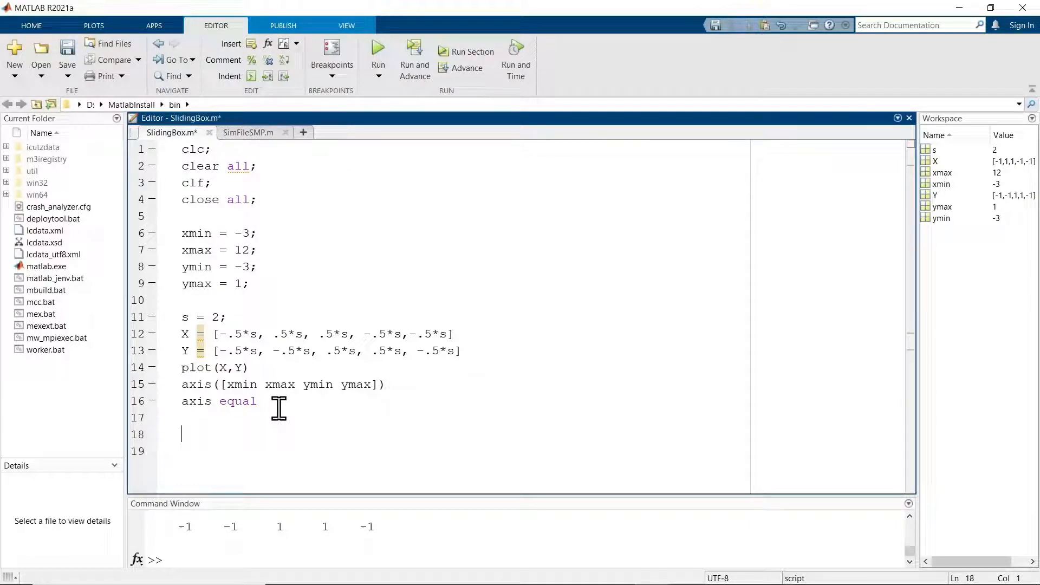
text(x = lin)
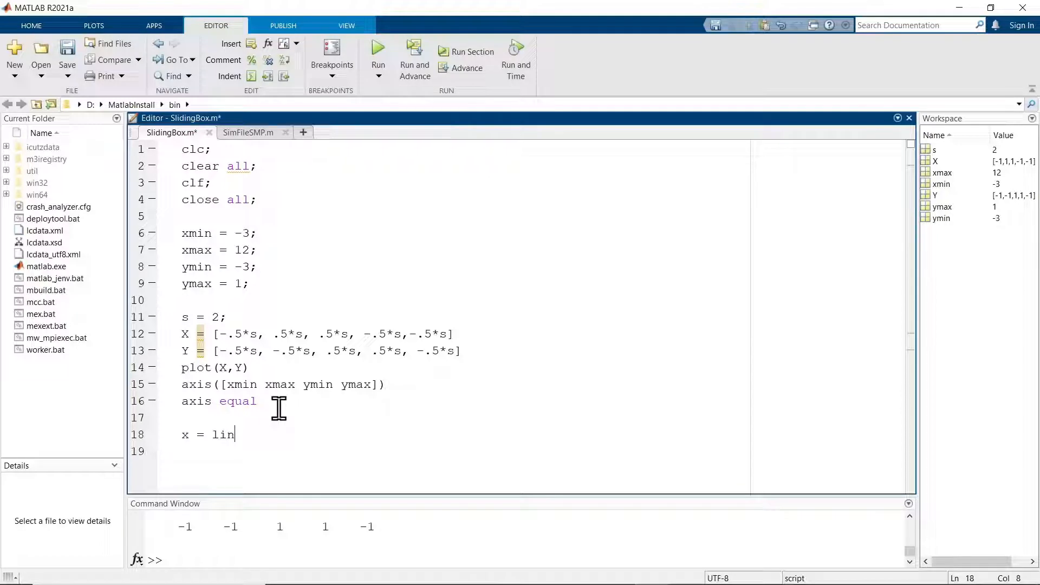
text(space()
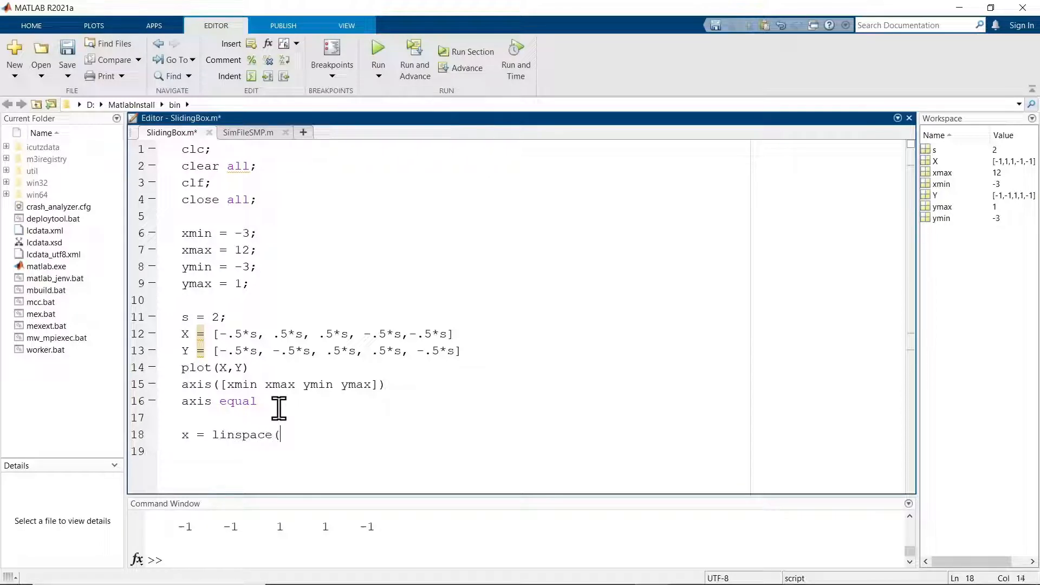
text(0)
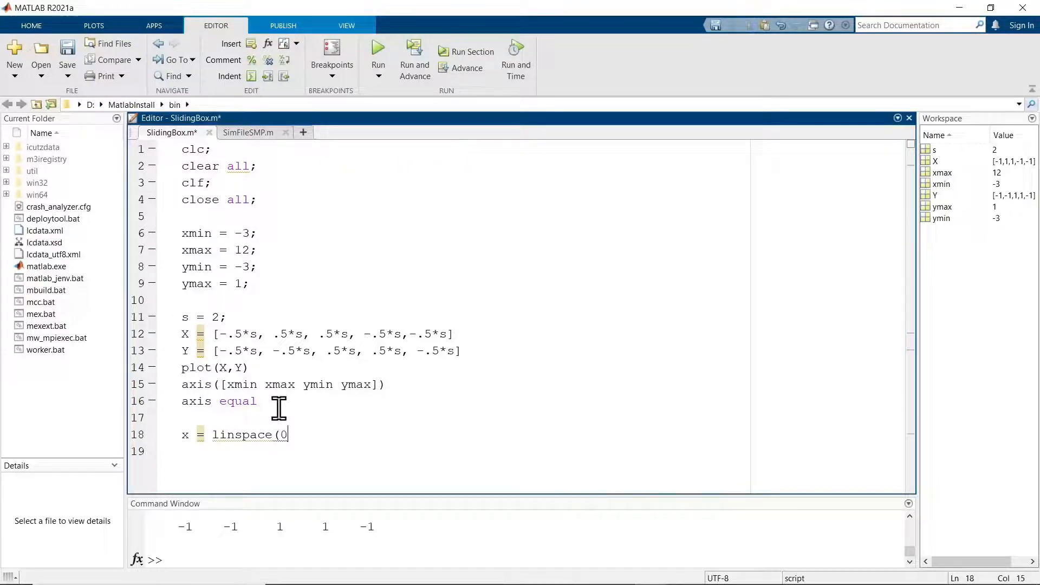
text(,10,)
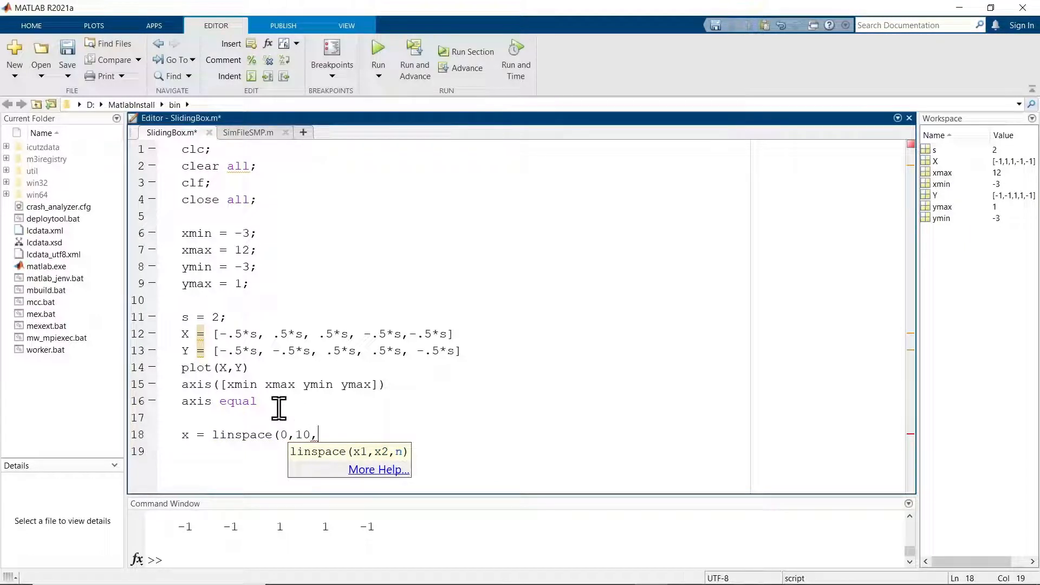
text(2)
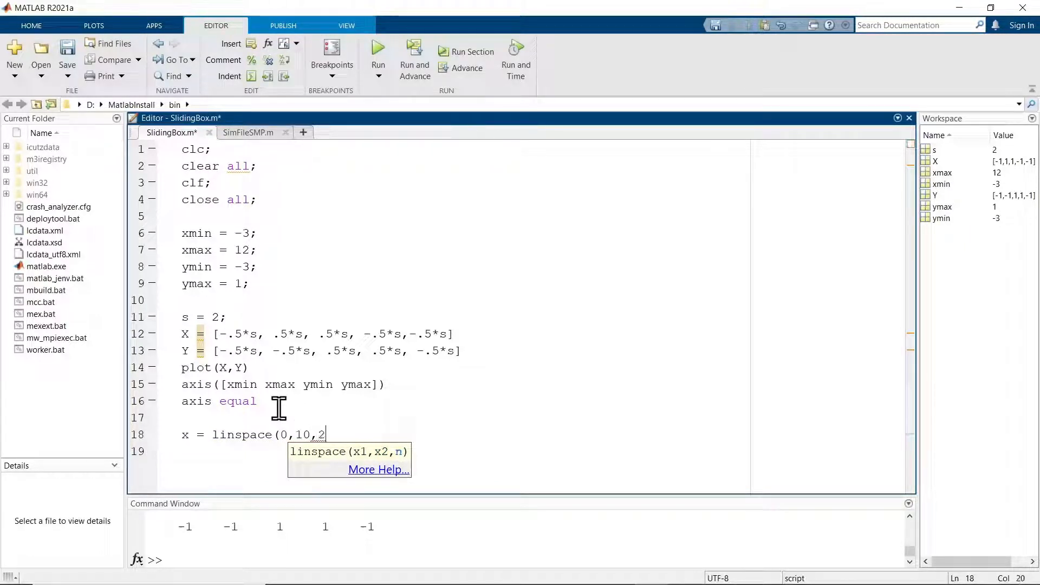
text(0)
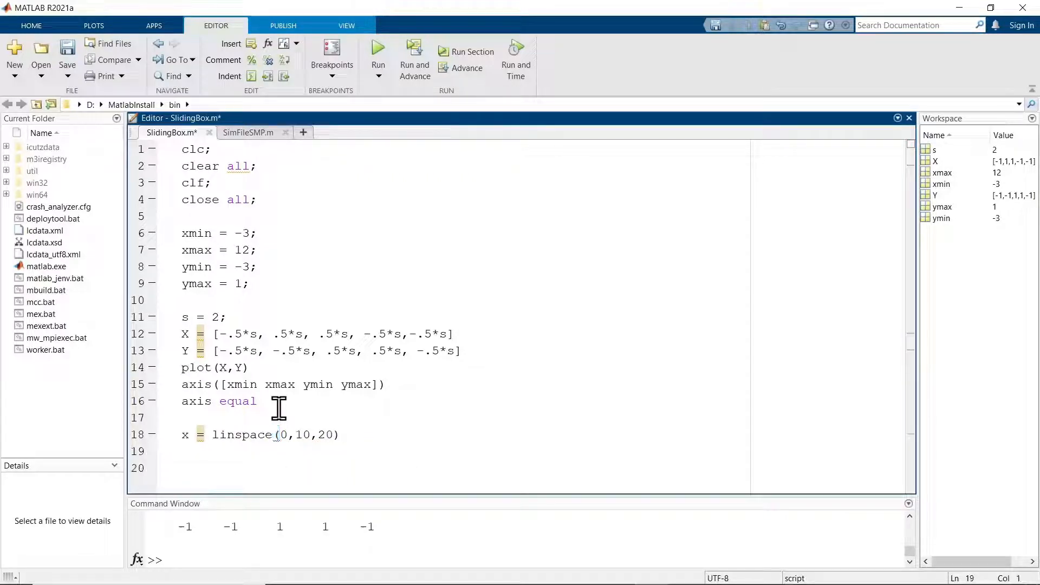
- Add an empty for i = 1:length(x) loop closed with end
text(for i)
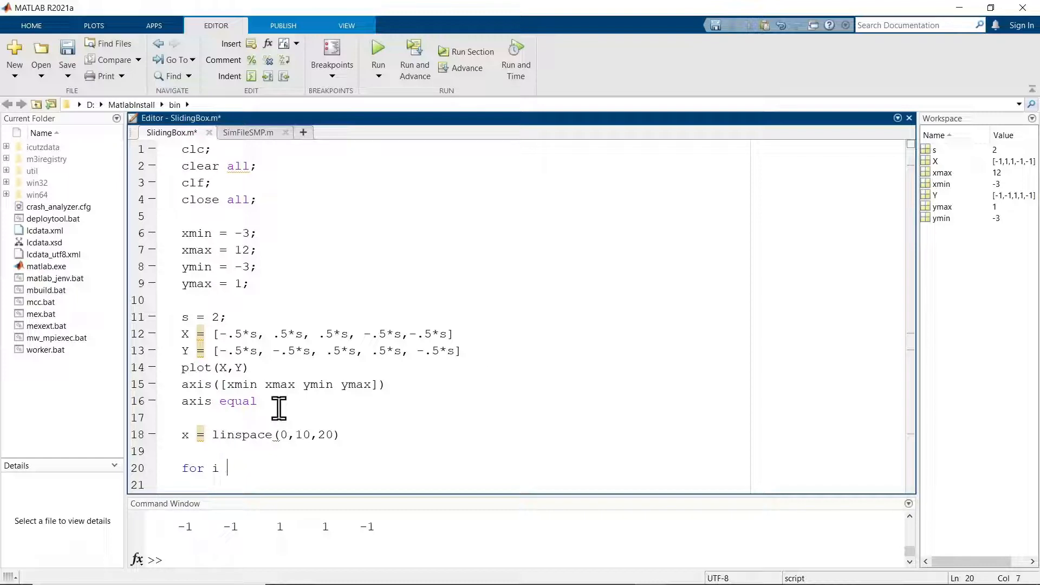
text(= 1:)
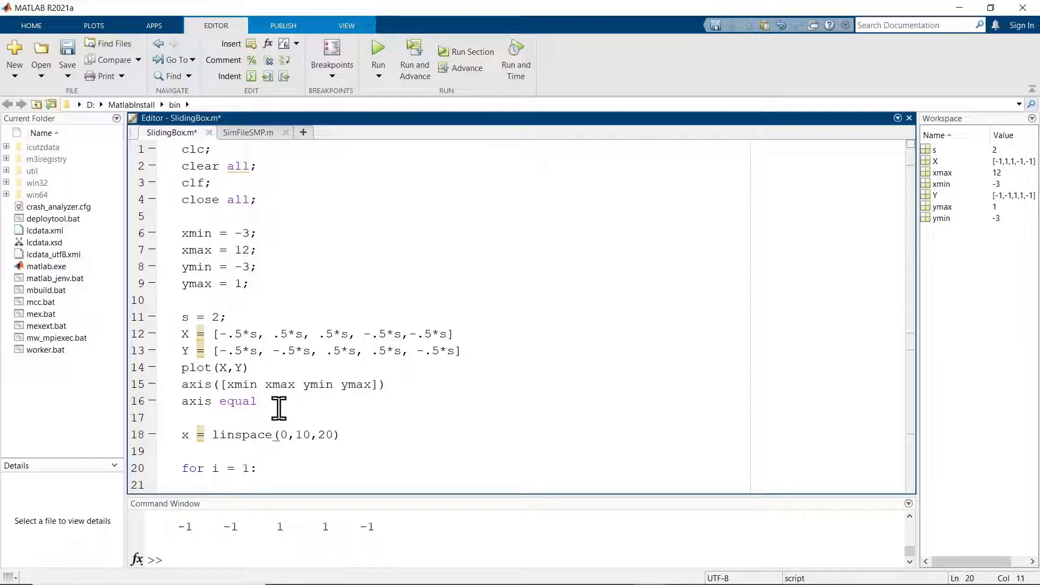
text(length(x)
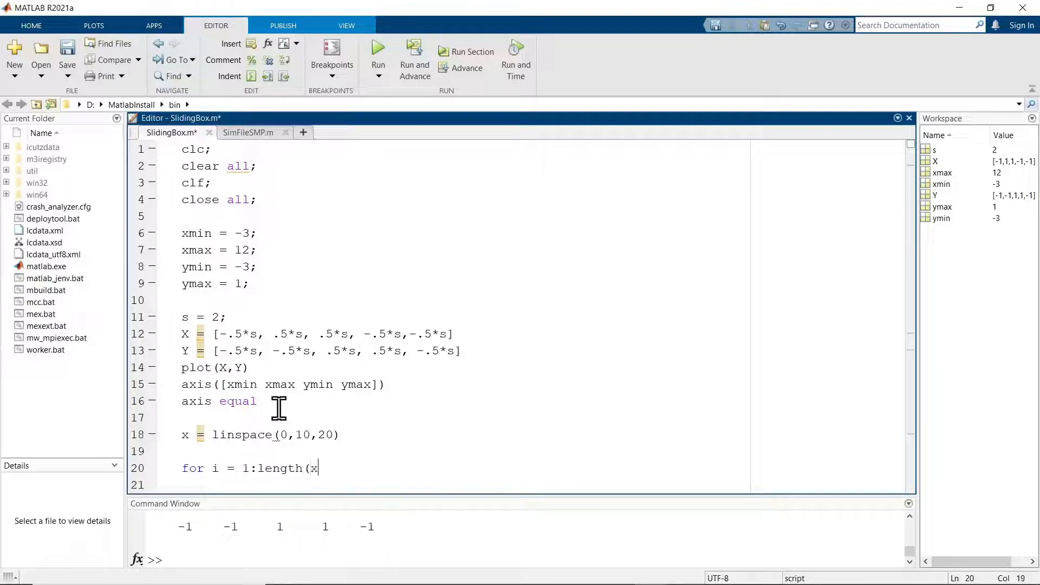
text())
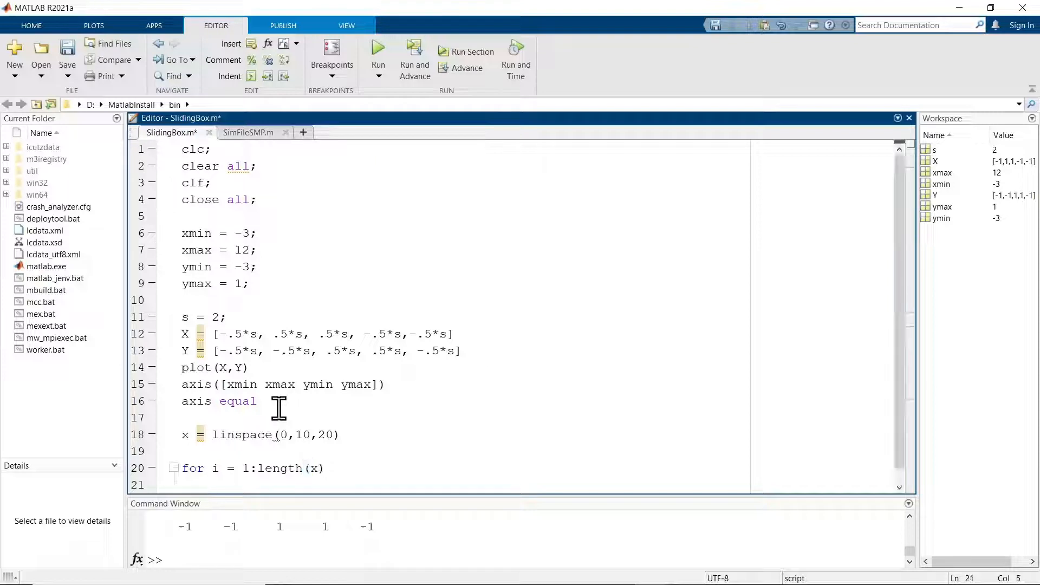
text(end)
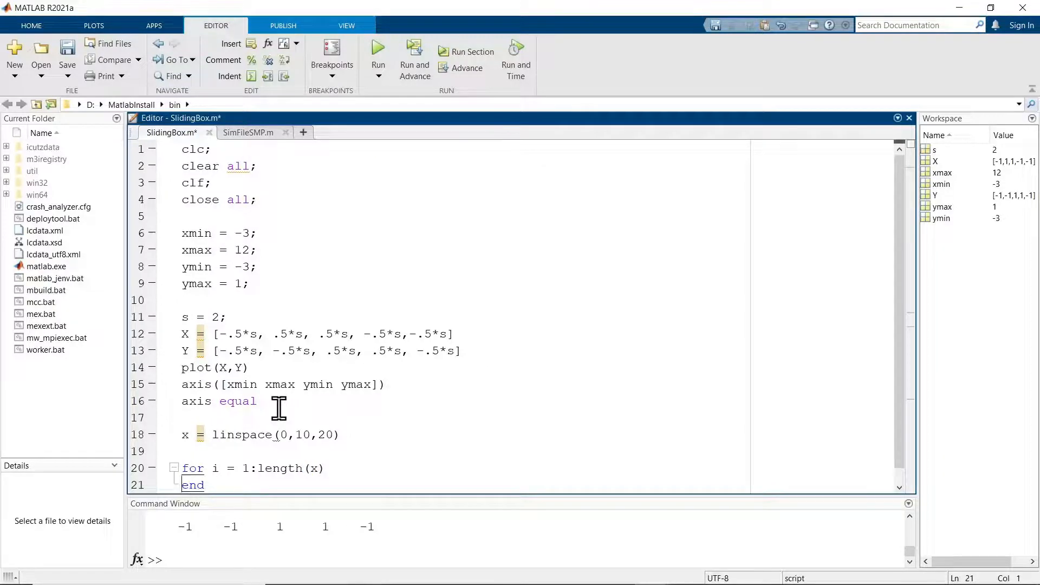
click(326, 383)
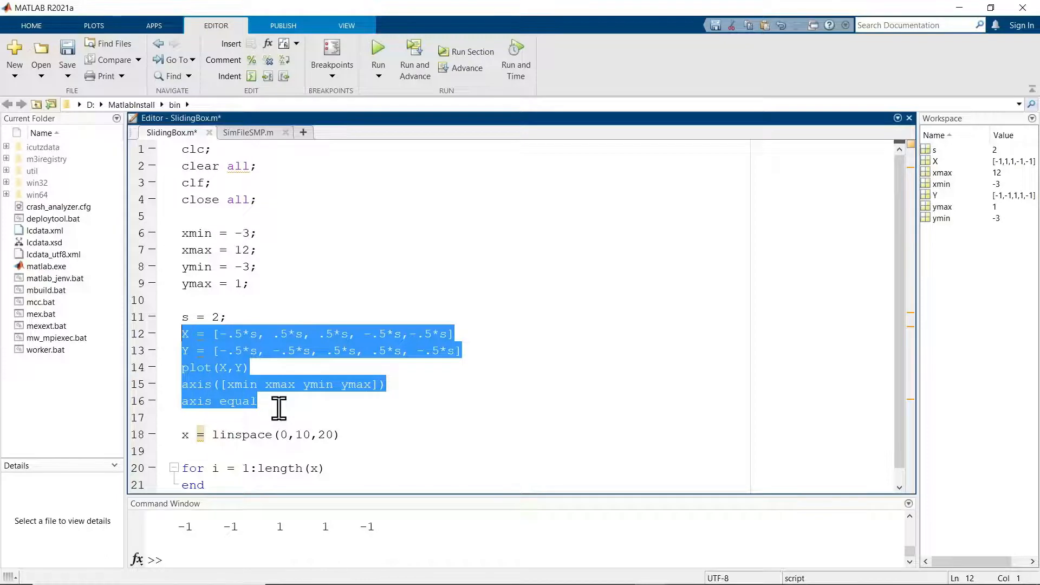
- Cut the box coordinate, plot and axis lines to move them inside the for loop
key(Delete)
text(;)
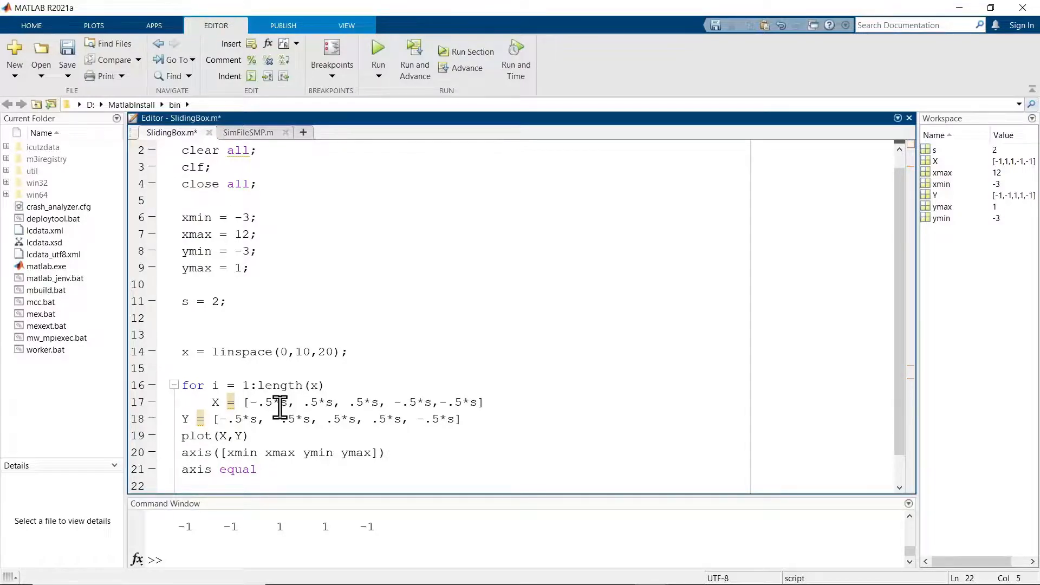
- End the loop body with F = getframe and add movie(F) after end
text(F)
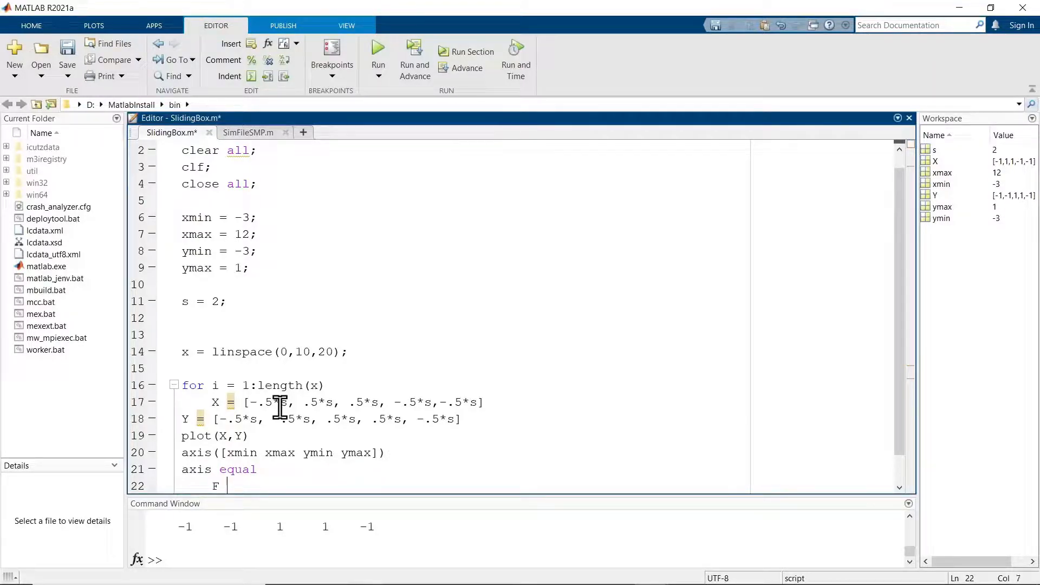
text(= getr)
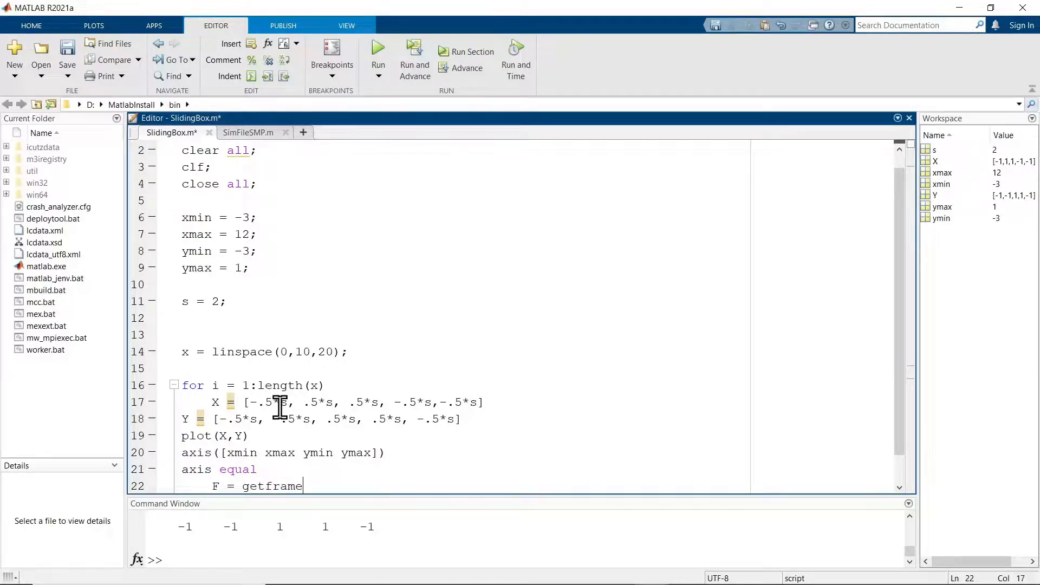
text(end)
text(movie()
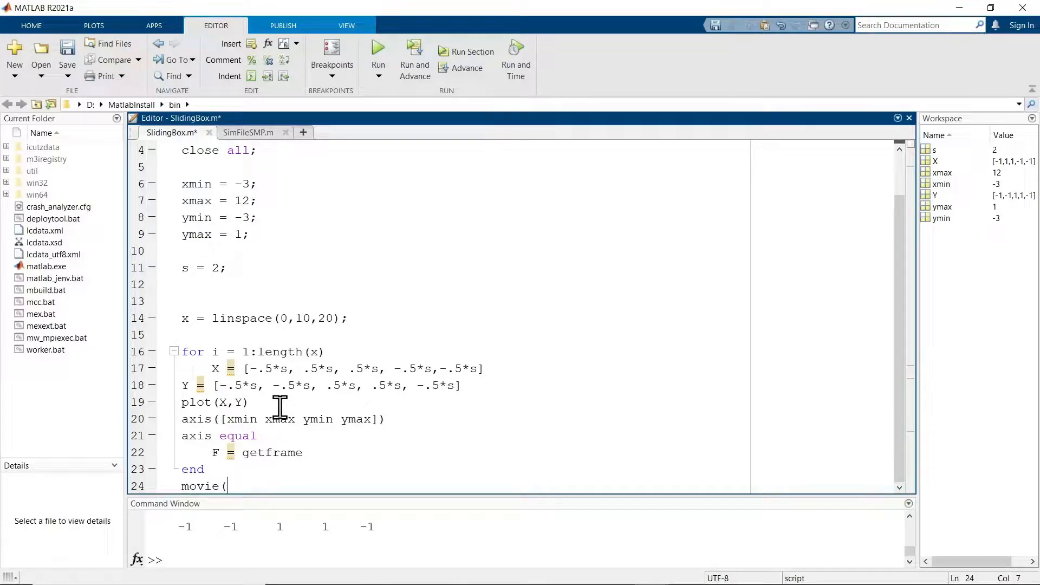
text(F))
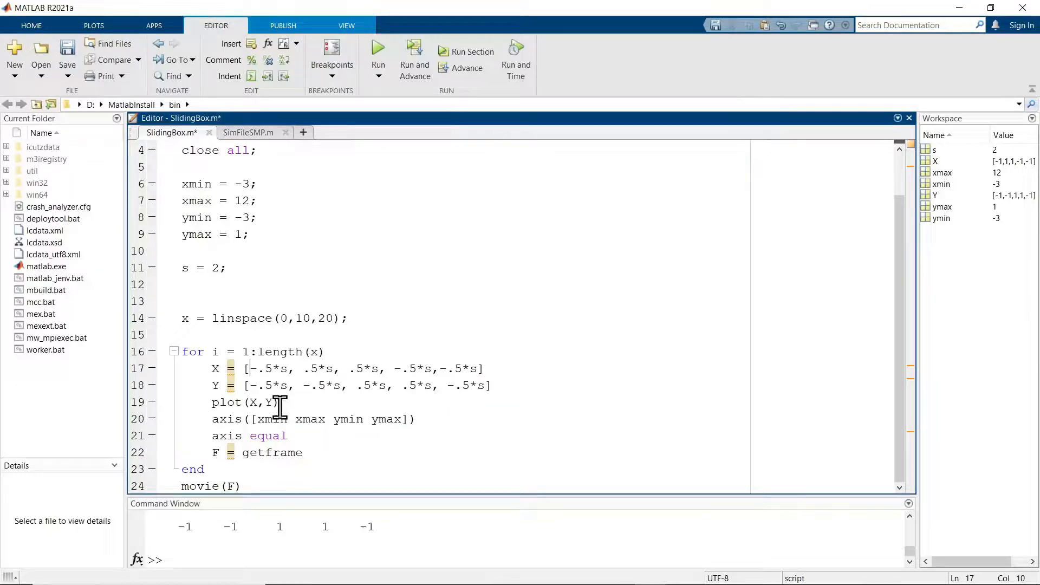
- Prefix the first X corner with x(i), fixing a mistyped comma and digit
text(x)
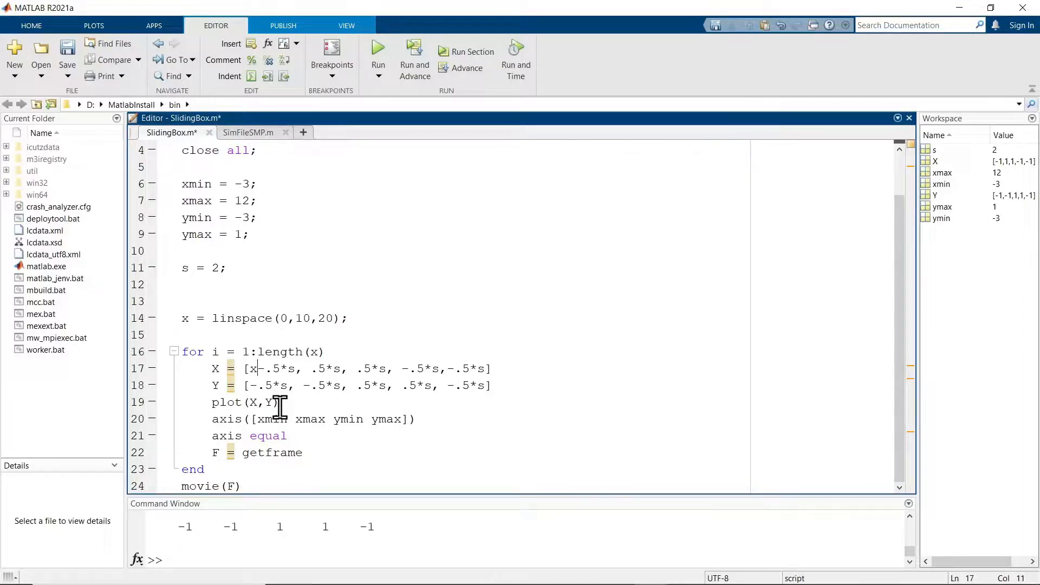
text(()
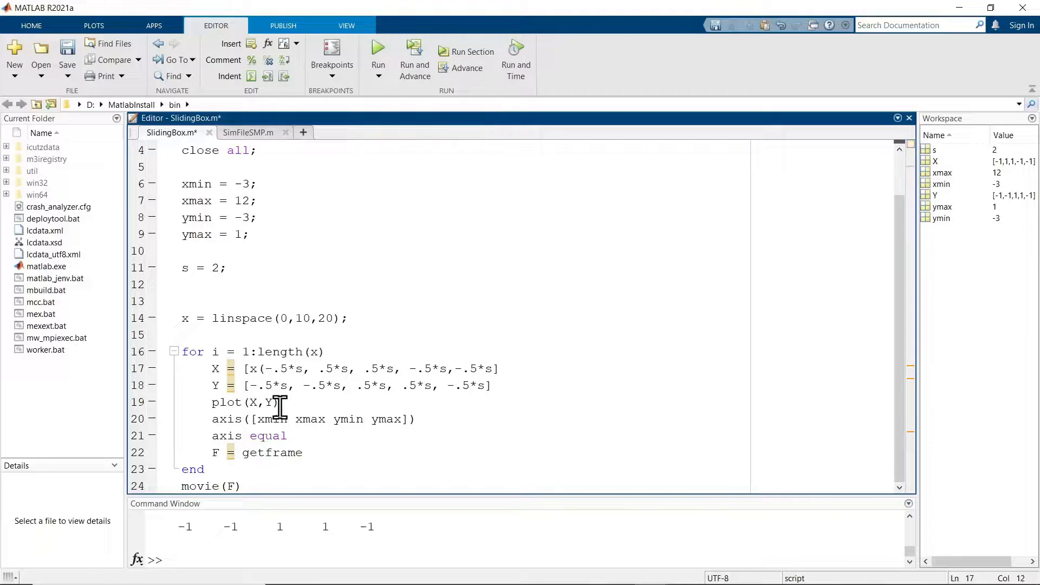
text(i)
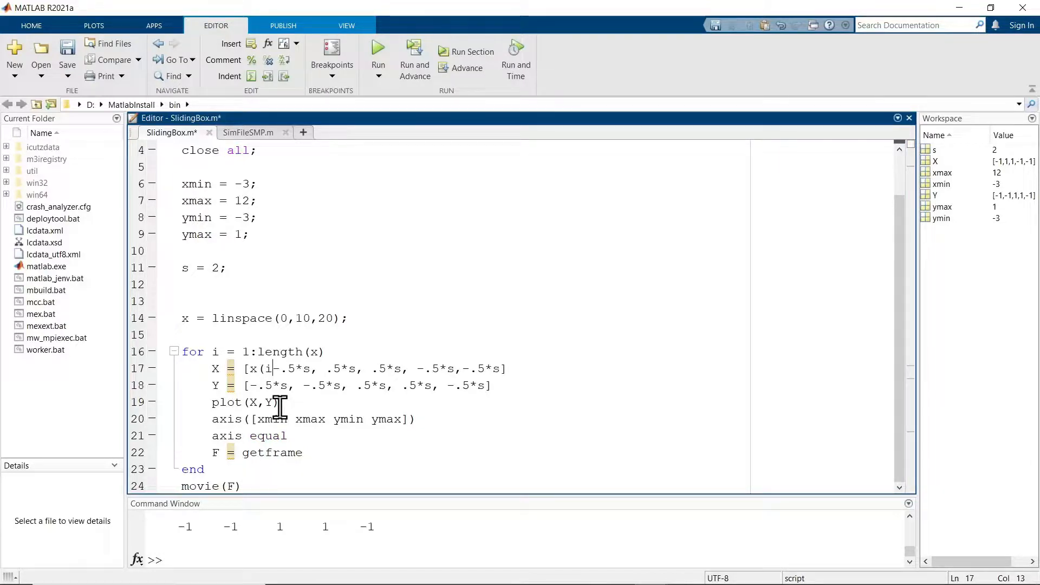
text(,)
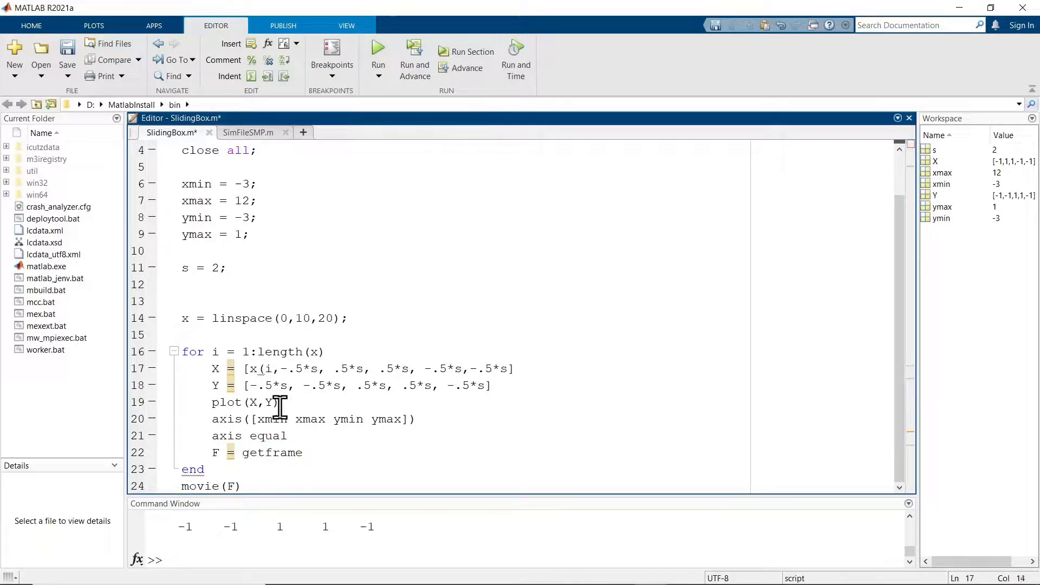
text(1)
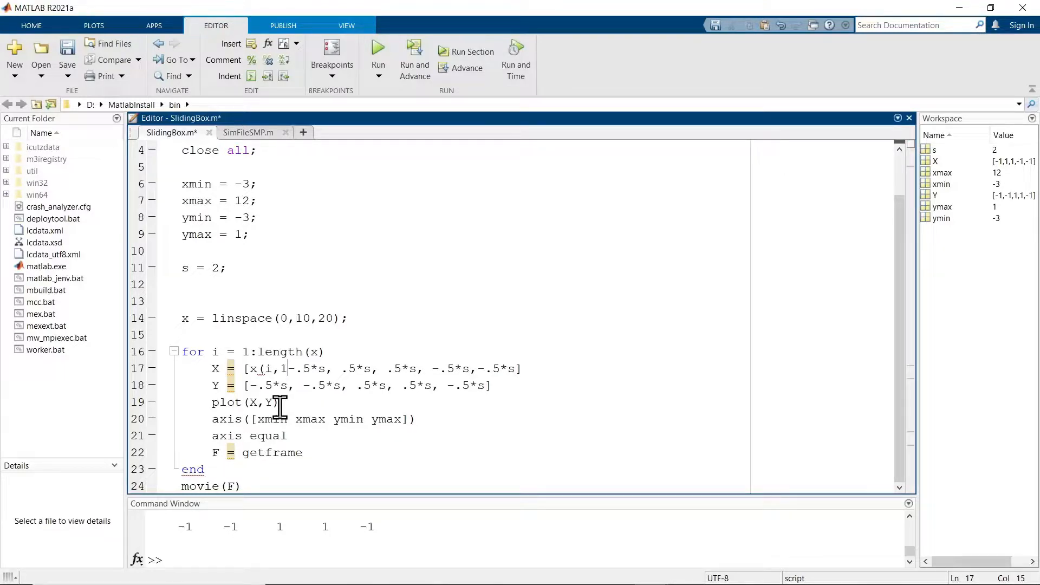
key(Backspace)
text())
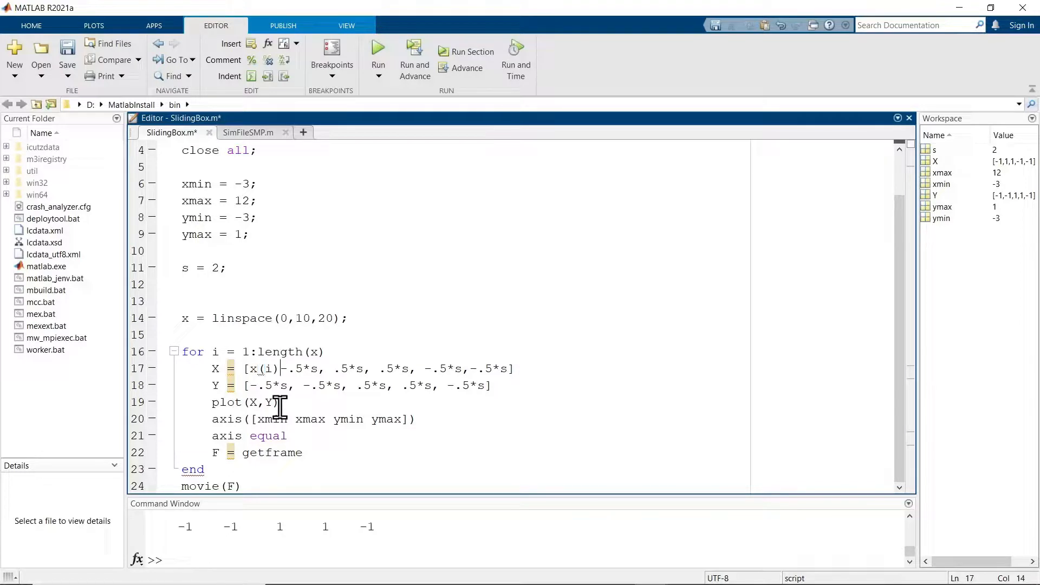
- Copy x(i) into the remaining corners: x(i)+.5*s, x(i)+.5*s, x(i)-.5*s, x(i)-.5*s
double_click(262, 368)
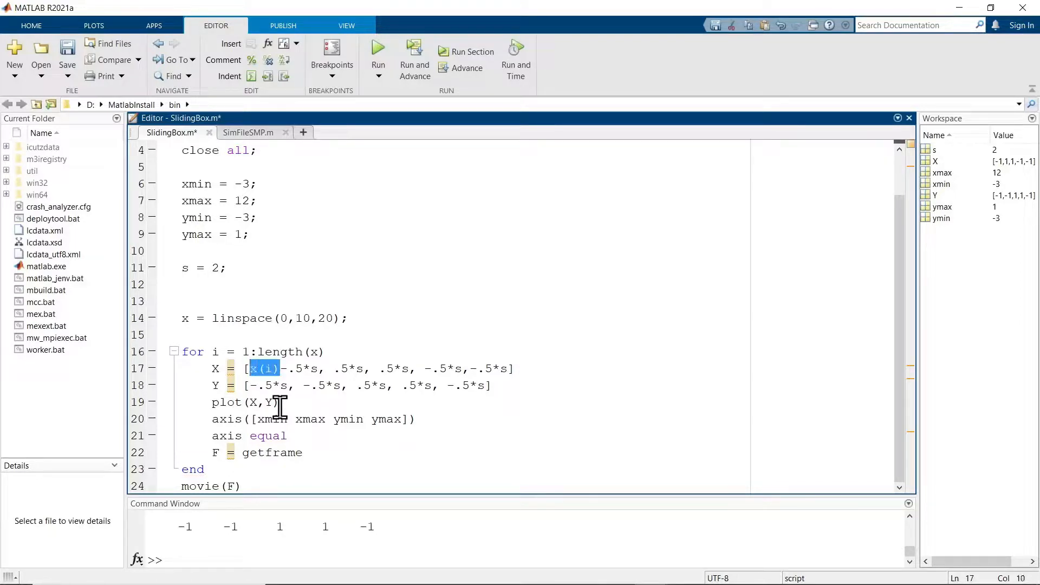
click(334, 368)
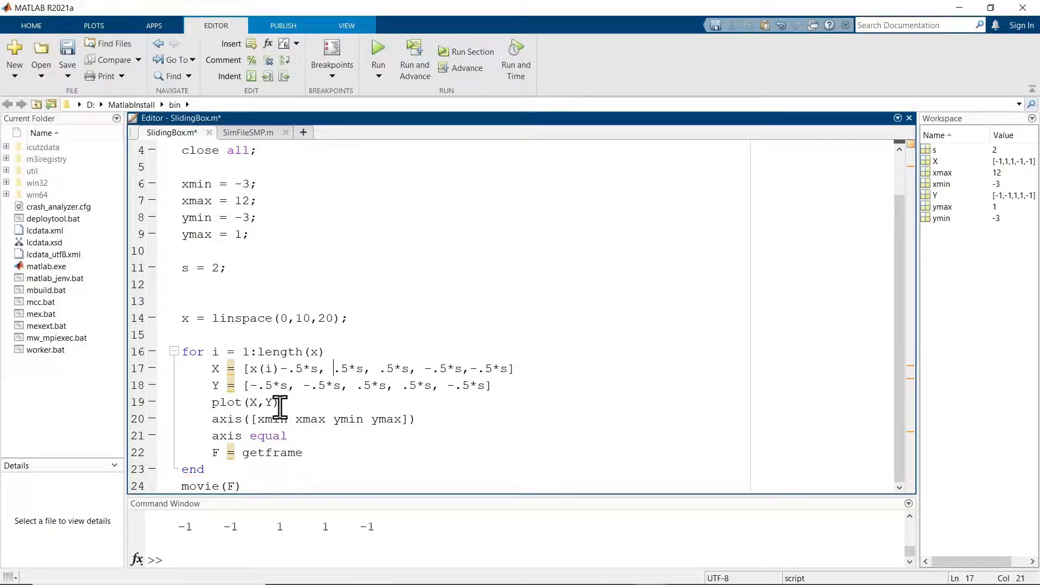
text(x(i)+)
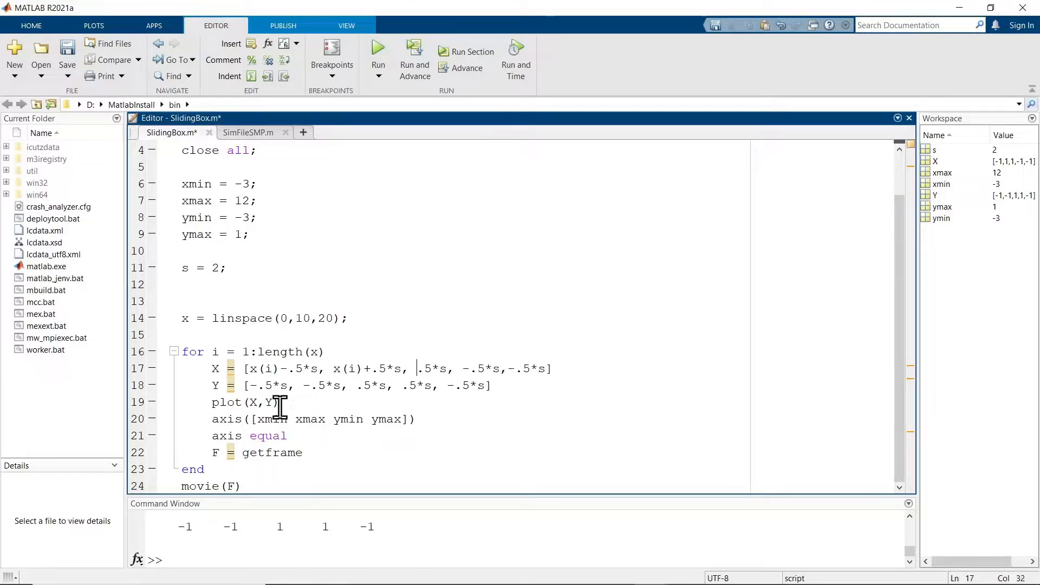
text(x(i)+)
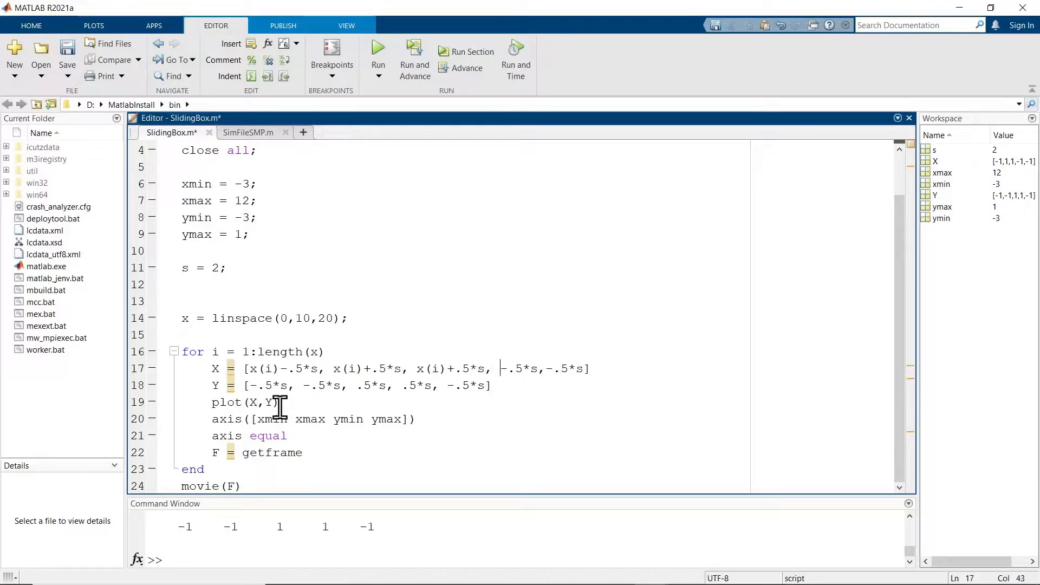
text(x(i)-.5*)
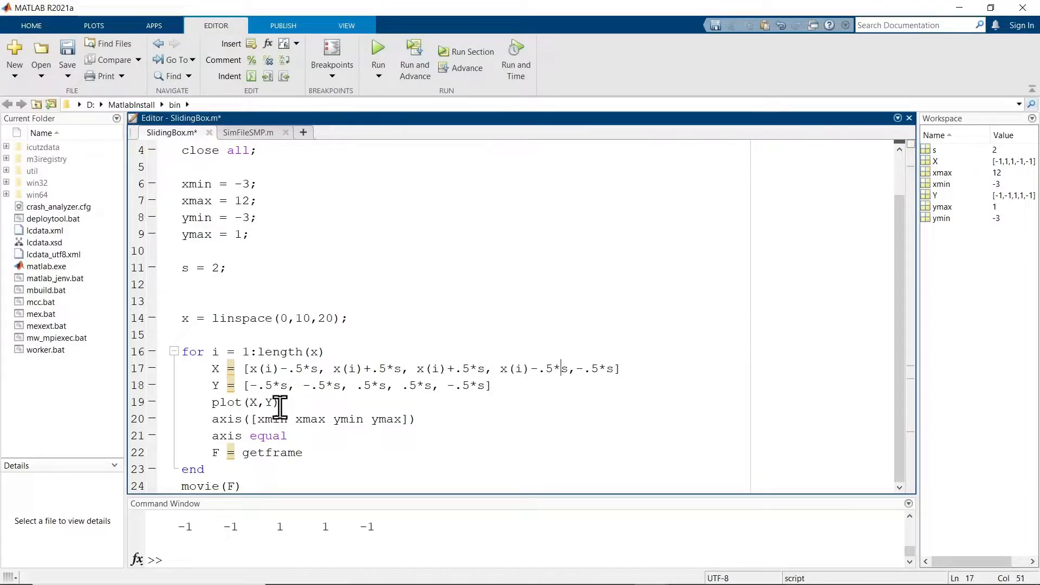
text(x(i))
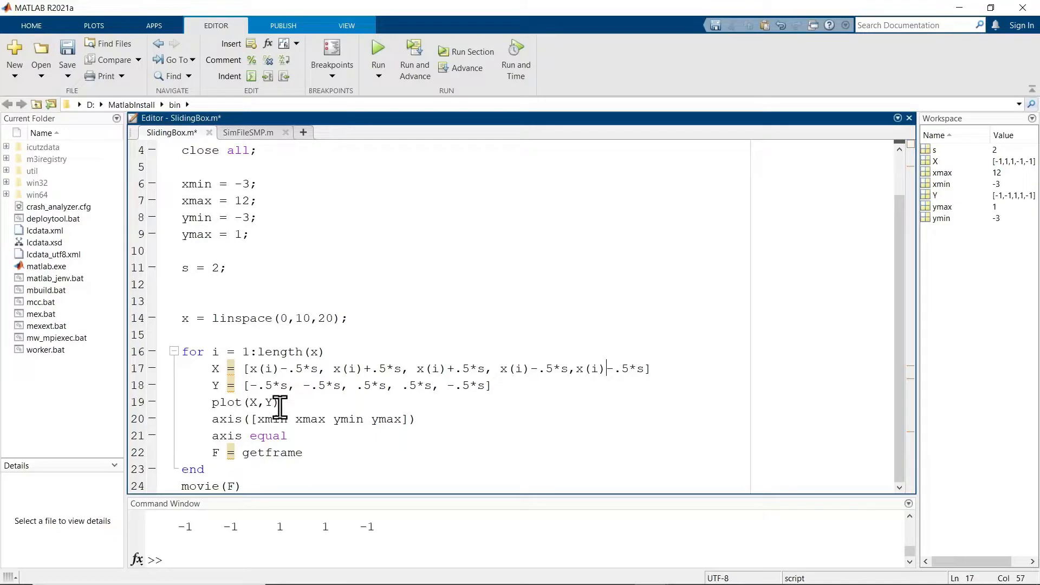
mouse_move(379, 49)
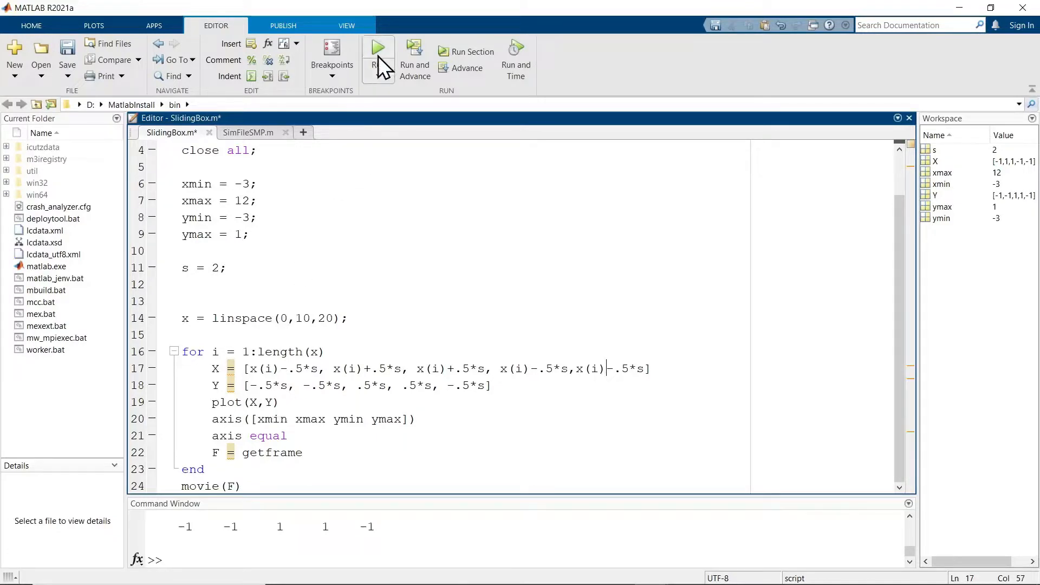
- Save and run SlidingBox.m to play the box sliding to x = 10
click(377, 45)
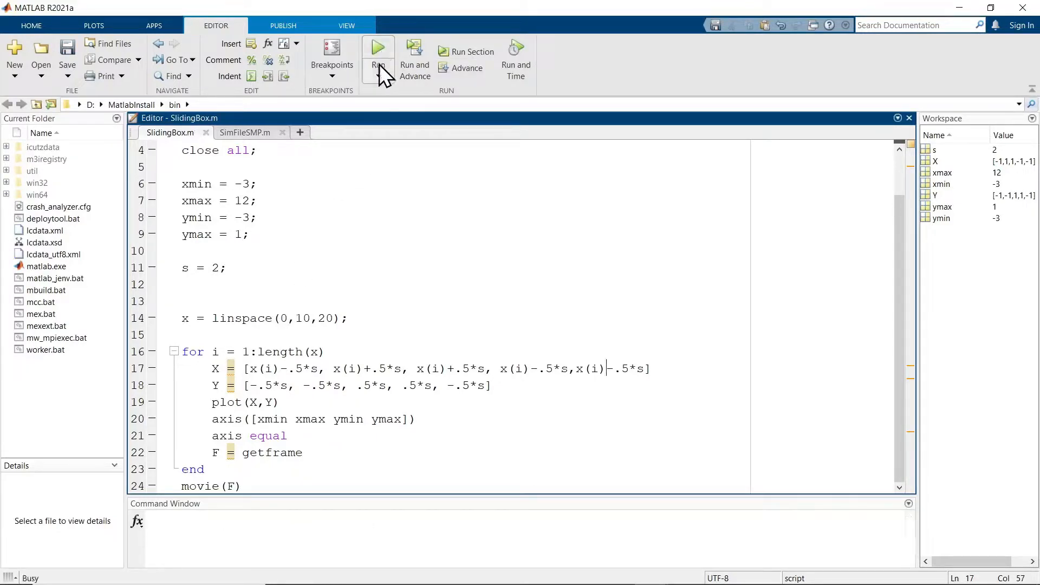
click(377, 47)
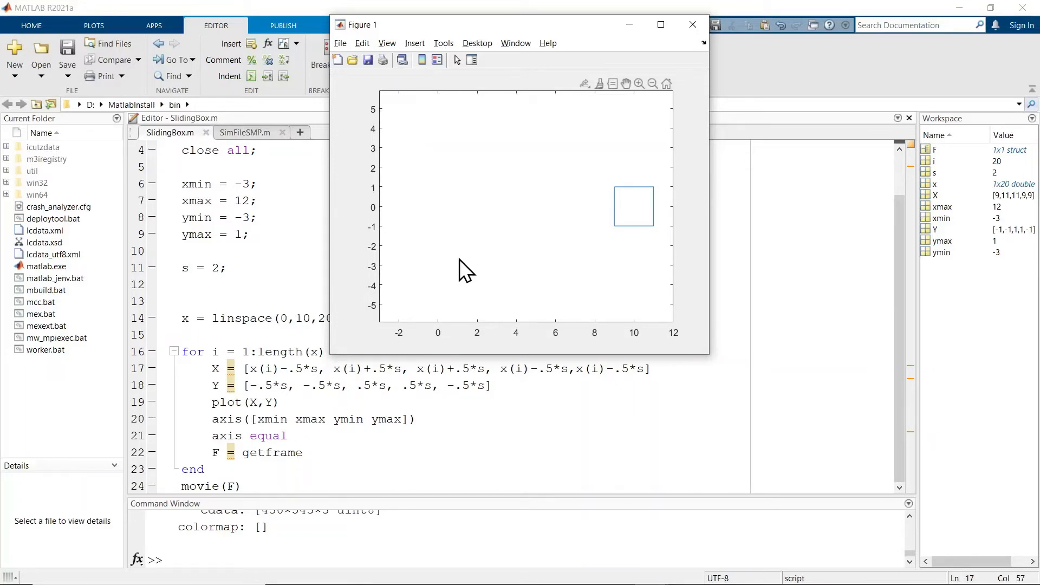
mouse_move(432, 275)
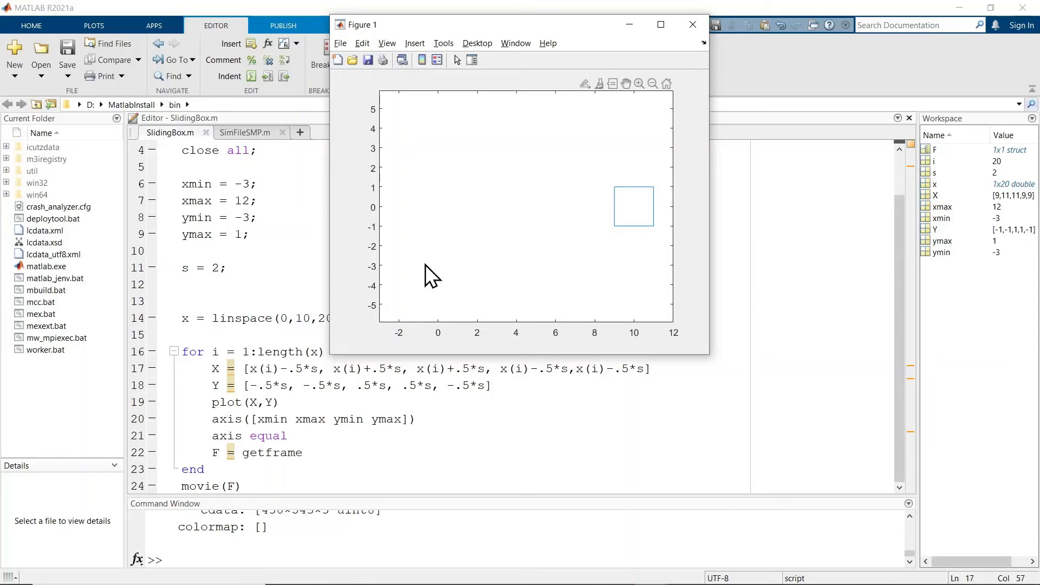